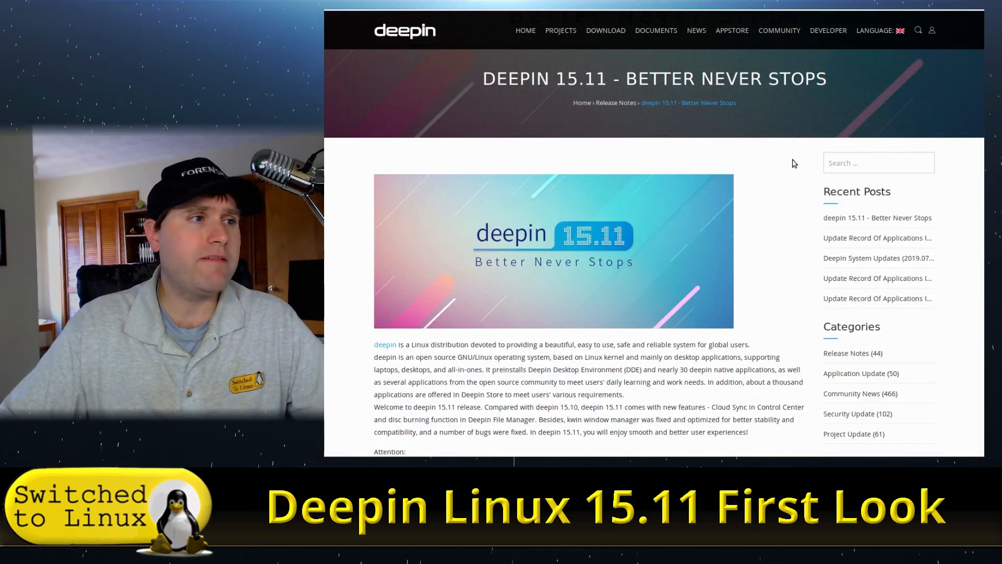
mouse_move(869, 216)
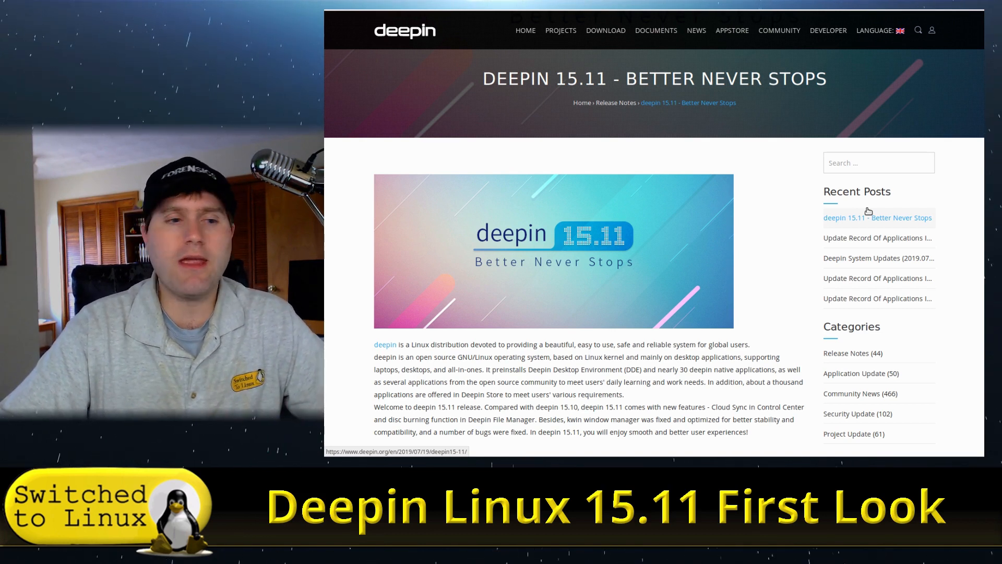
- Scroll down through the installer screen and choose English as the system language
scroll(down, 3)
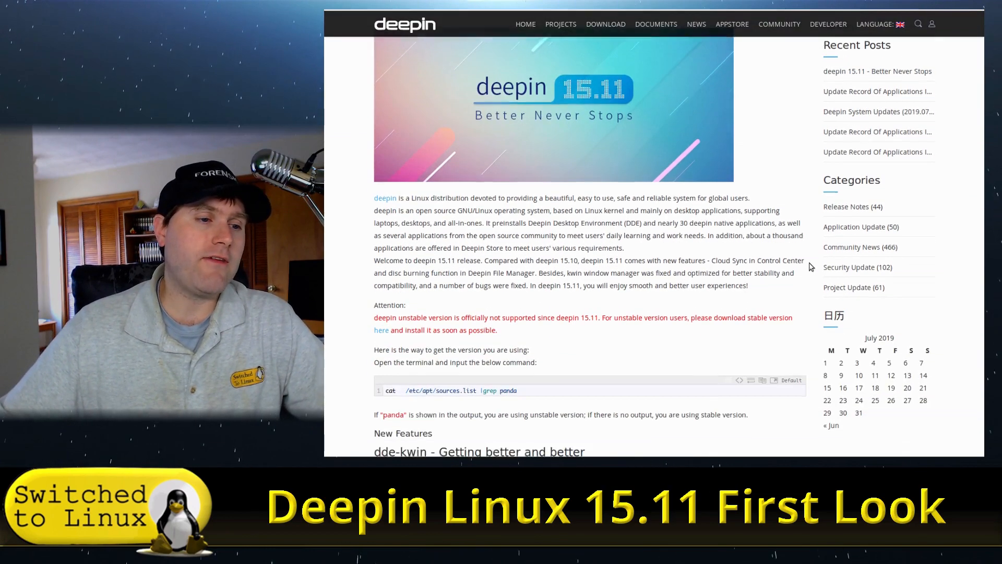
scroll(down, 3)
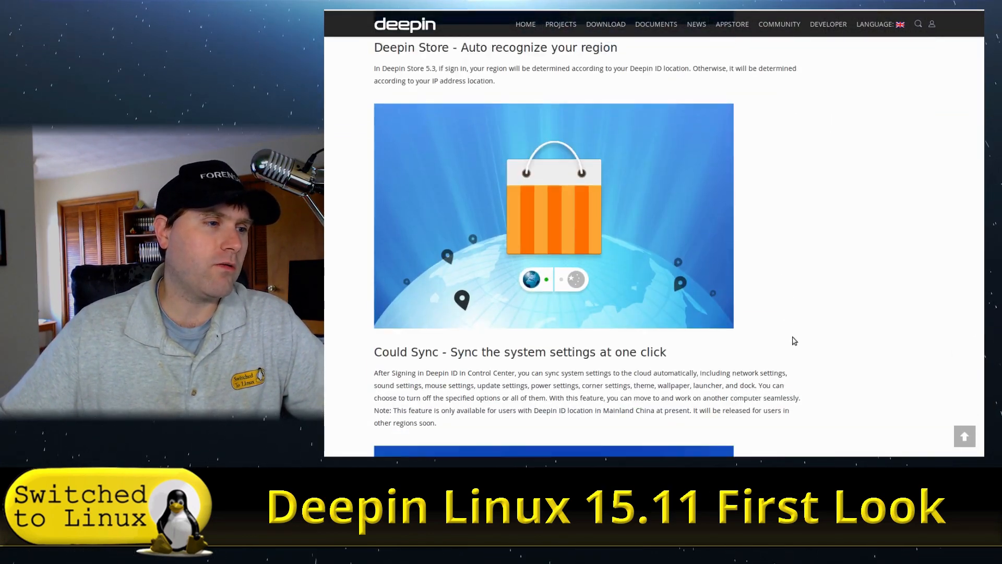
scroll(down, 3)
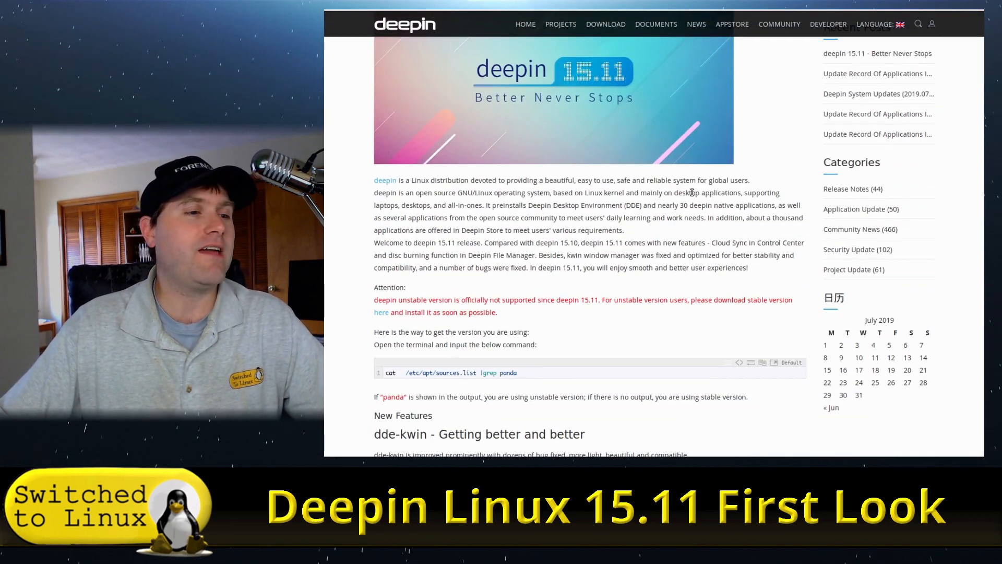
scroll(down, 3)
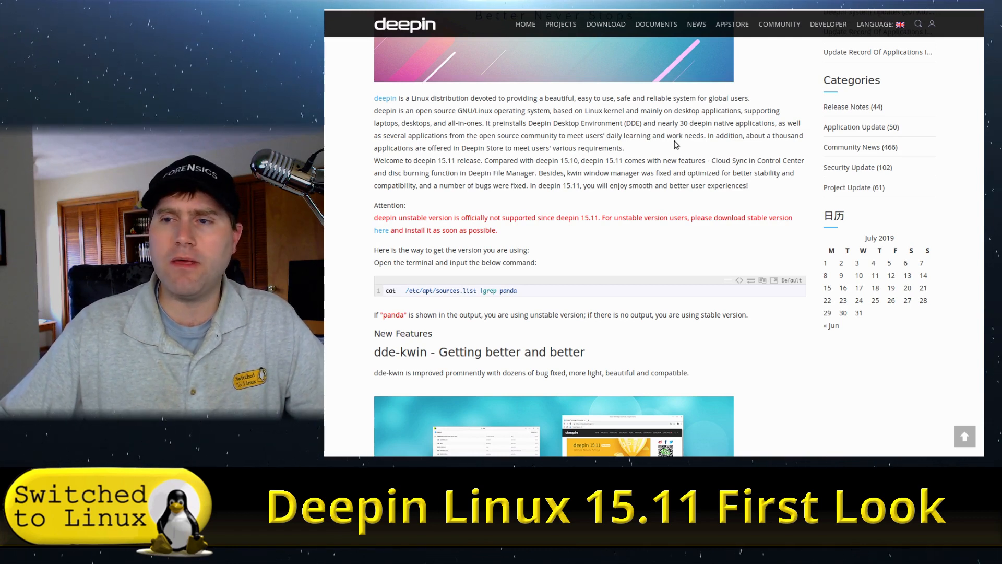
mouse_move(657, 94)
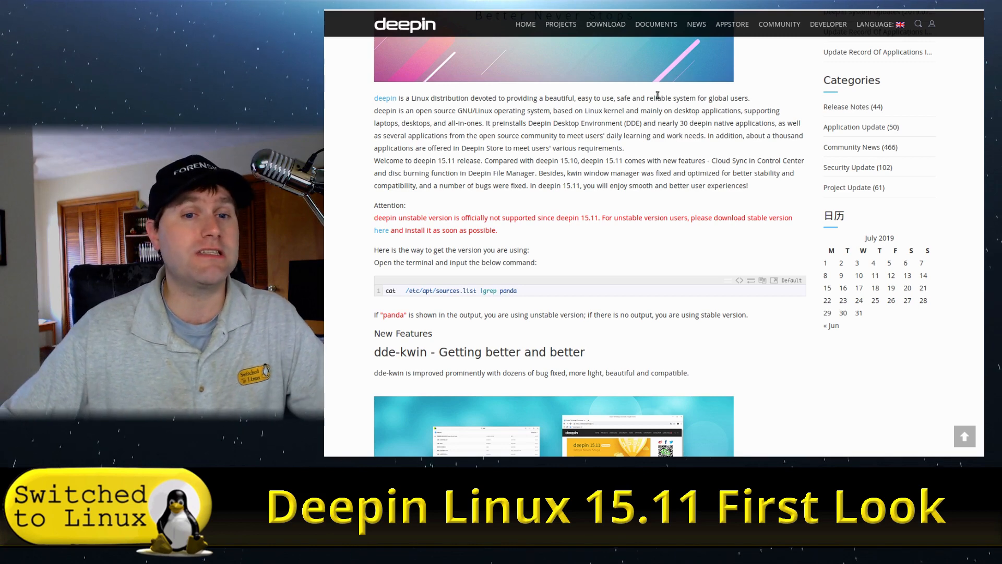
scroll(down, 3)
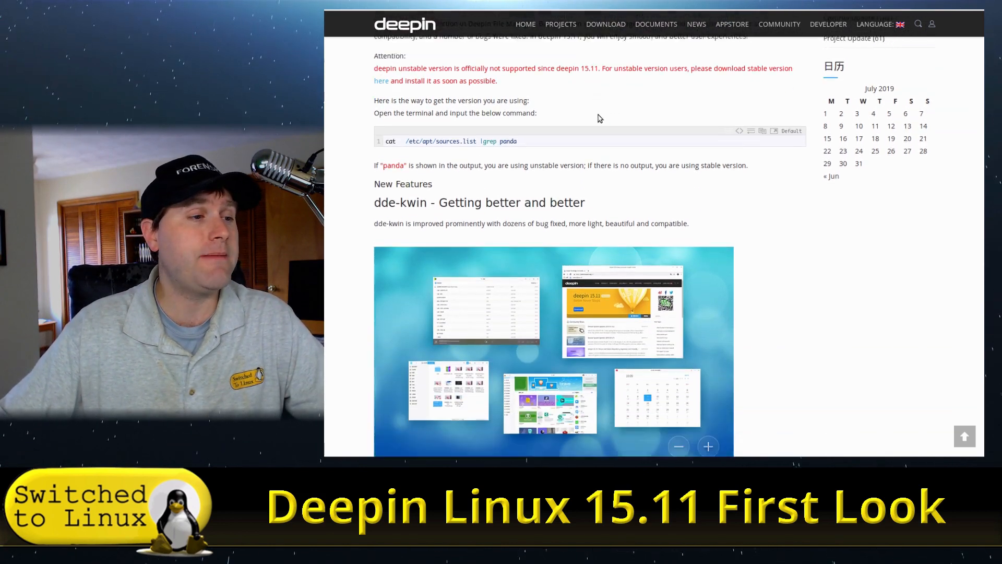
scroll(down, 3)
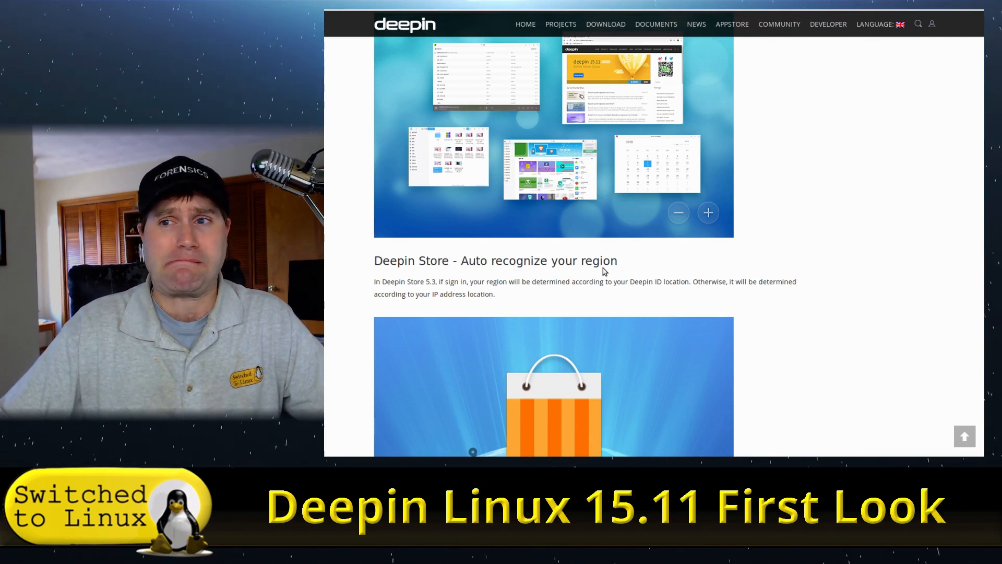
scroll(down, 3)
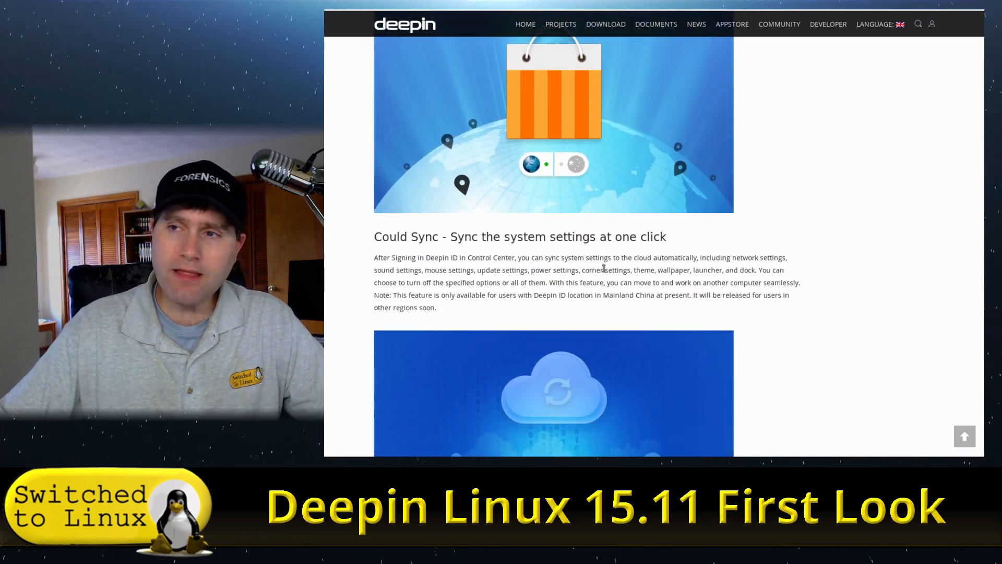
scroll(down, 3)
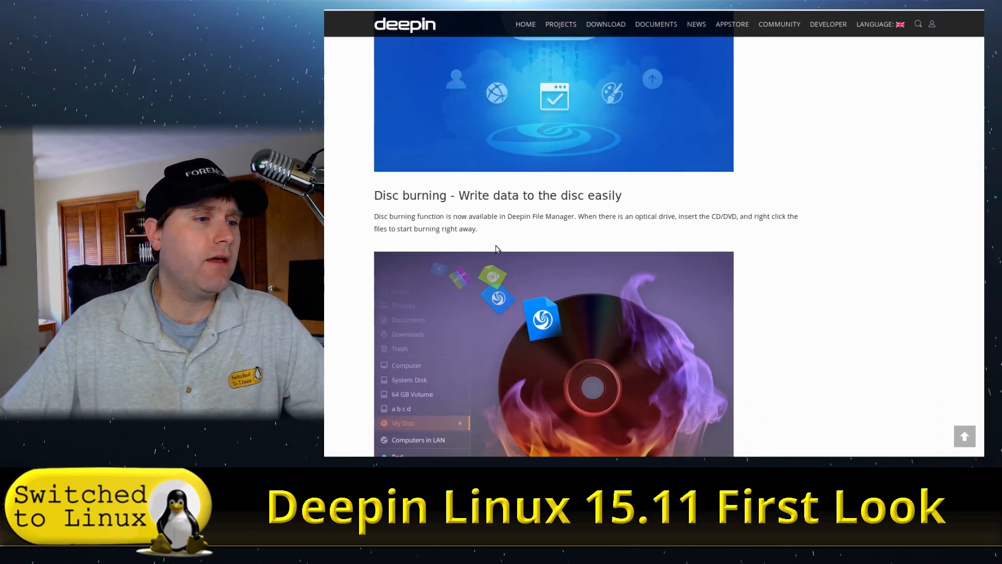
scroll(down, 3)
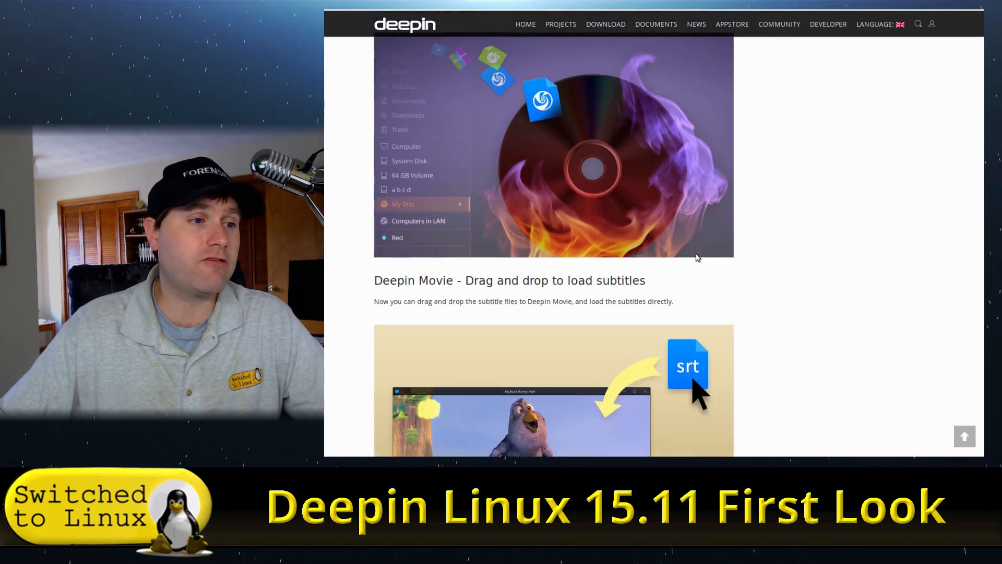
scroll(down, 3)
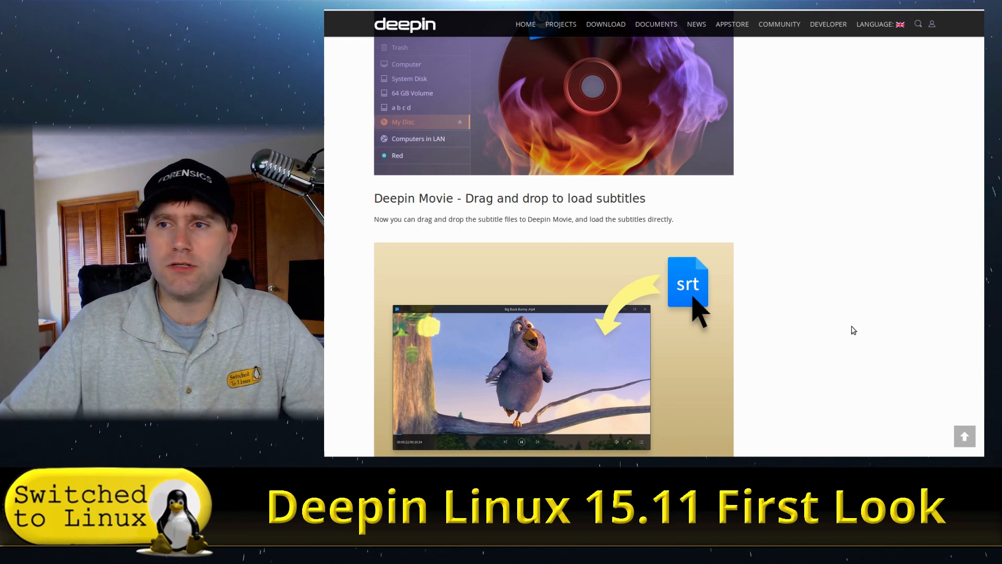
scroll(down, 3)
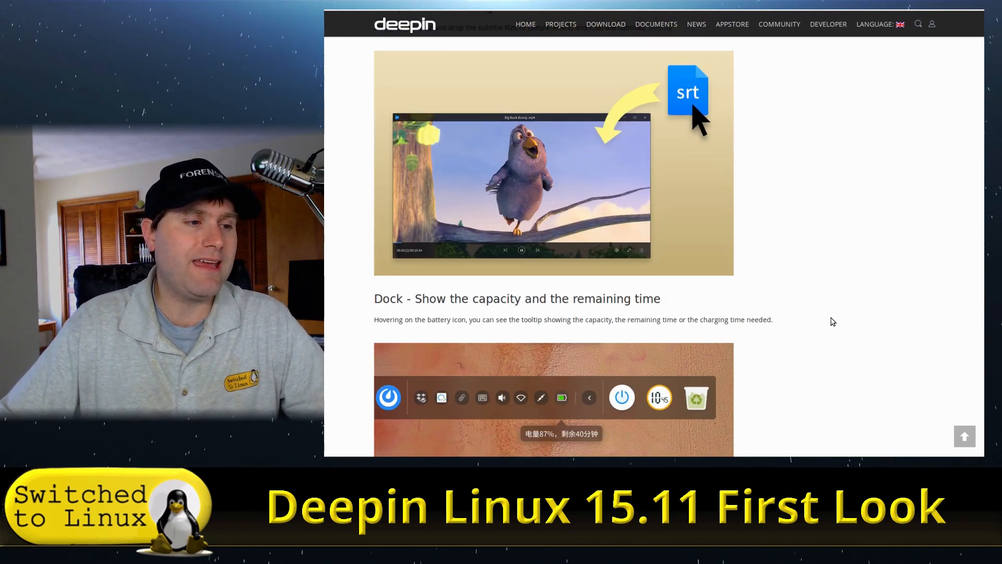
scroll(down, 3)
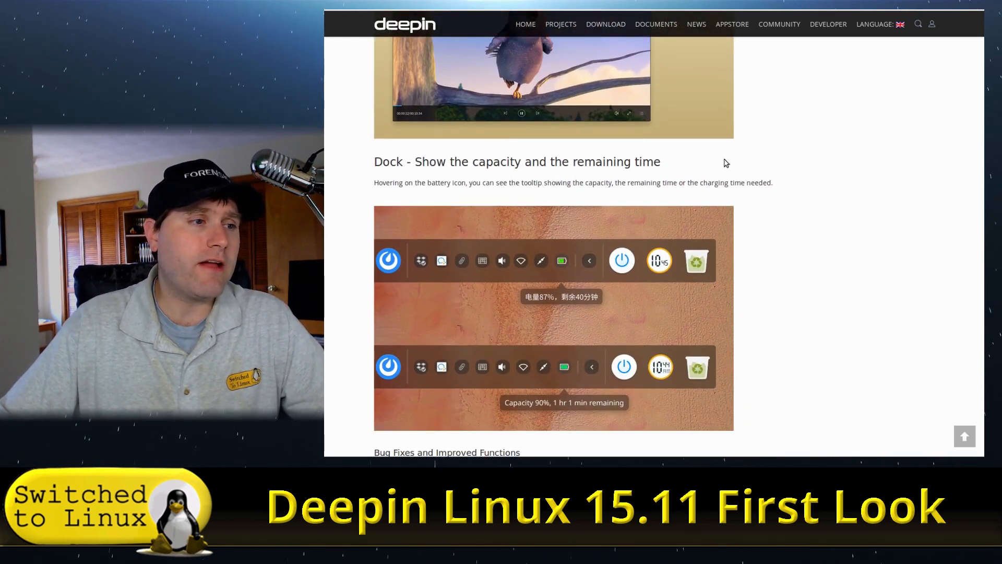
mouse_move(661, 328)
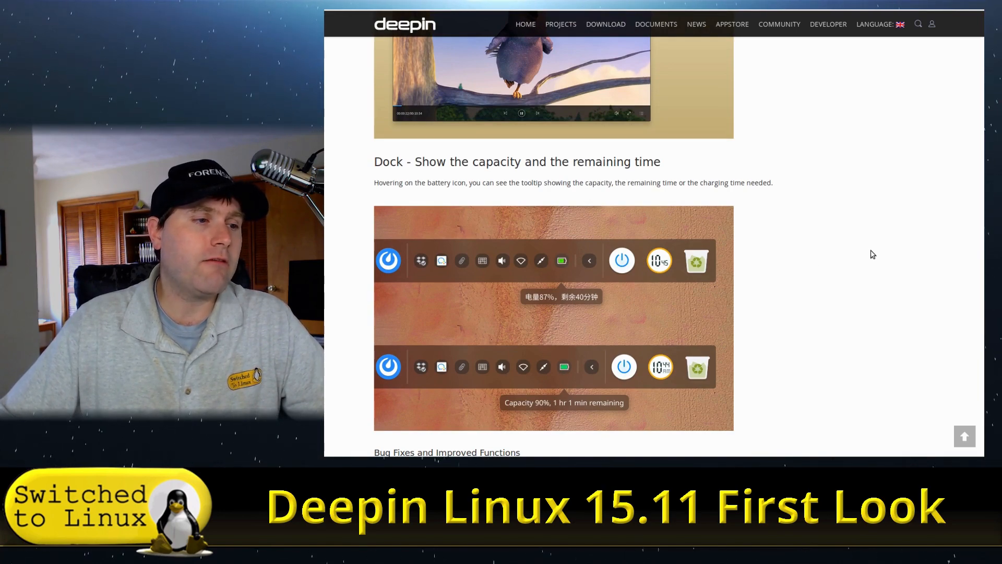
scroll(down, 3)
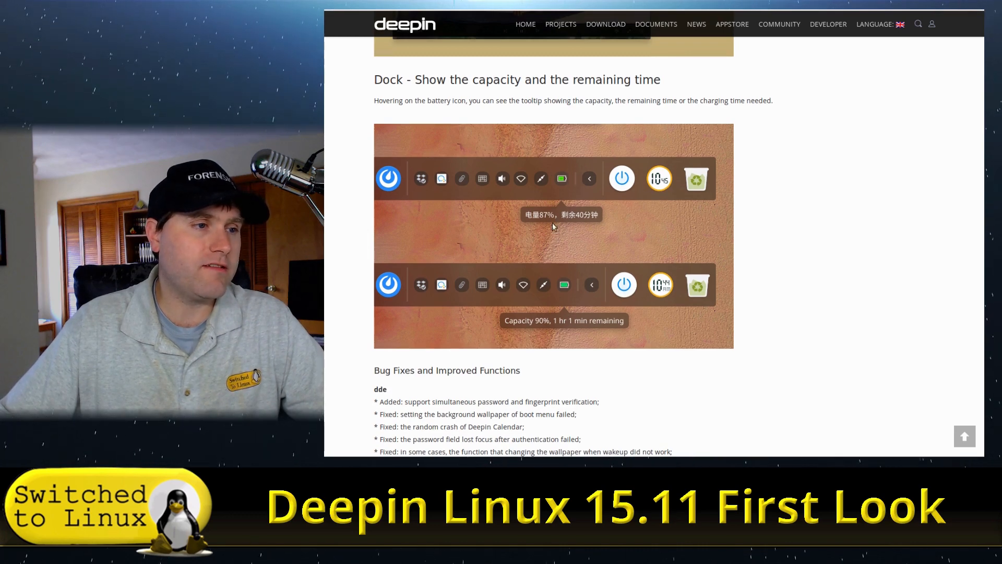
scroll(down, 3)
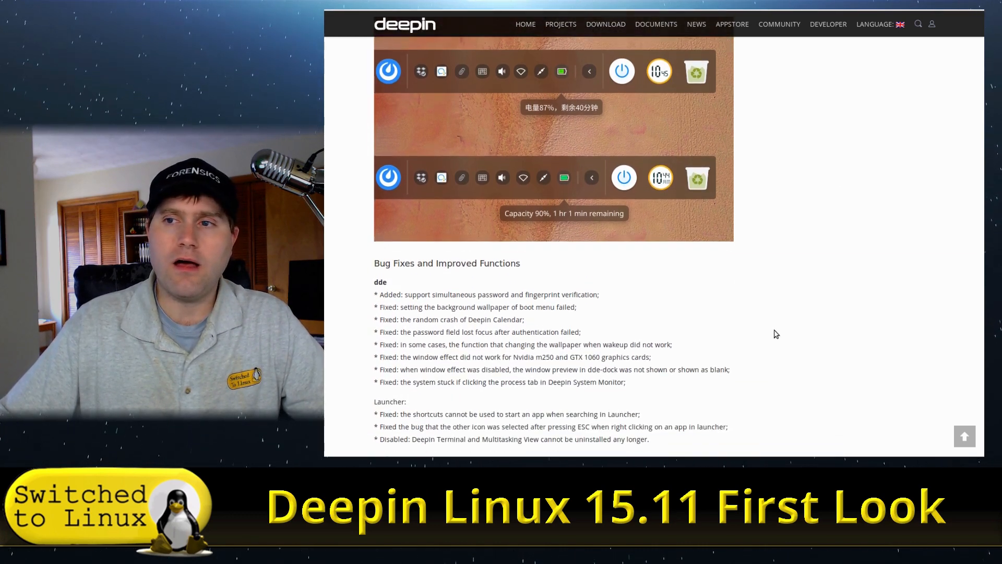
scroll(down, 3)
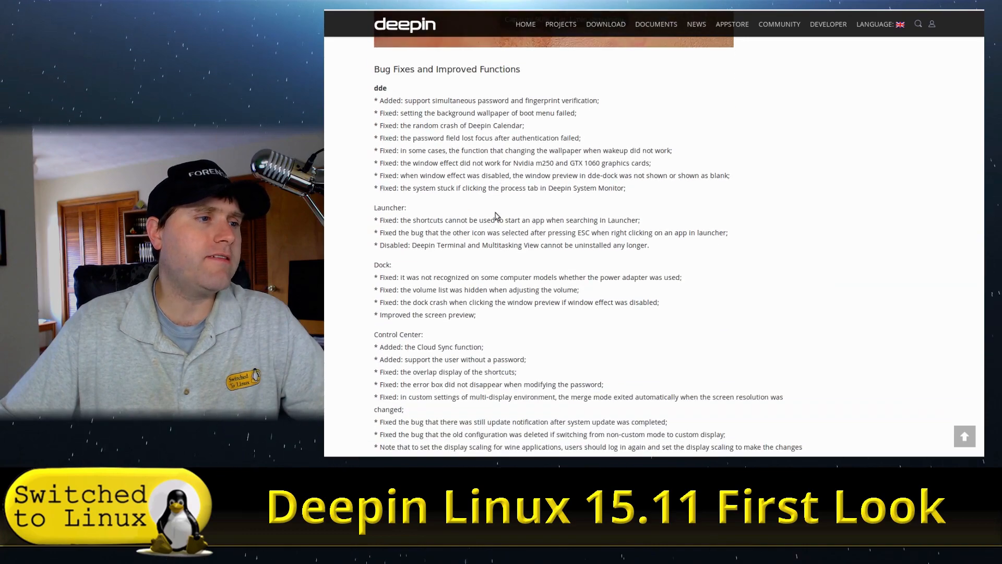
scroll(down, 3)
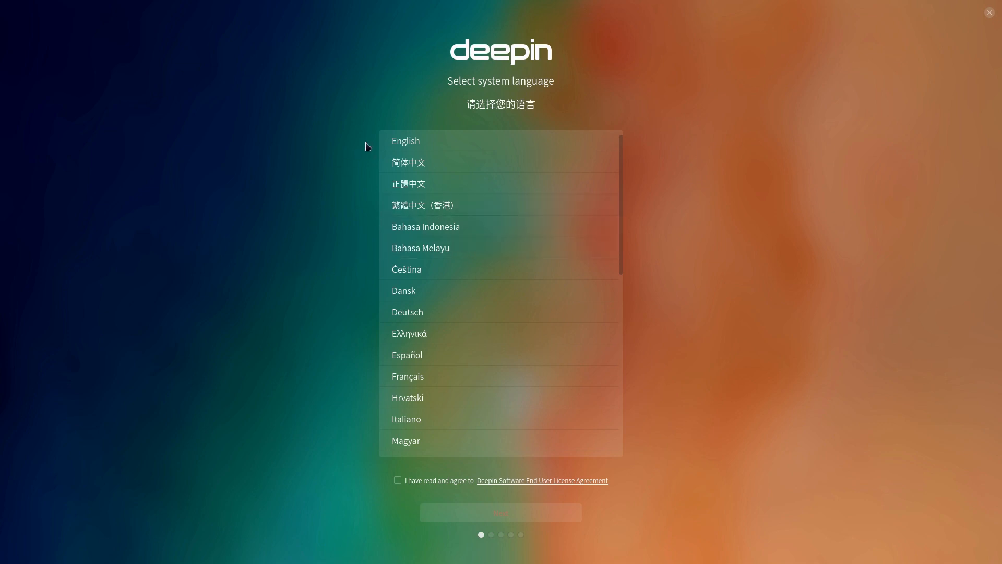
mouse_move(426, 142)
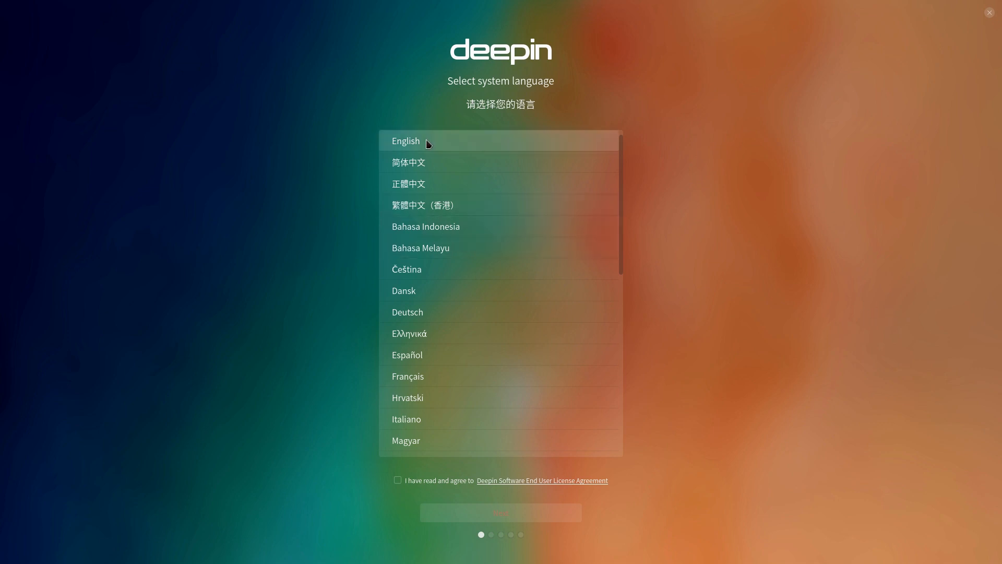
click(405, 140)
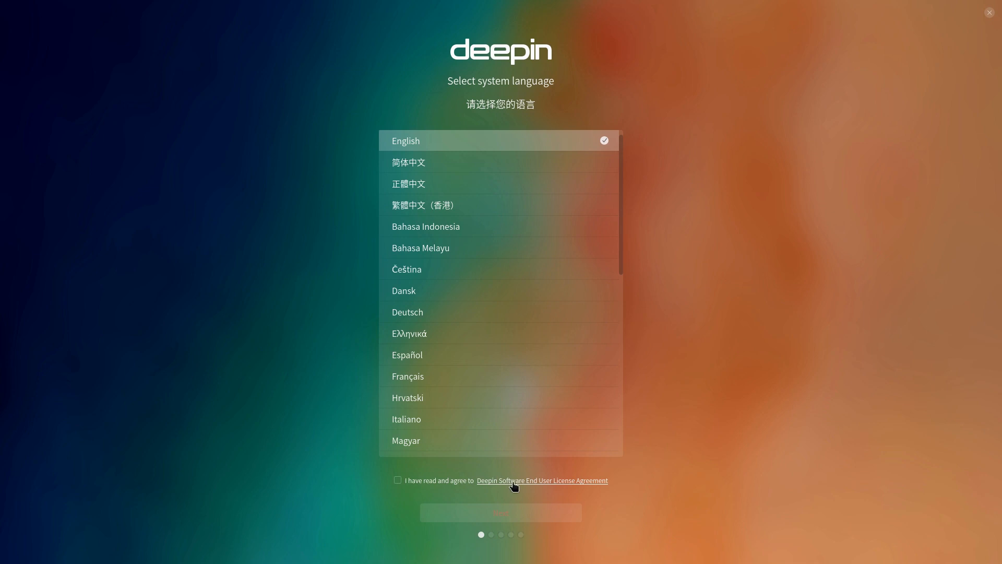
- Read through the end user license agreement and return to the language screen
click(541, 480)
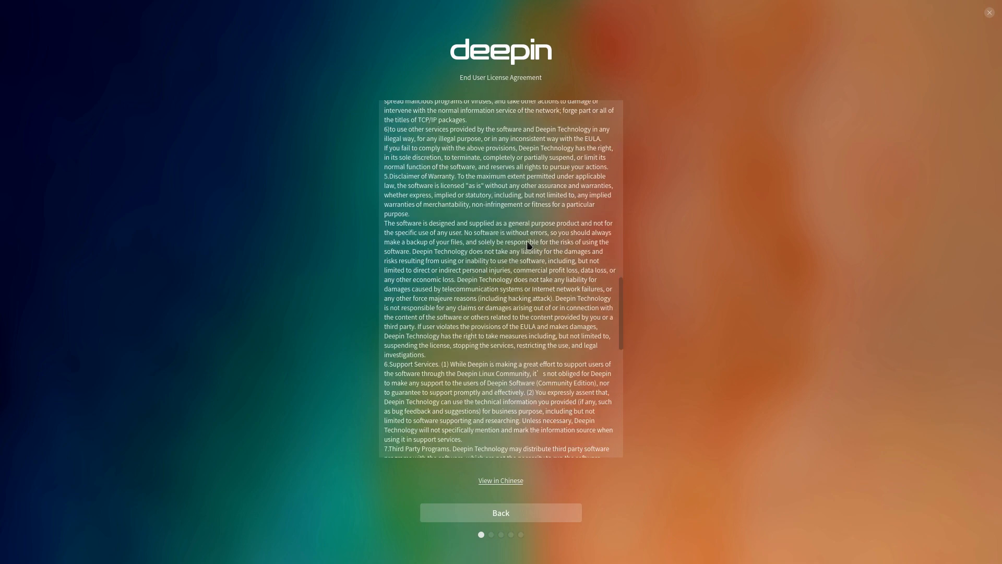
scroll(down, 3)
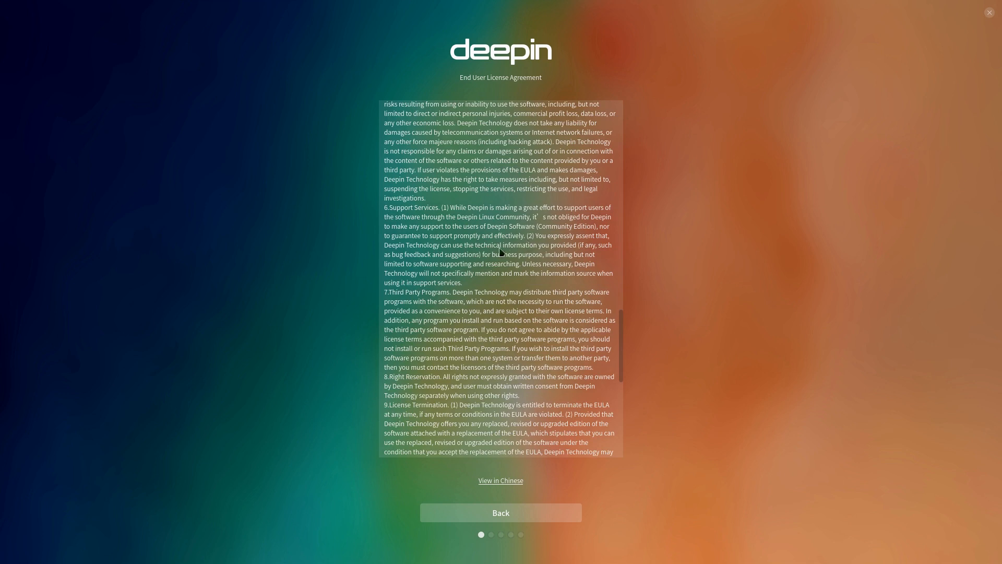
scroll(down, 3)
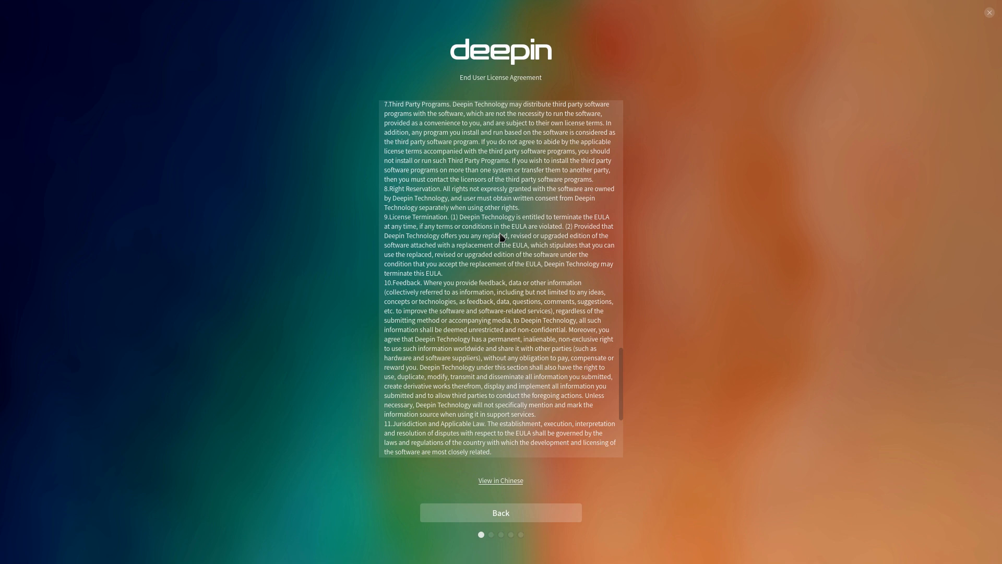
scroll(down, 3)
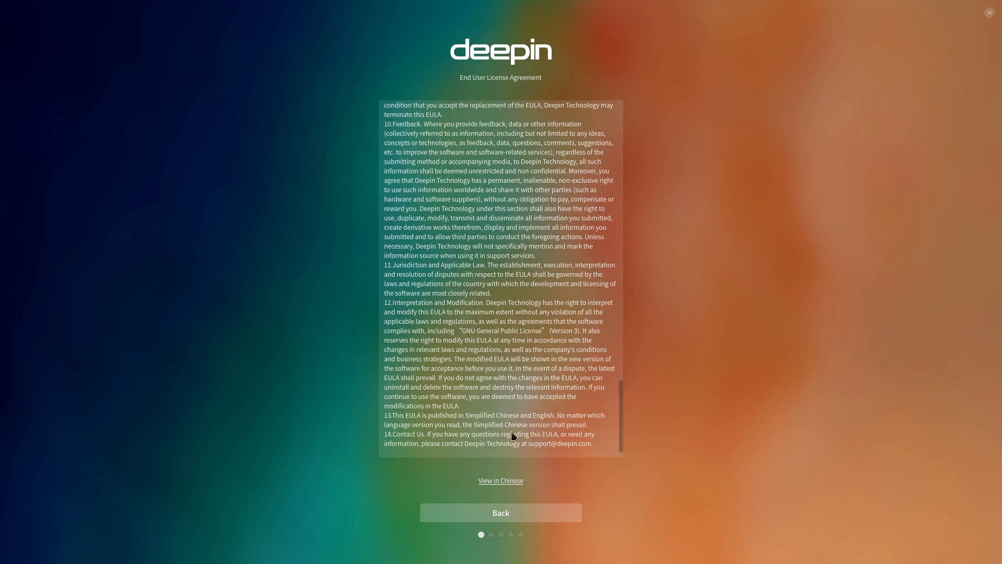
click(500, 513)
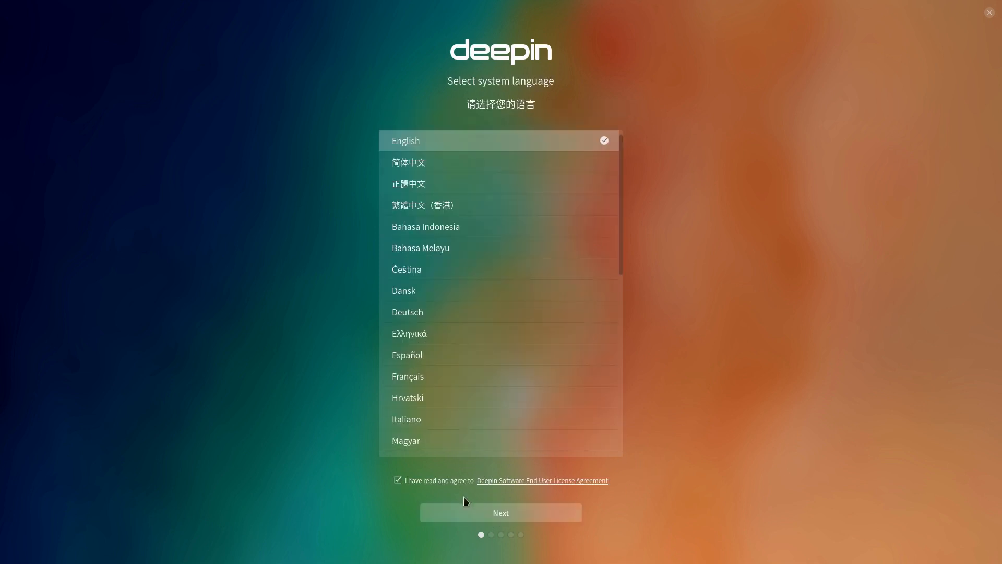
- Dismiss the reminder and create user 'deepin' on computer deepin-PC with a password
click(501, 512)
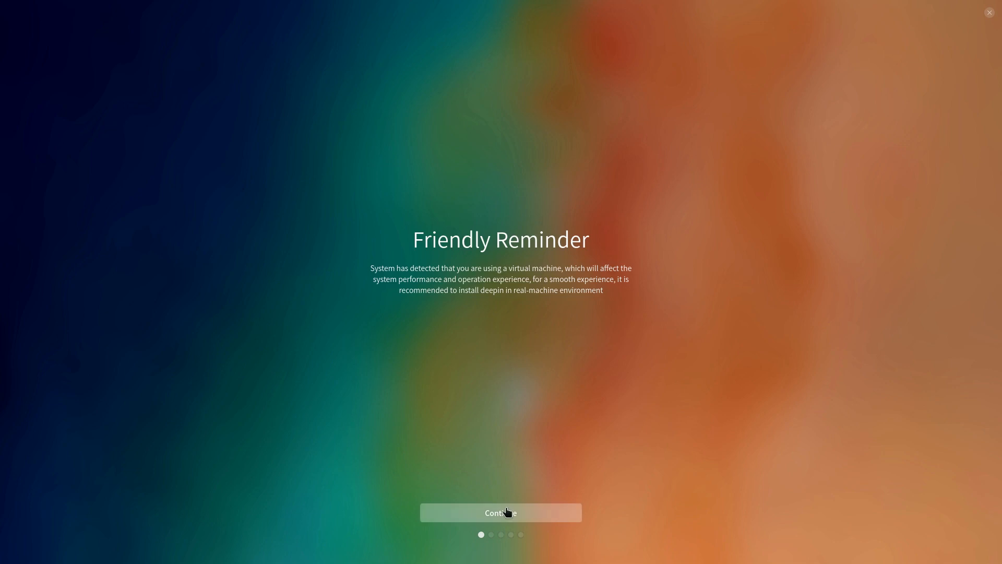
mouse_move(666, 418)
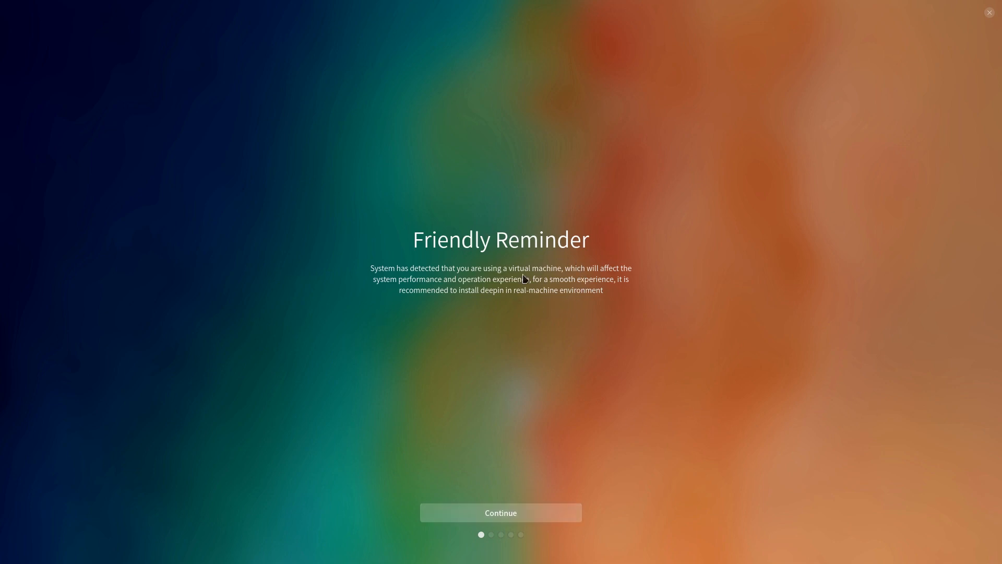
mouse_move(416, 301)
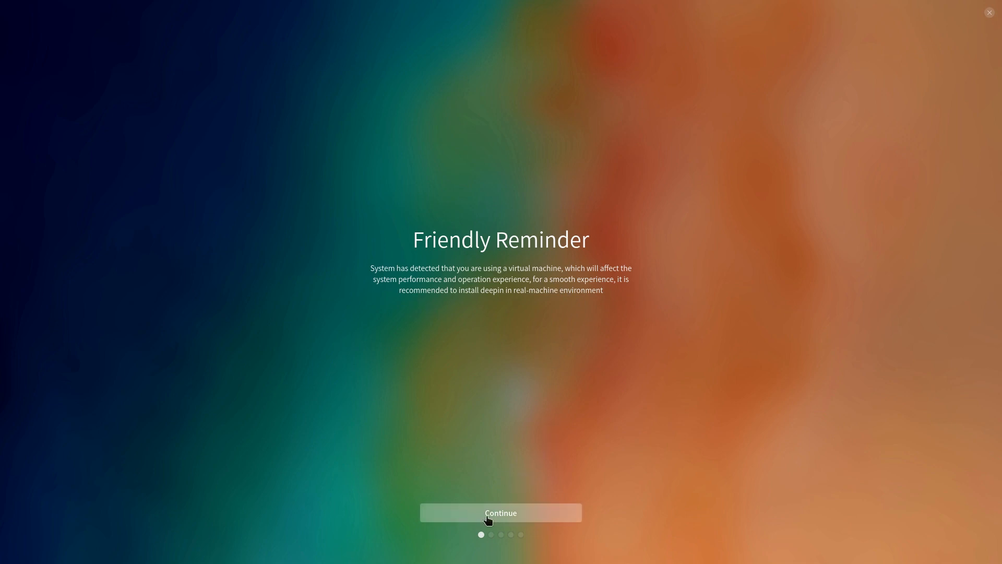
click(501, 512)
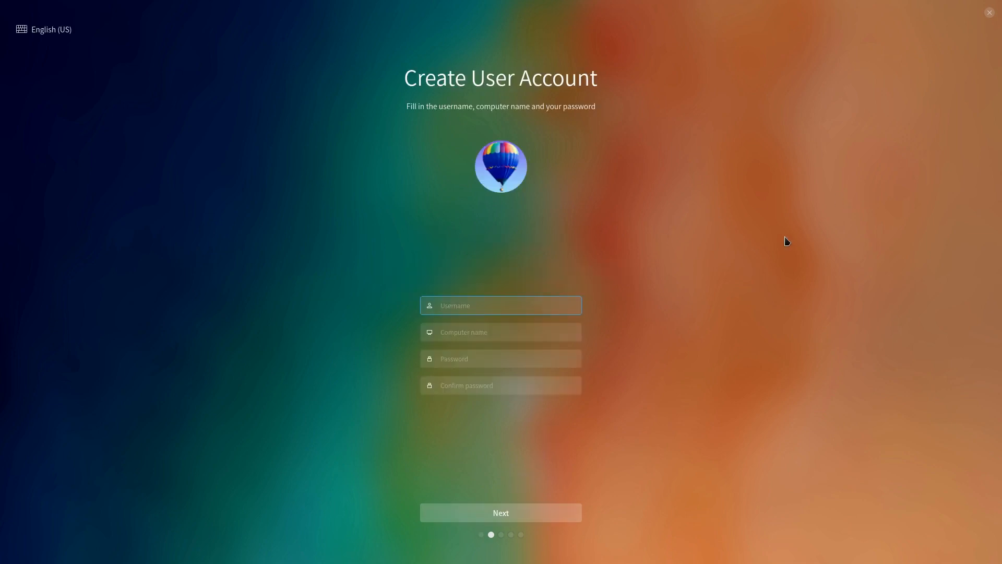
text(deepin)
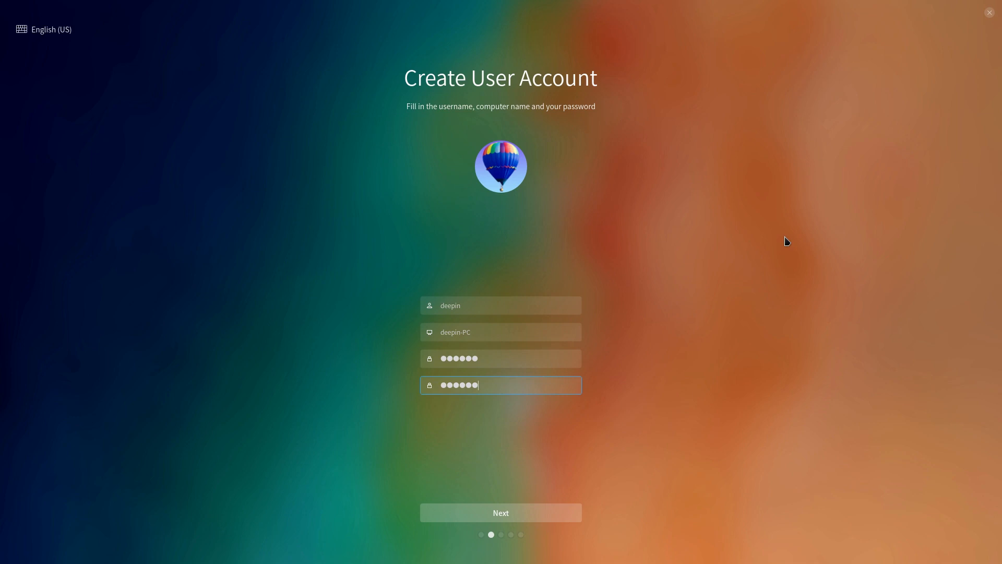
click(501, 512)
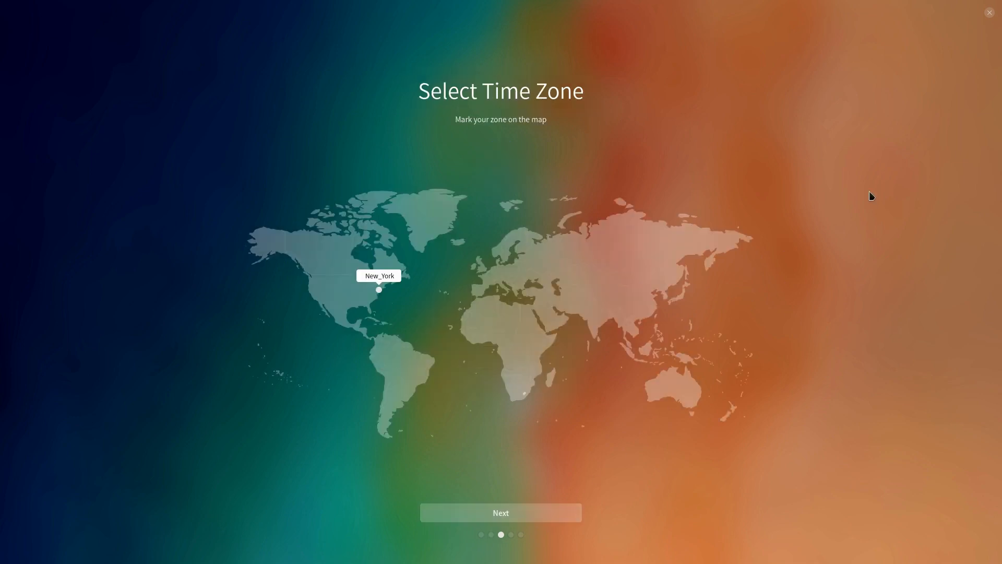
mouse_move(518, 531)
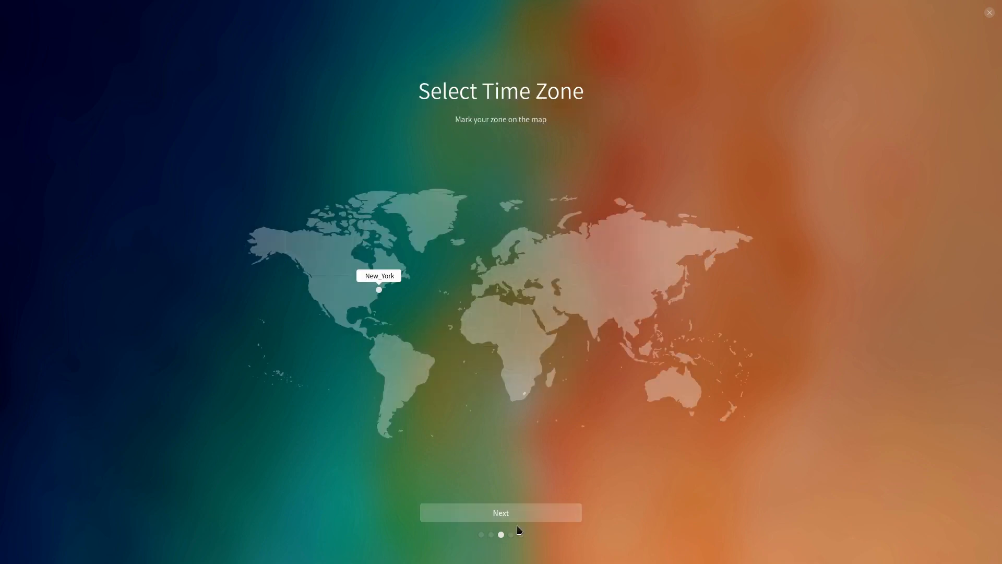
- Accept the New_York time zone, then browse Advanced and Full Disk before returning to Simple
click(501, 512)
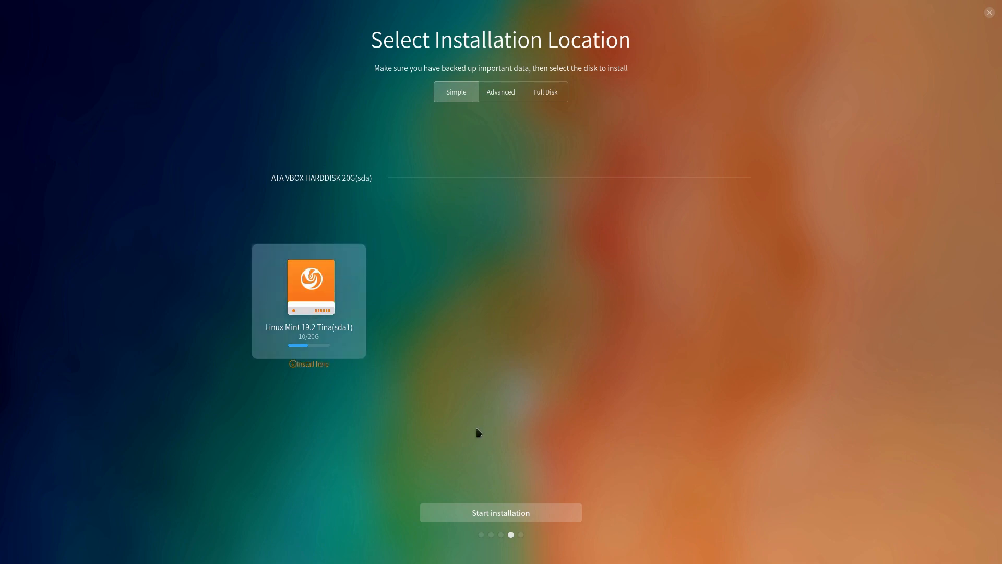
mouse_move(534, 111)
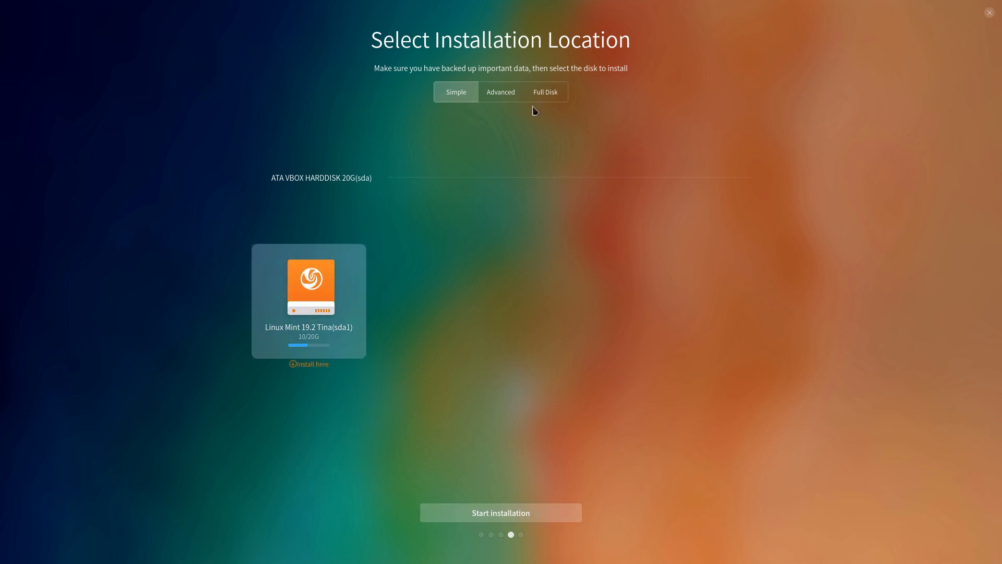
mouse_move(362, 207)
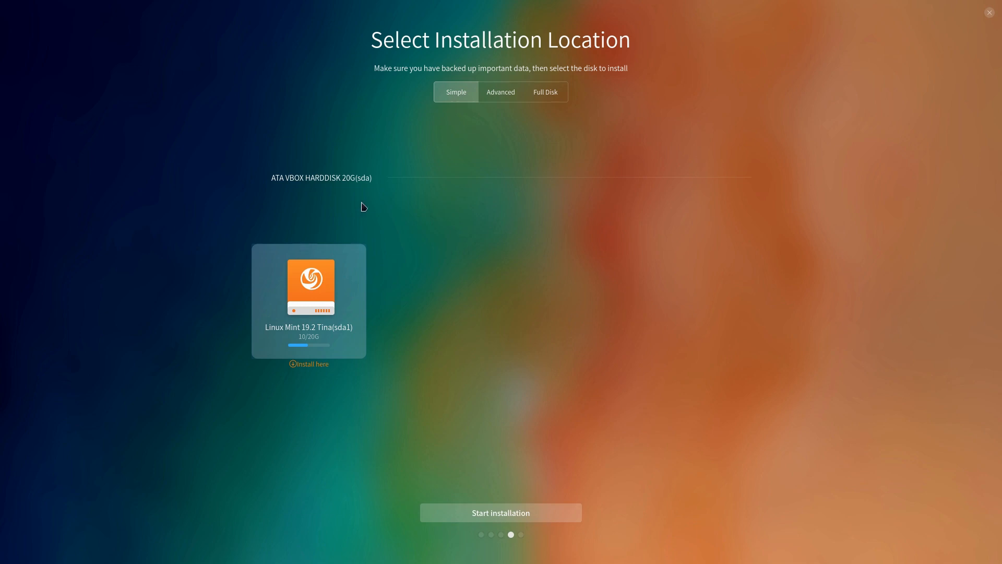
mouse_move(522, 145)
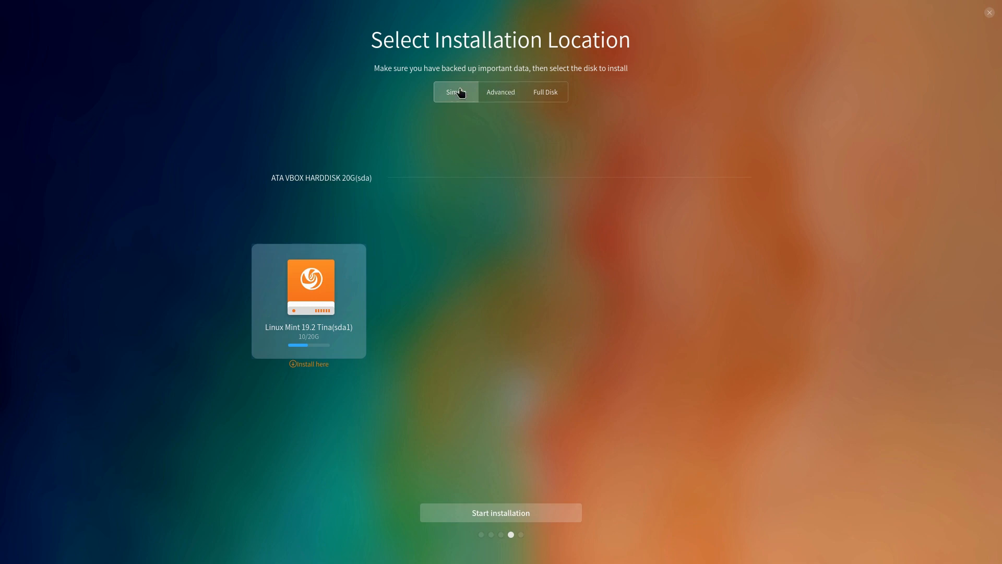
click(500, 91)
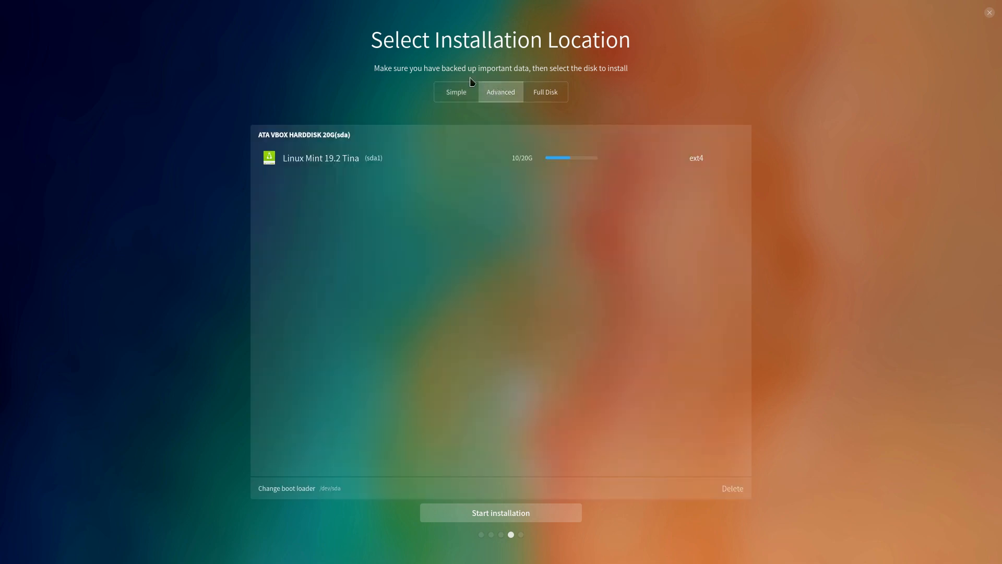
click(543, 91)
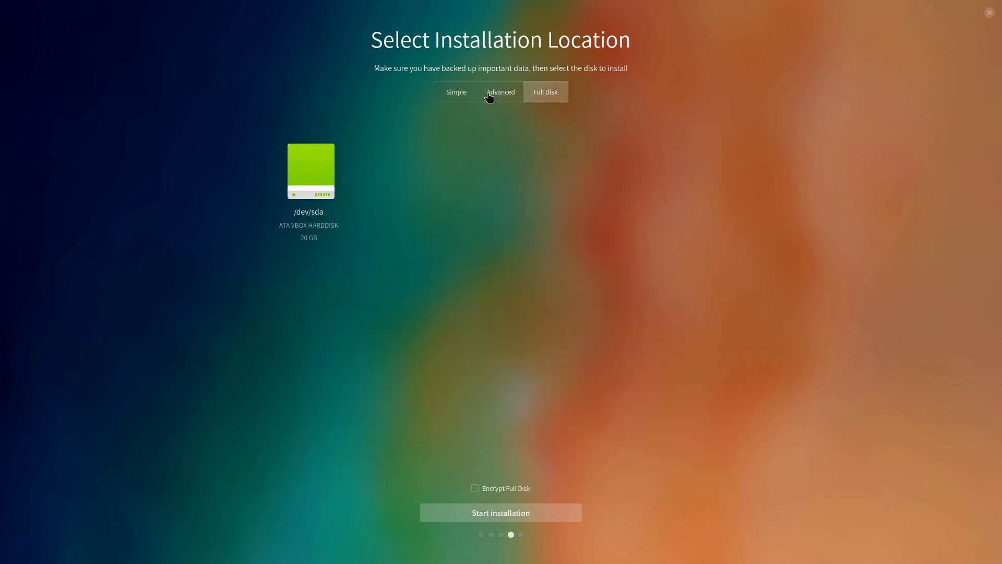
click(455, 91)
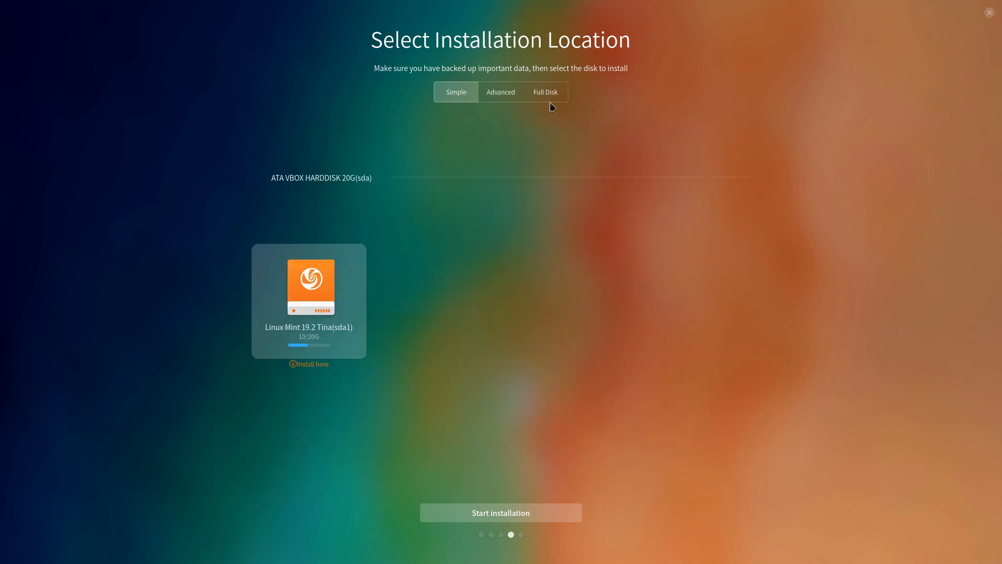
mouse_move(505, 524)
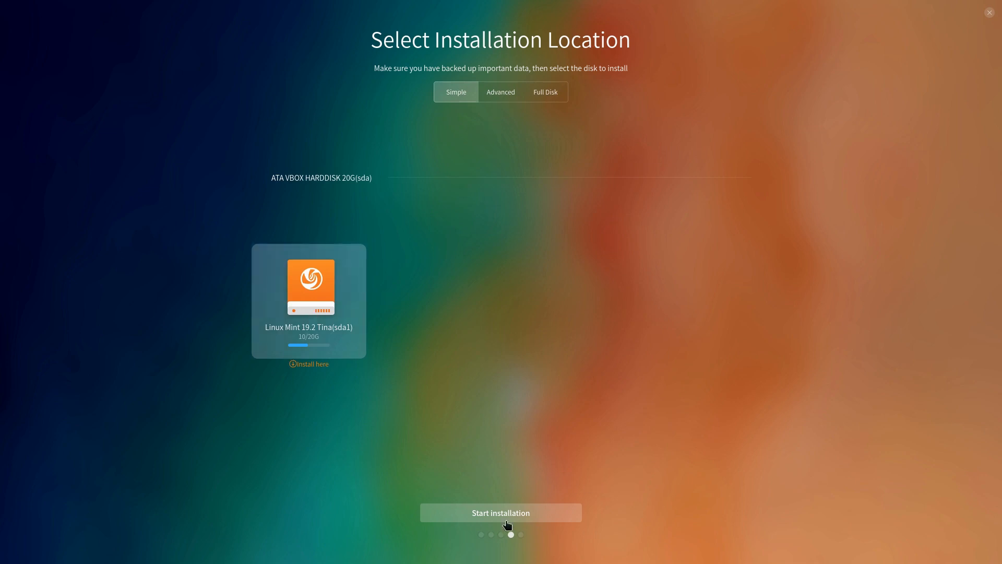
- Start installation on sda1 and confirm formatting it as ext4
click(501, 512)
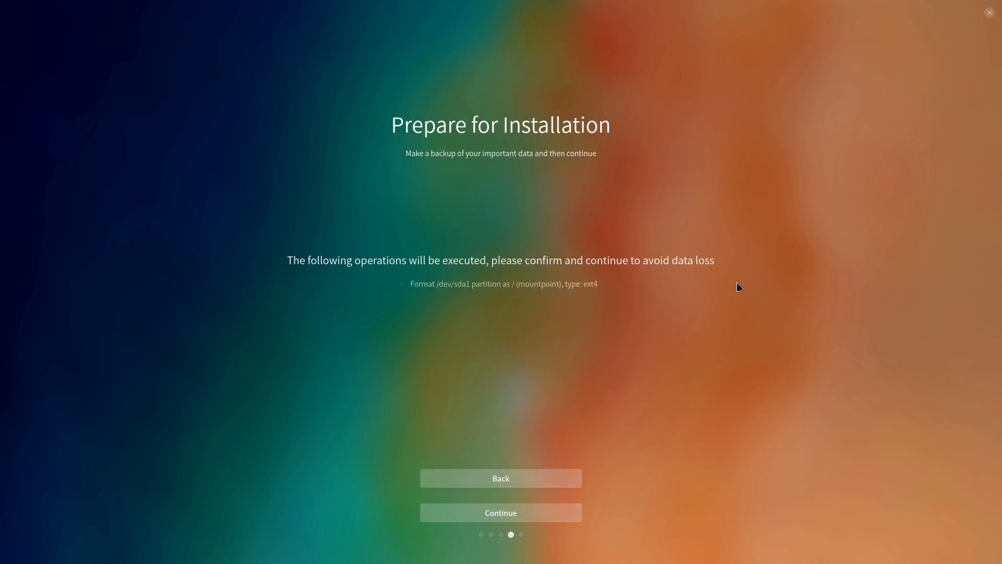
mouse_move(580, 192)
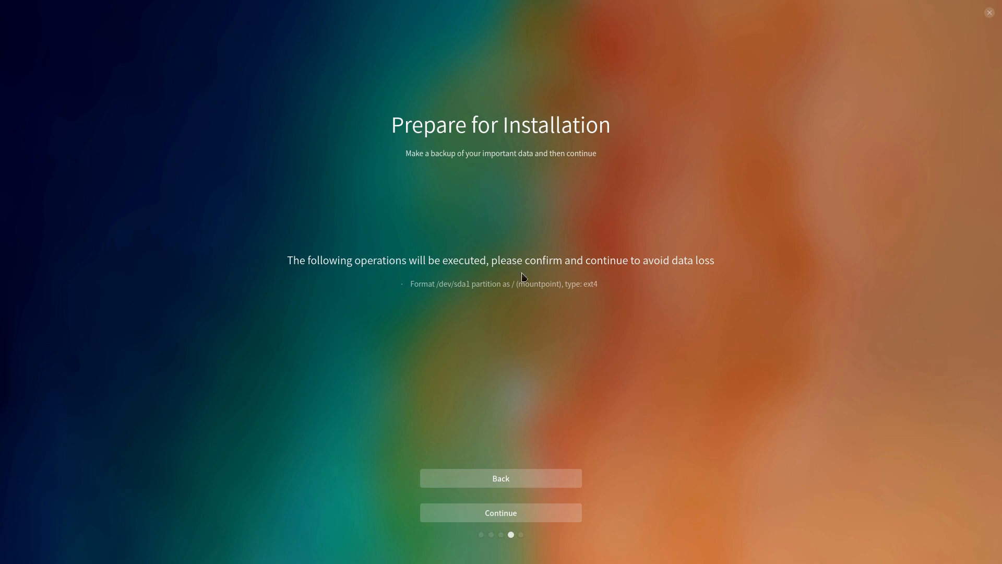
mouse_move(567, 368)
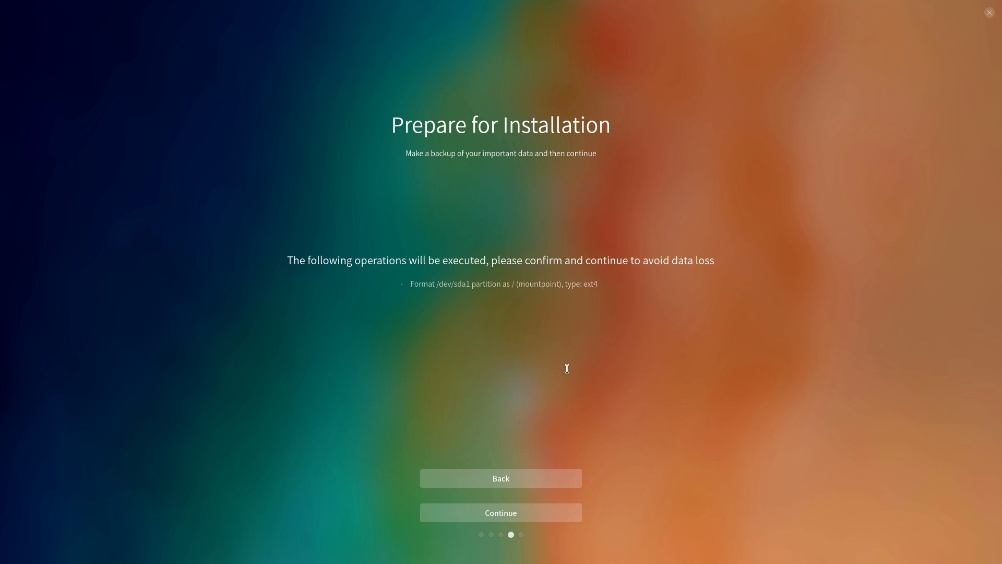
click(500, 512)
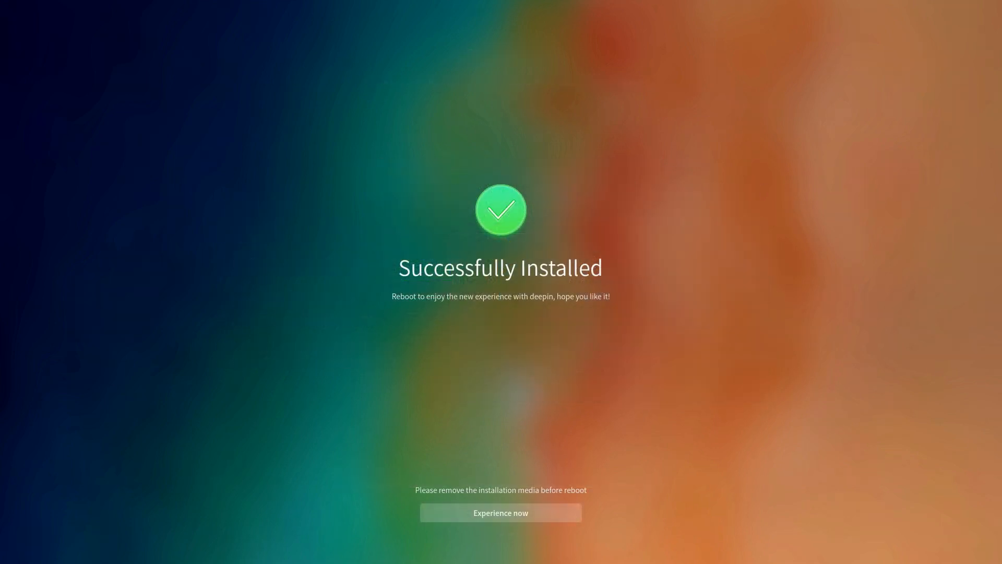
mouse_move(774, 123)
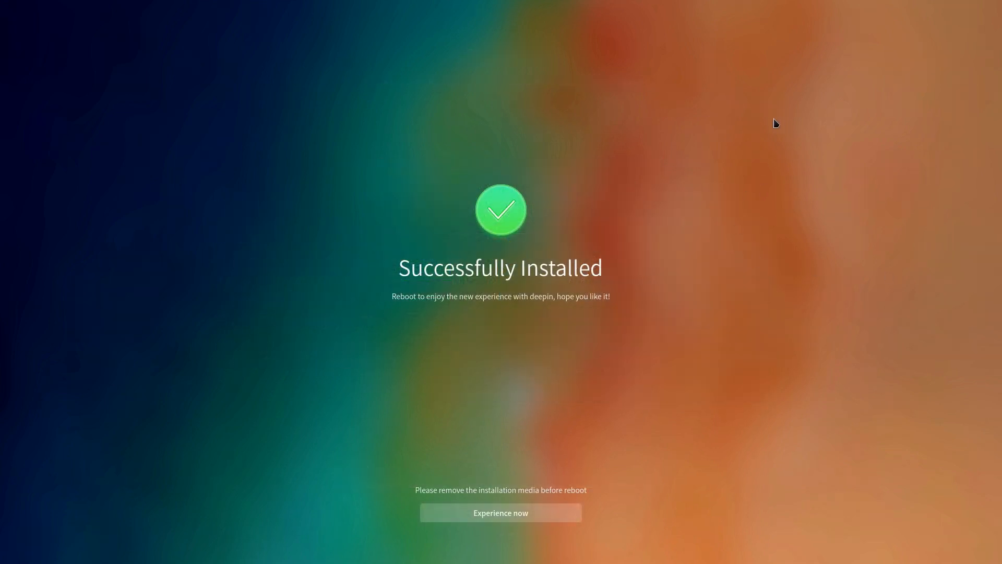
- Choose Experience now on the Successfully Installed screen to reboot
click(500, 512)
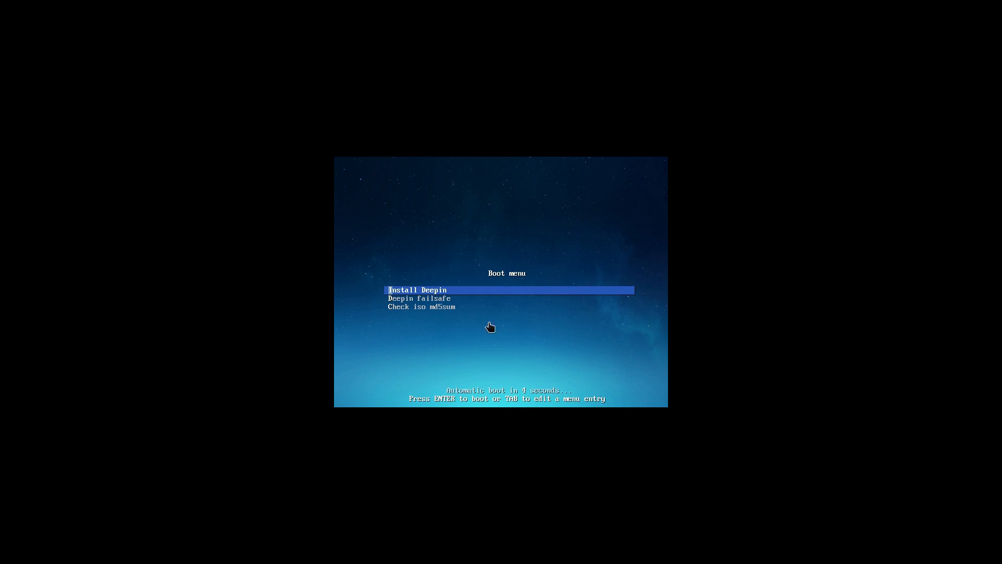
- Proceed past the boot menu and pick Normal Mode at the virtual-machine reminder
key(Down)
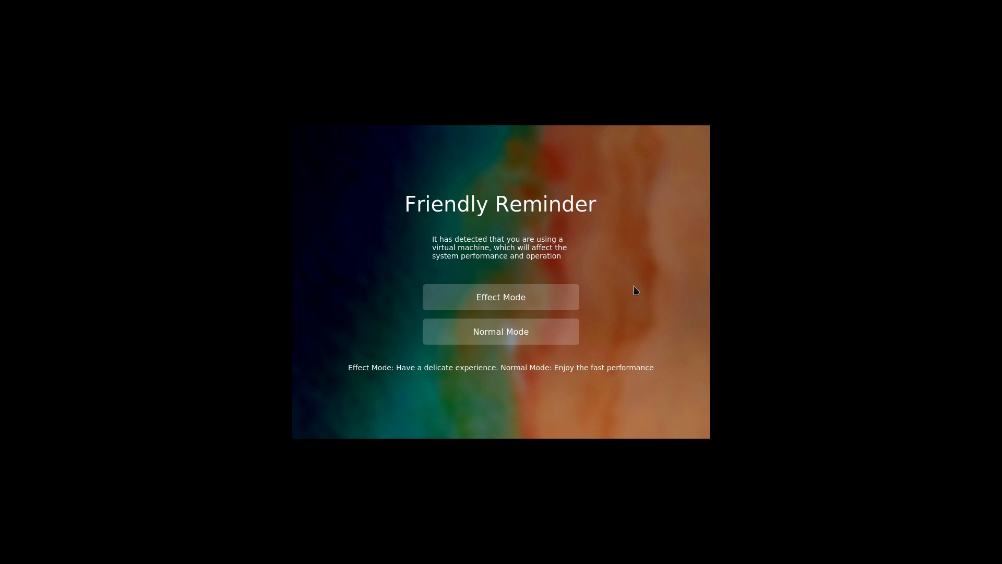
mouse_move(511, 307)
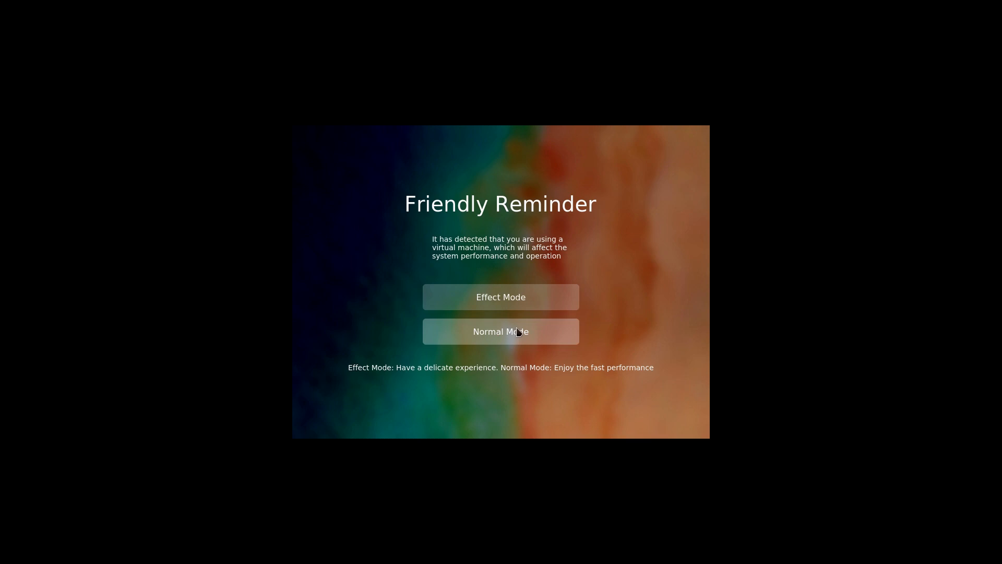
click(501, 331)
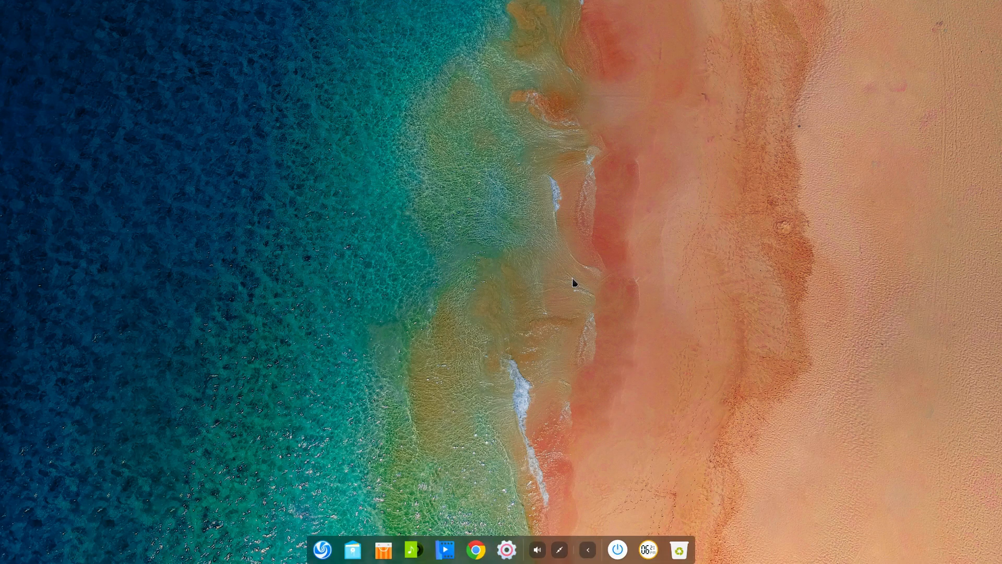
mouse_move(325, 502)
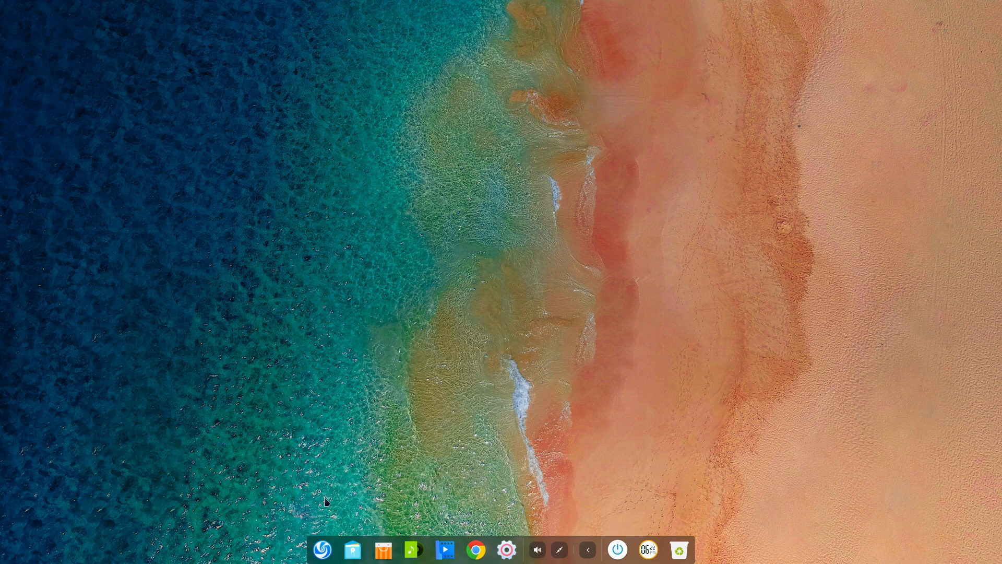
mouse_move(398, 455)
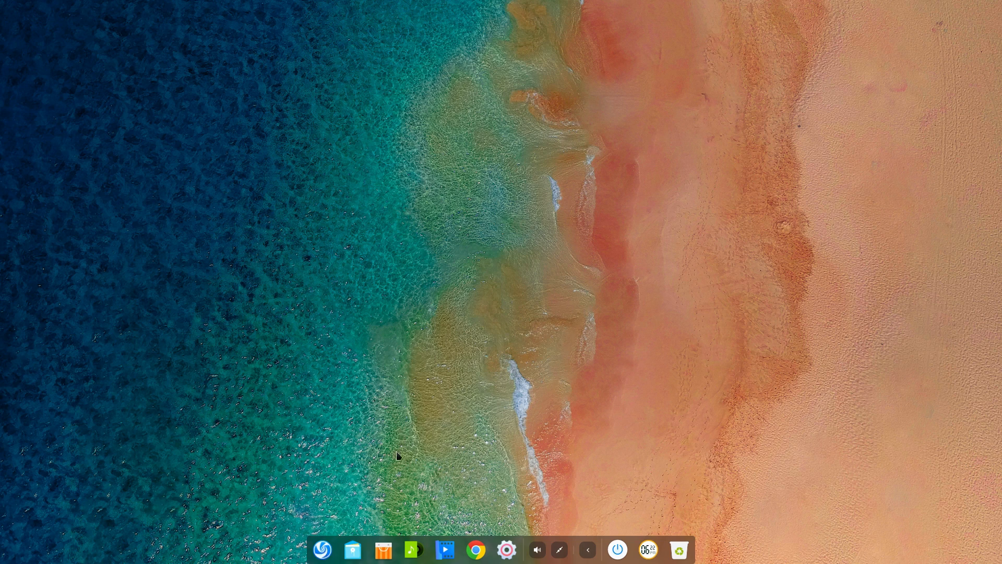
- Open the app launcher, switch it to compact menu view, then close it
click(321, 549)
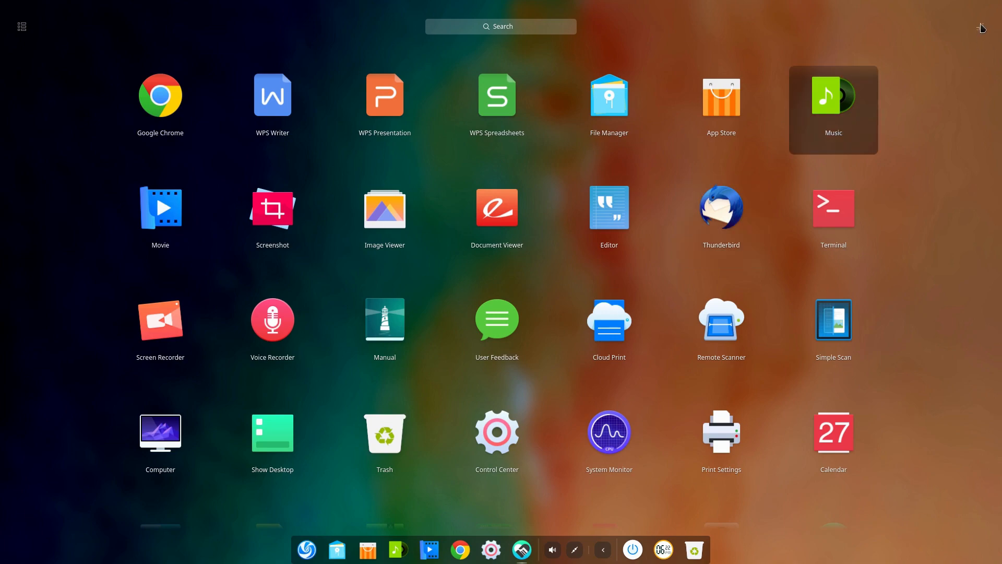
click(307, 550)
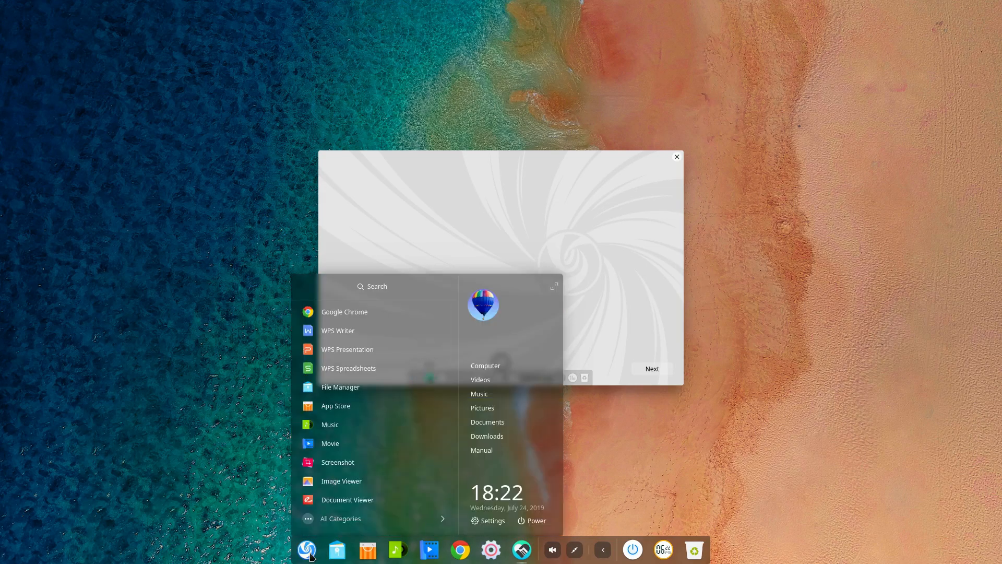
click(308, 549)
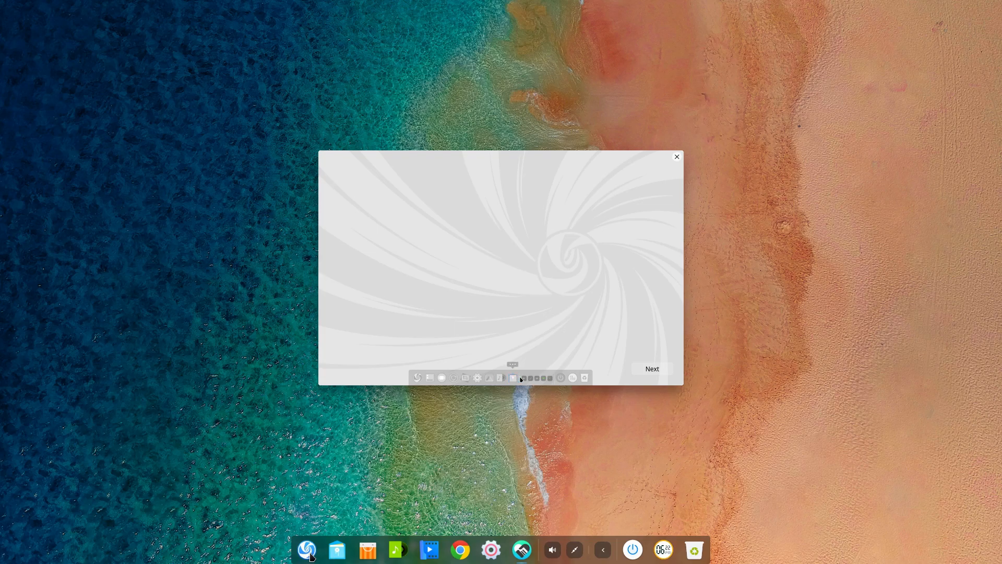
click(306, 549)
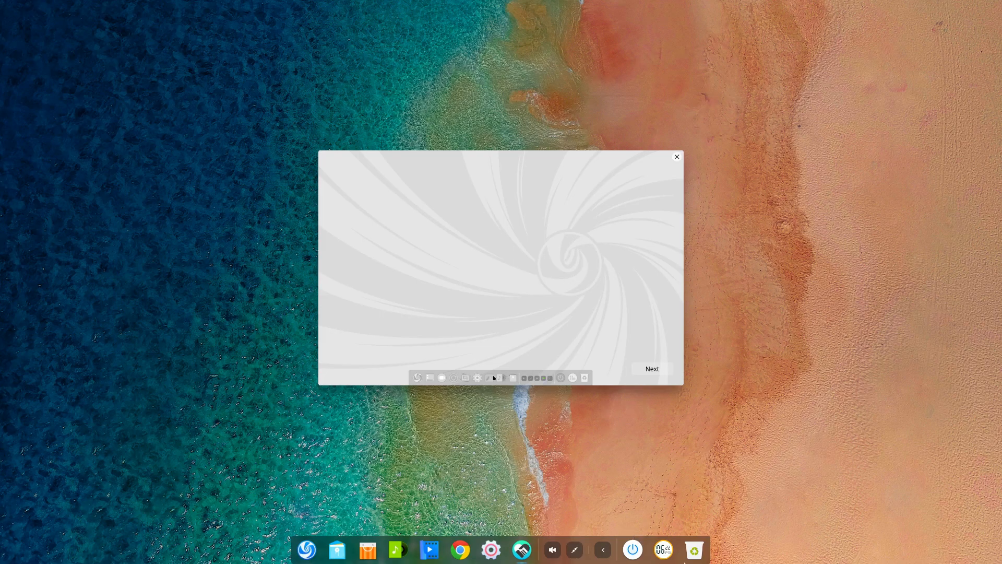
- Set the dock Mode to Efficient Mode from its right-click menu
right_click(664, 549)
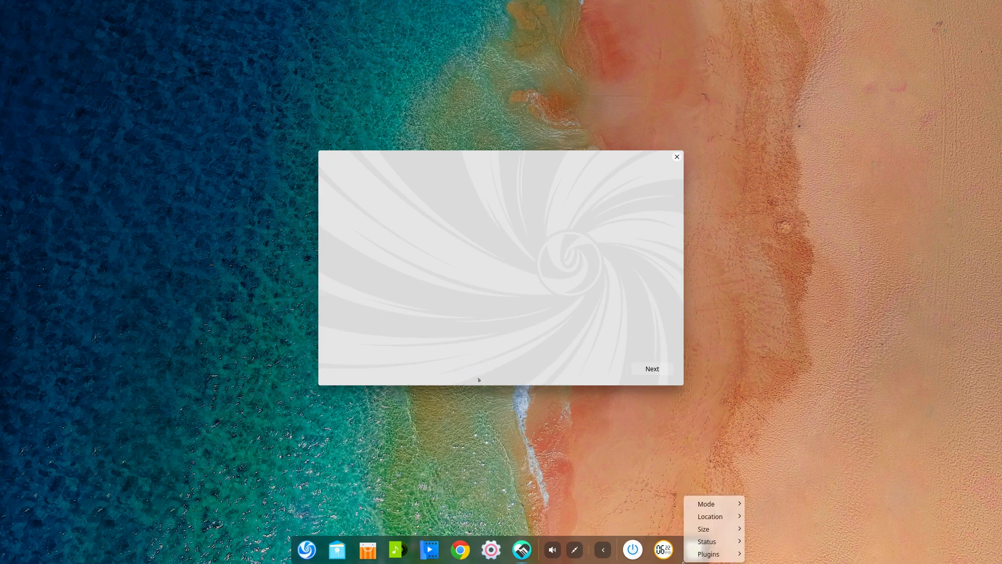
click(706, 504)
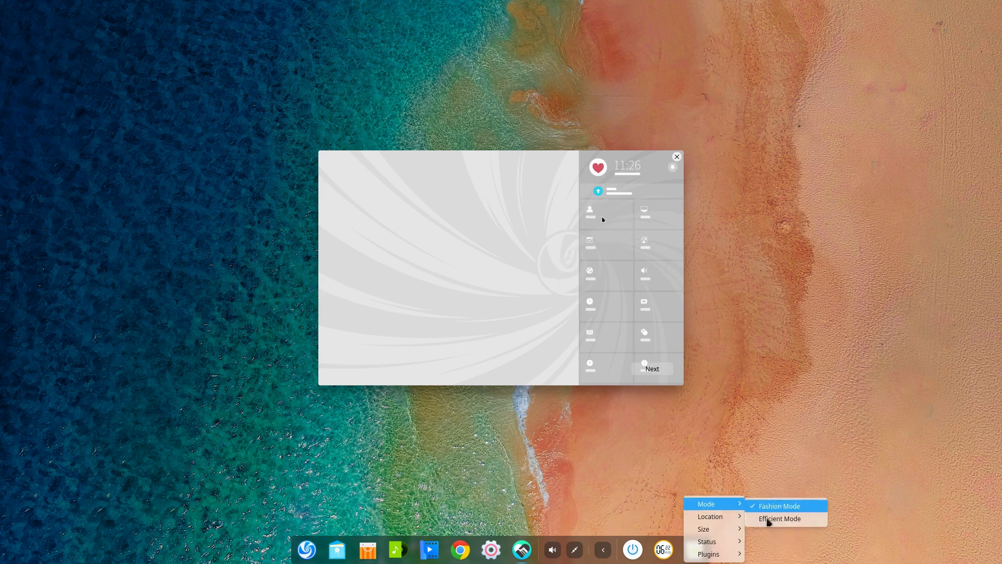
click(779, 518)
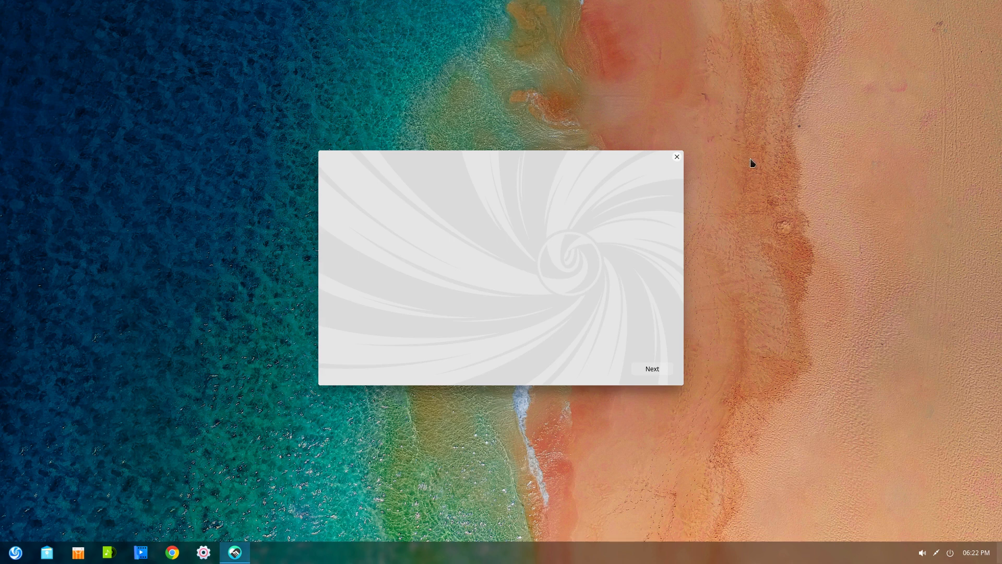
- Close the welcome window, open the launcher and restore the dock to Fashion Mode
click(676, 156)
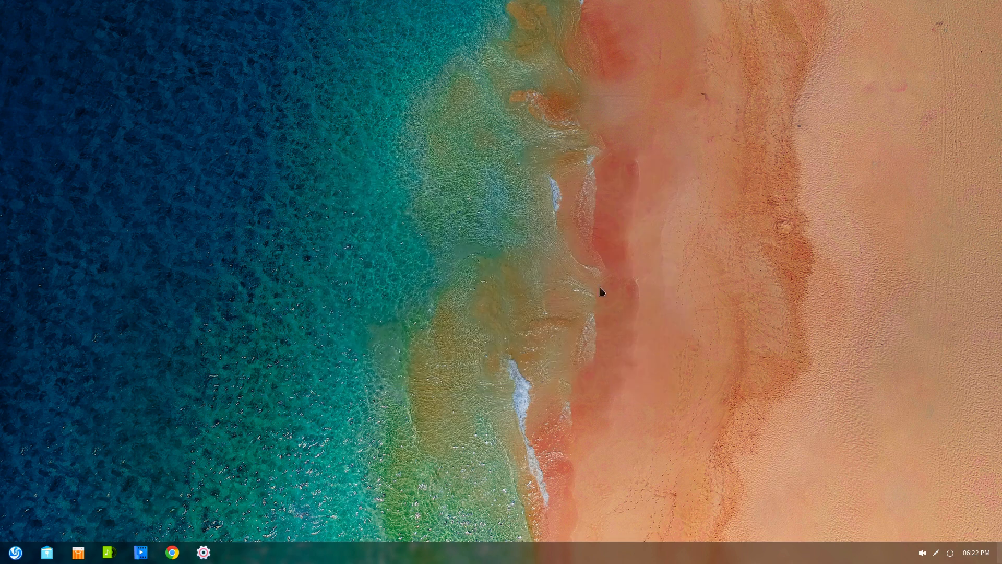
click(17, 552)
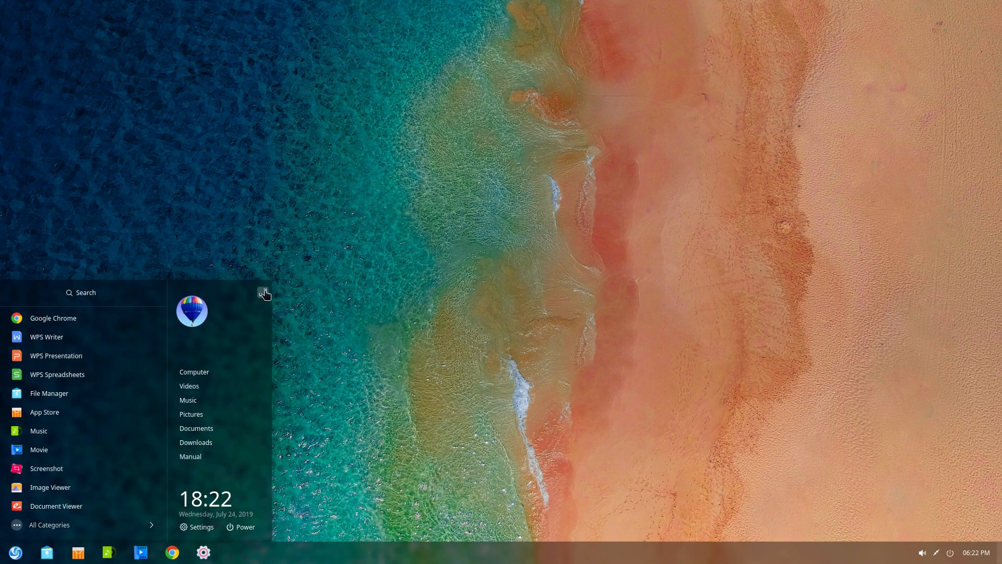
click(264, 293)
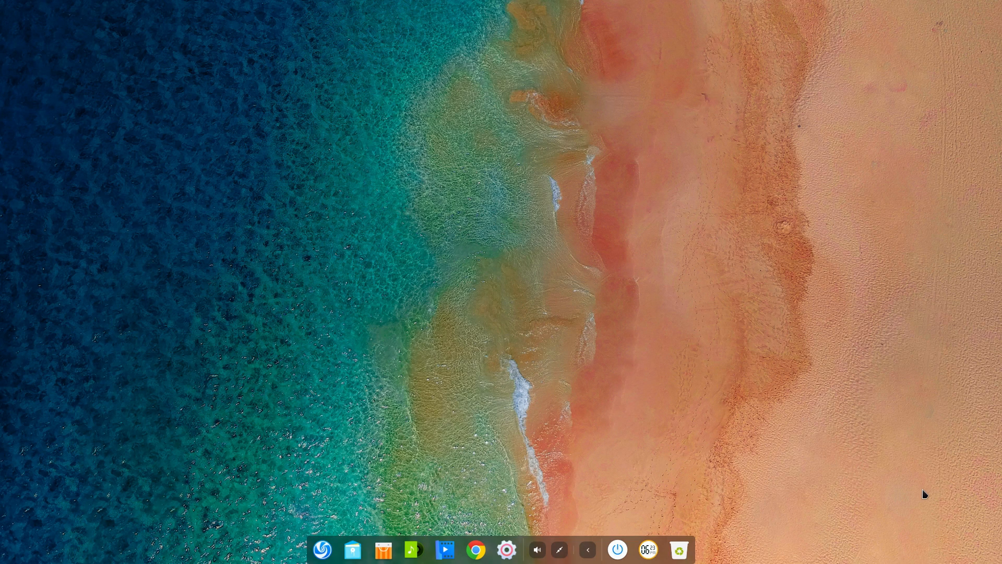
mouse_move(362, 524)
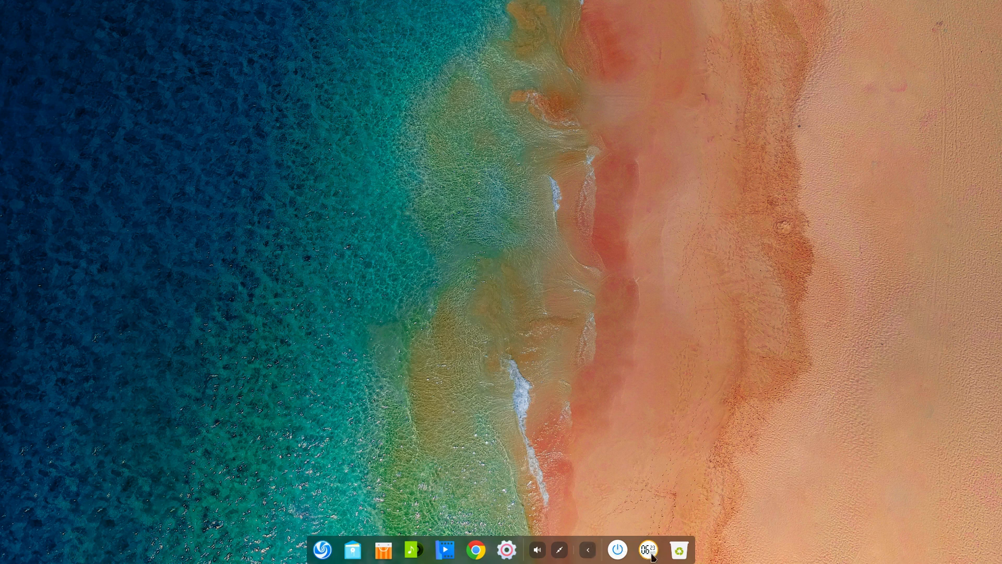
mouse_move(630, 179)
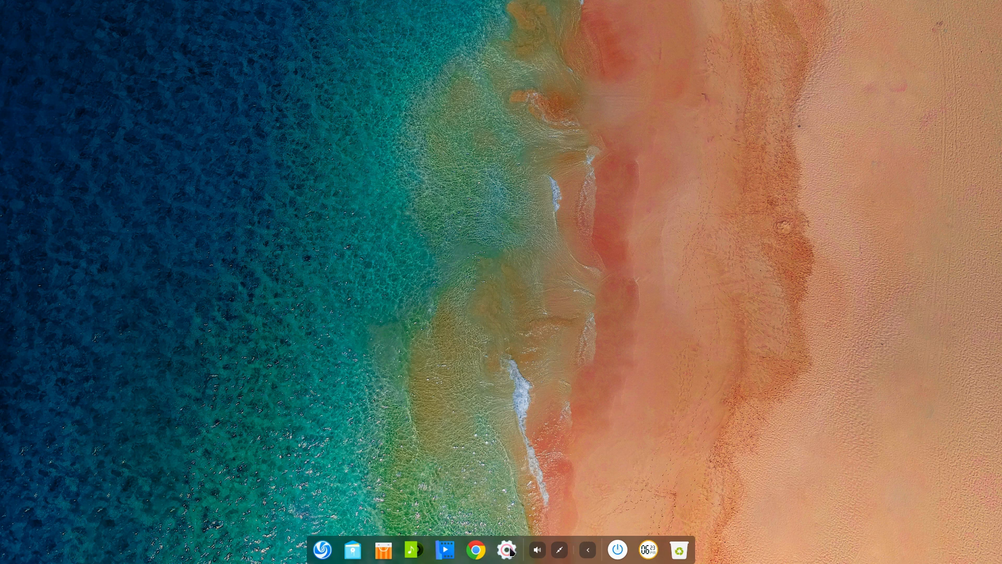
- Launch Control Center from the dock gear and select the Cloud Sync tile
click(507, 550)
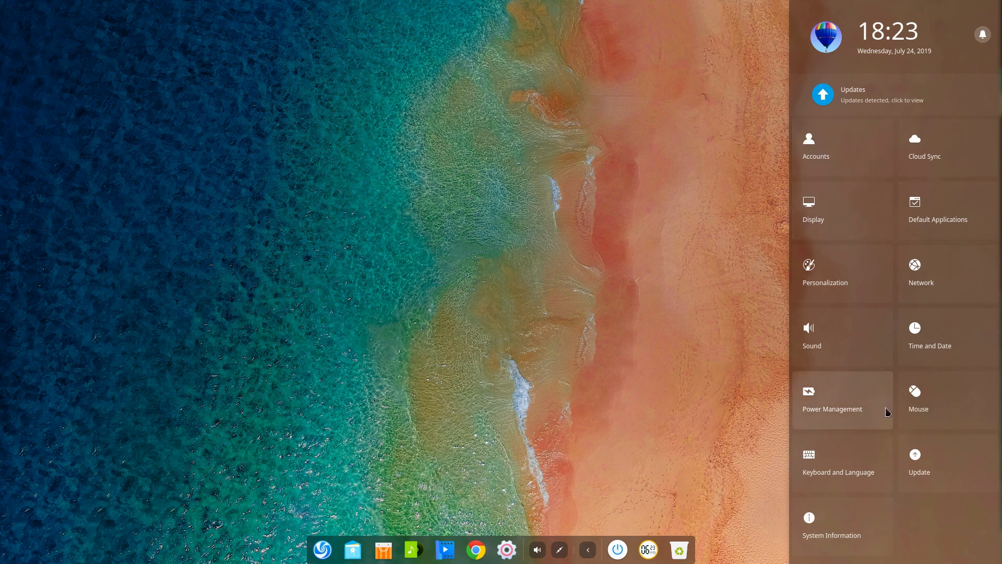
mouse_move(752, 275)
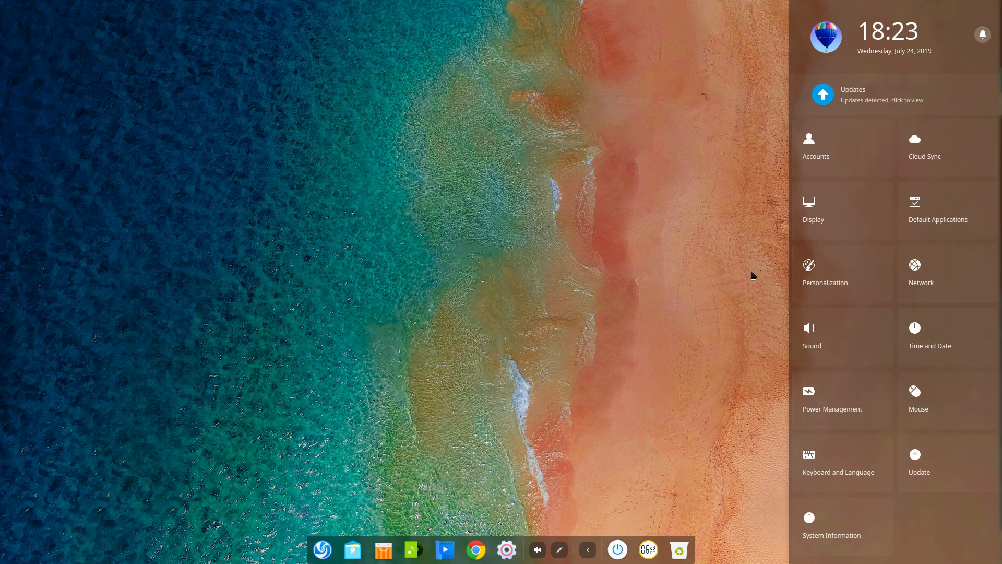
mouse_move(945, 407)
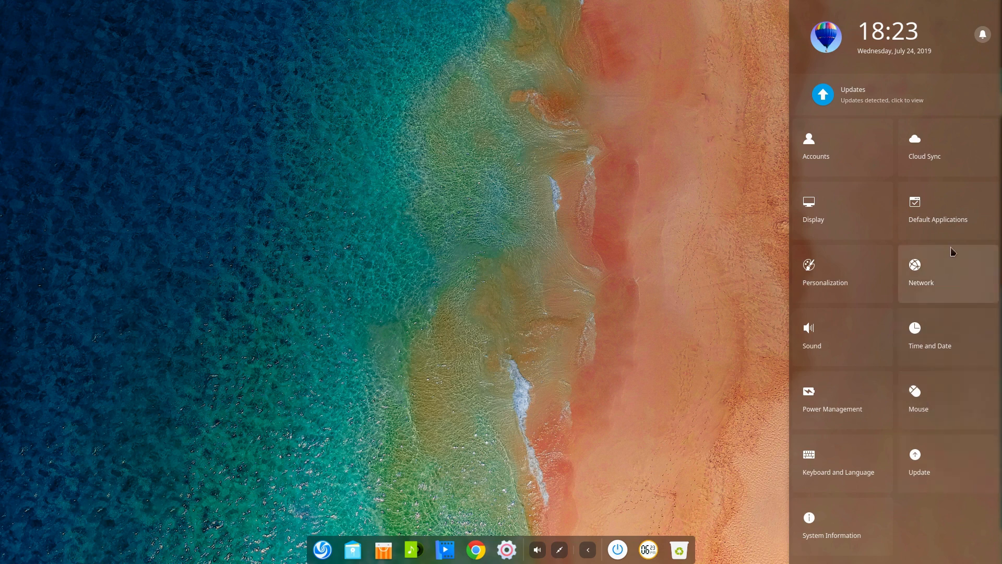
mouse_move(939, 290)
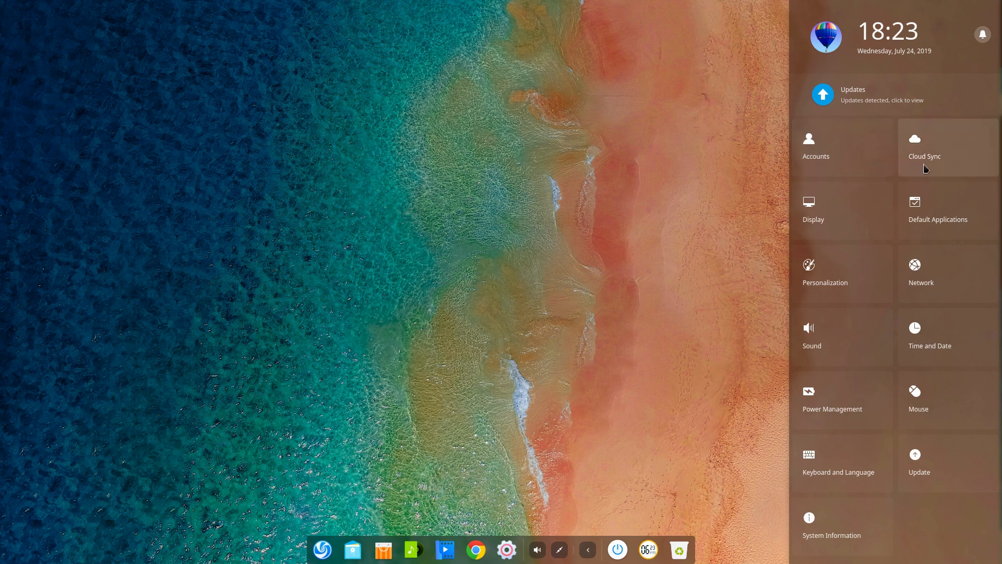
click(945, 148)
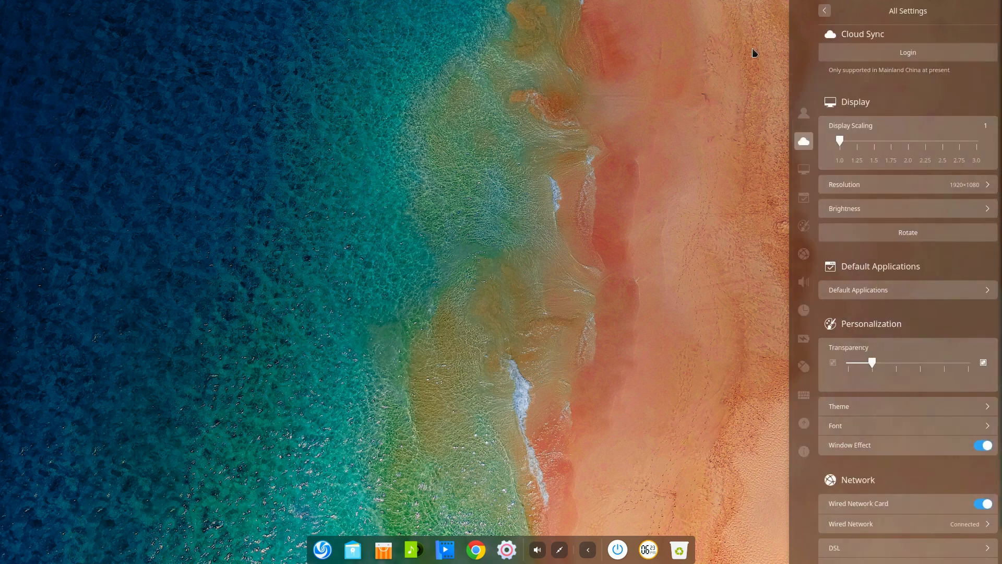
mouse_move(827, 83)
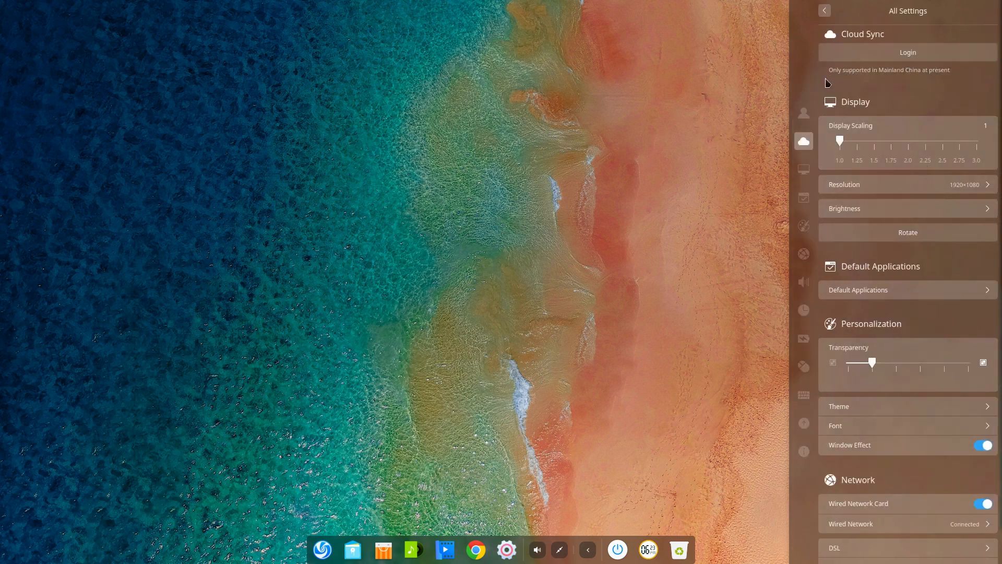
mouse_move(920, 81)
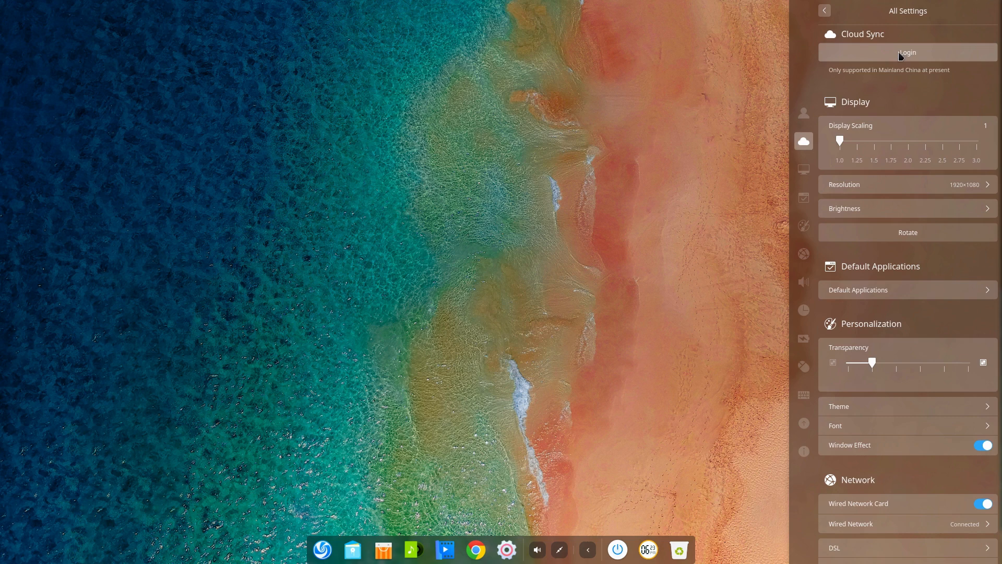
- Click Login under Cloud Sync to show the empty sign-in form
click(907, 52)
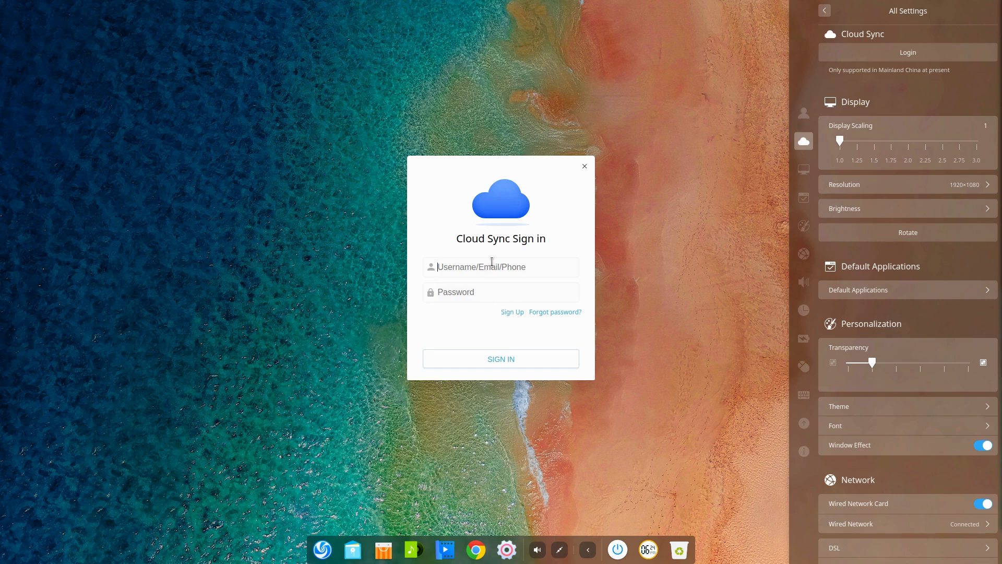
mouse_move(561, 242)
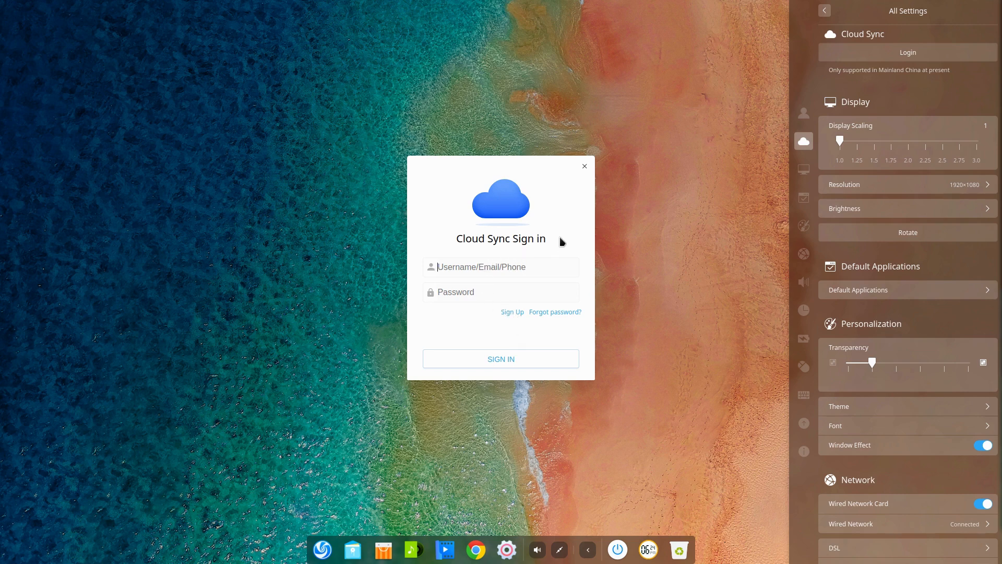
mouse_move(586, 213)
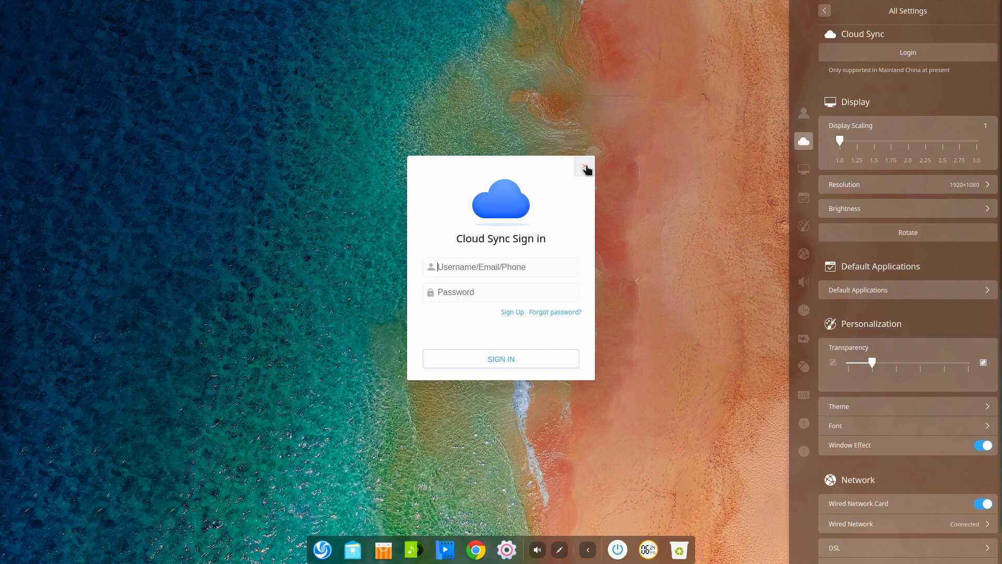
- Launch Deepin Store and view its About information (version 5.3.1.0)
click(583, 167)
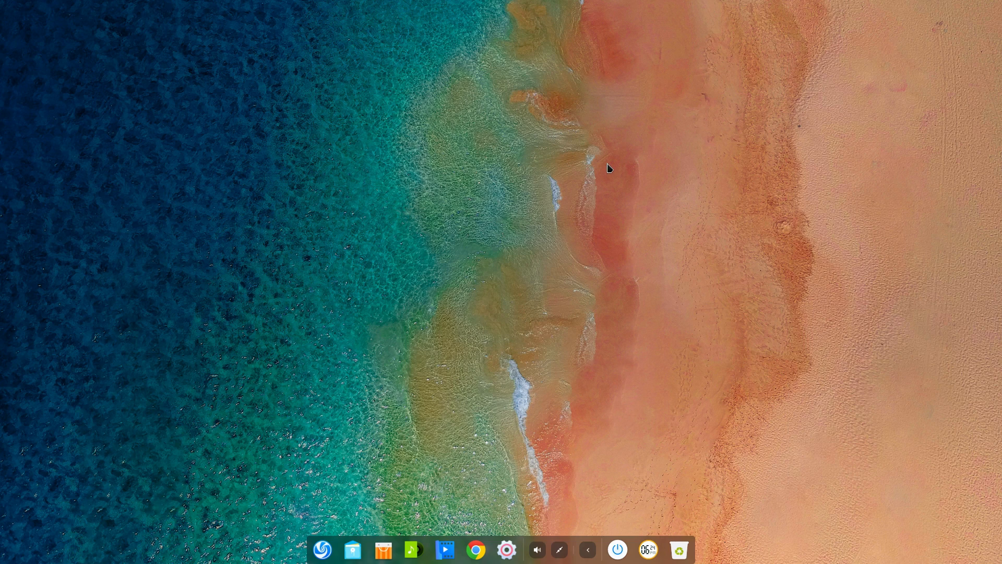
mouse_move(572, 478)
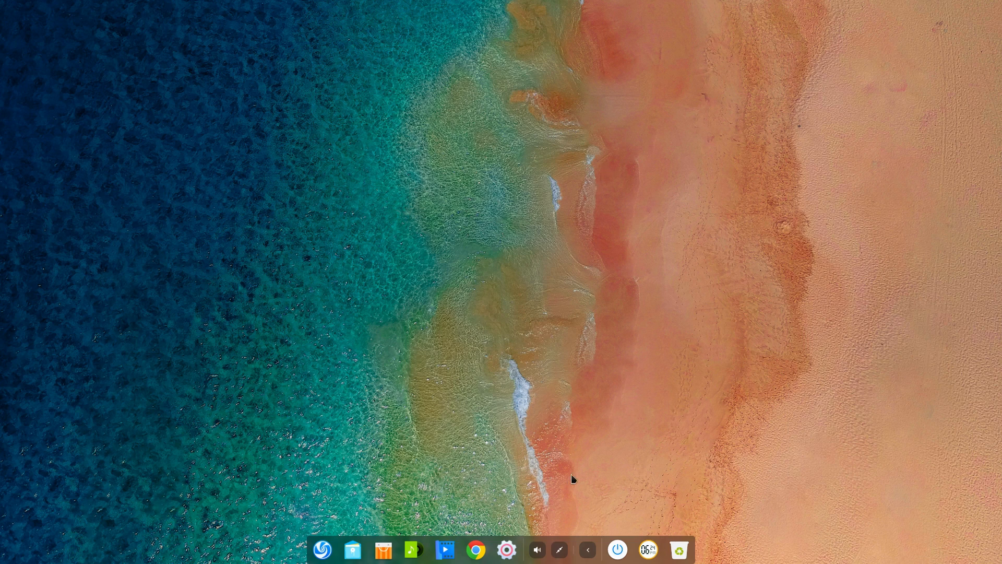
mouse_move(384, 549)
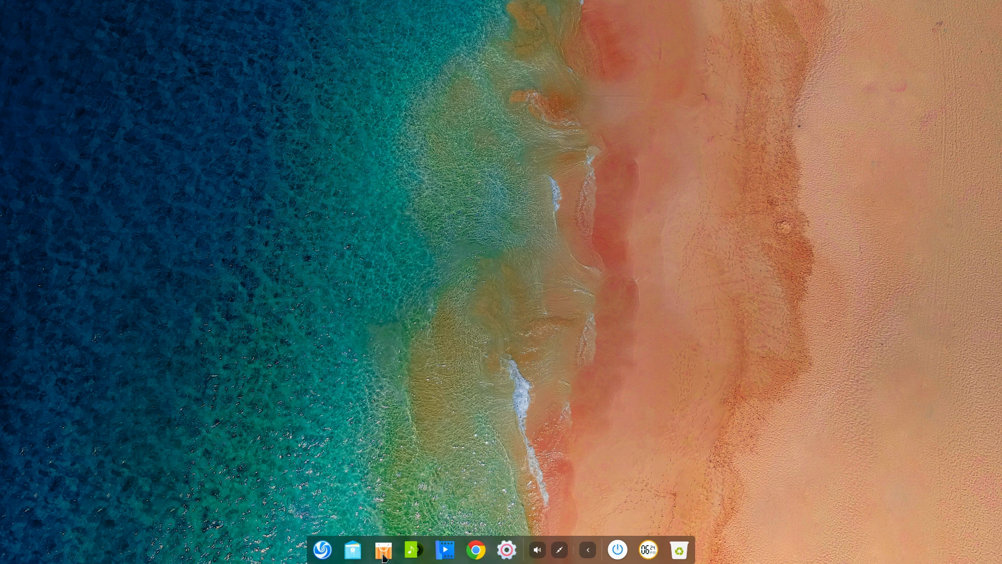
click(382, 549)
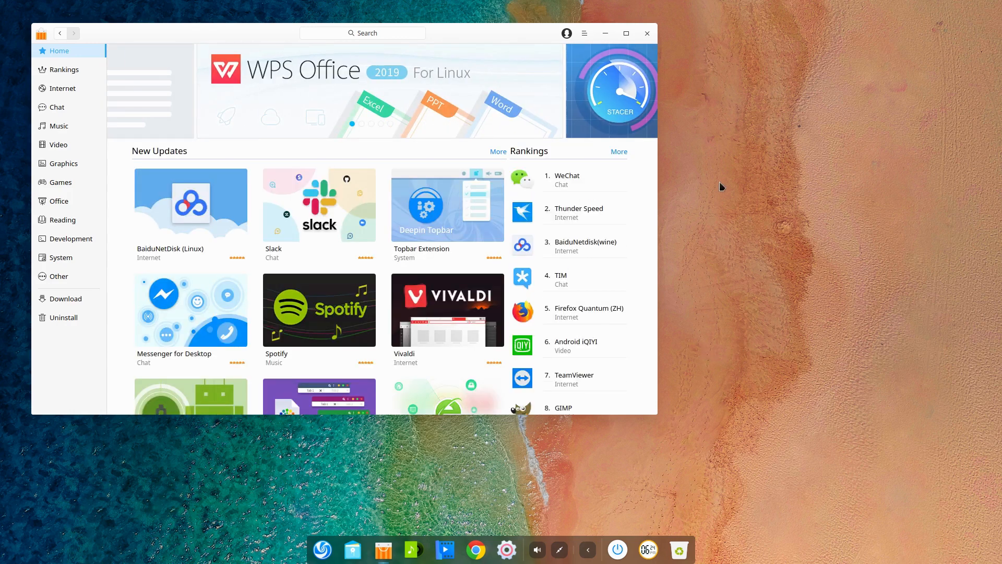
mouse_move(575, 125)
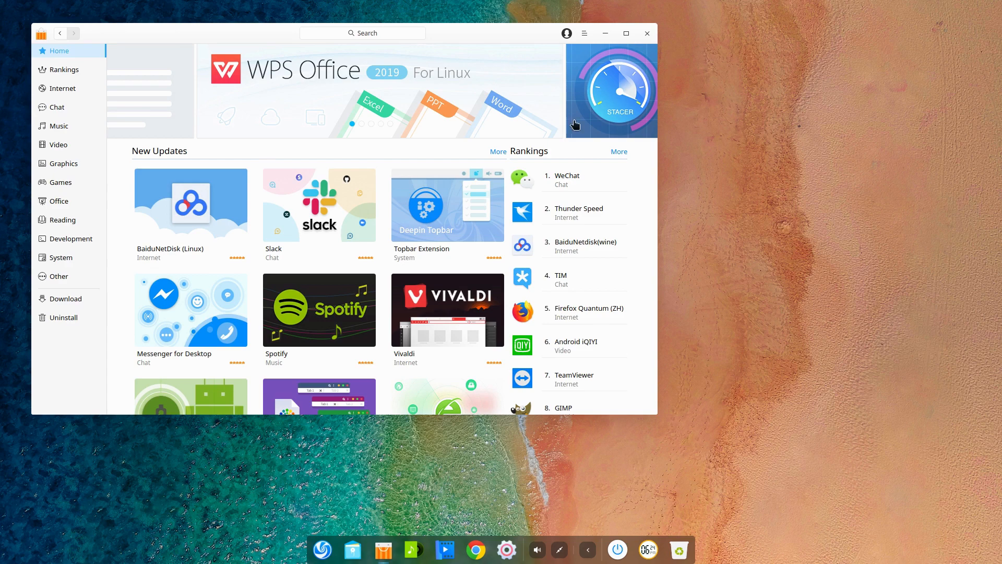
mouse_move(336, 241)
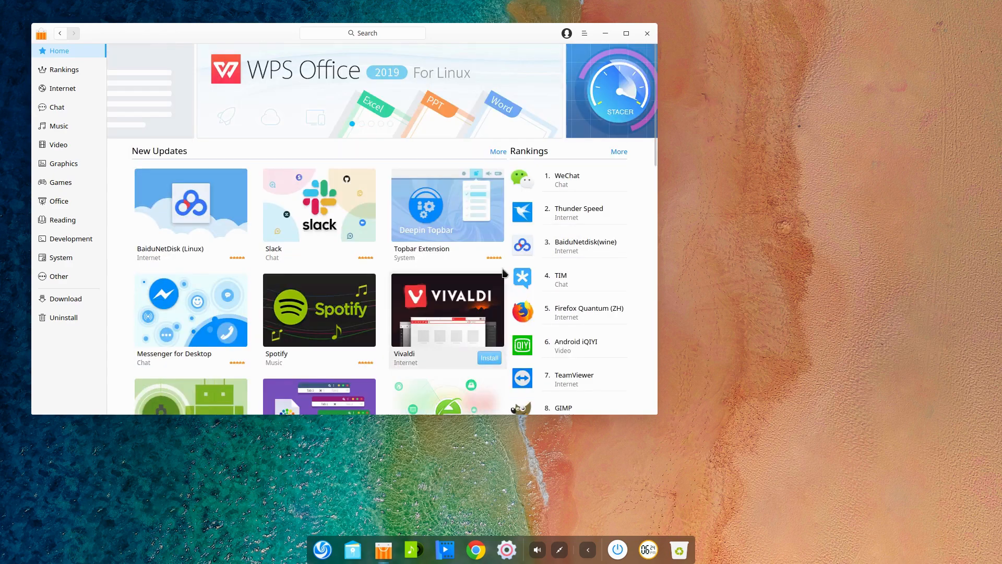
click(584, 33)
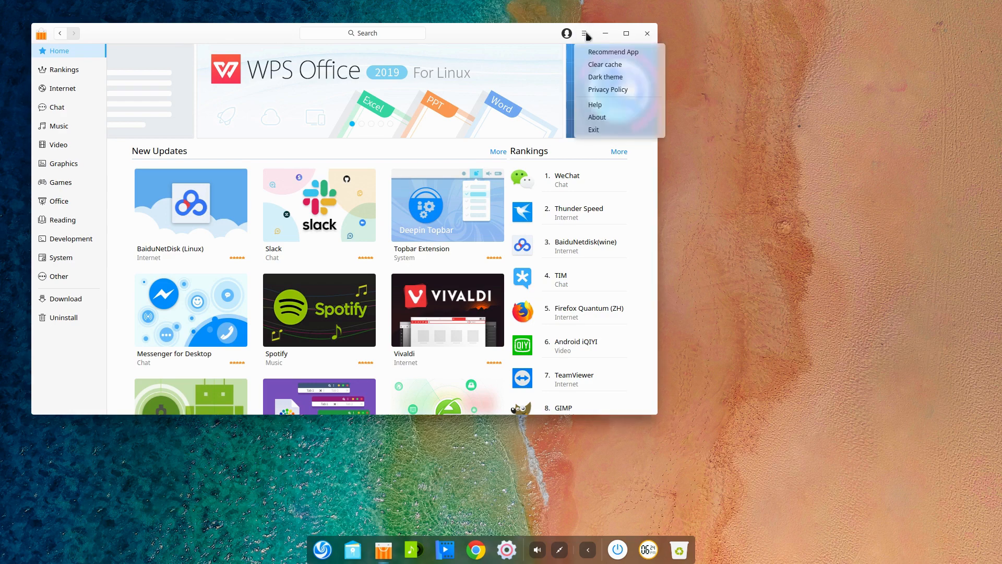
mouse_move(607, 89)
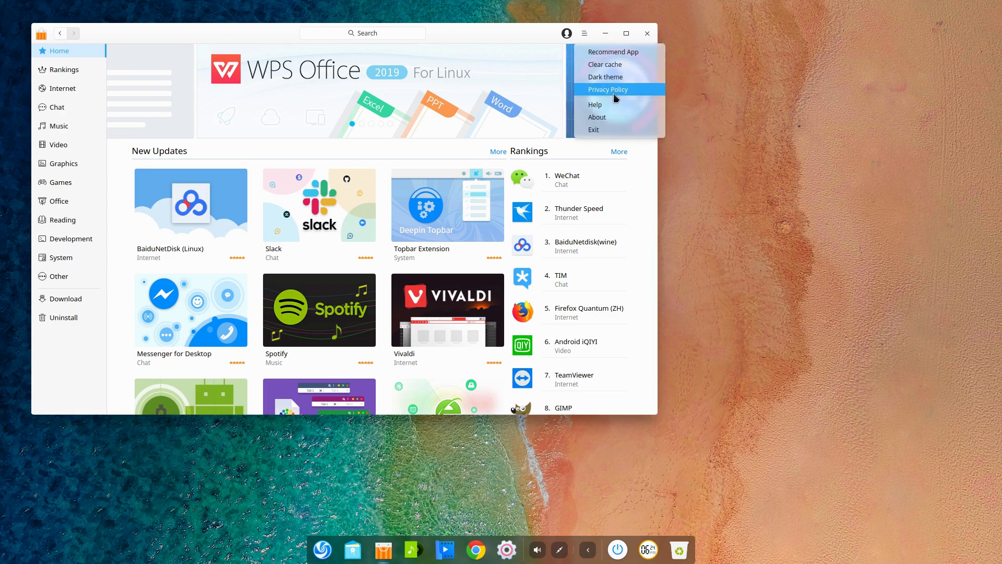
mouse_move(615, 117)
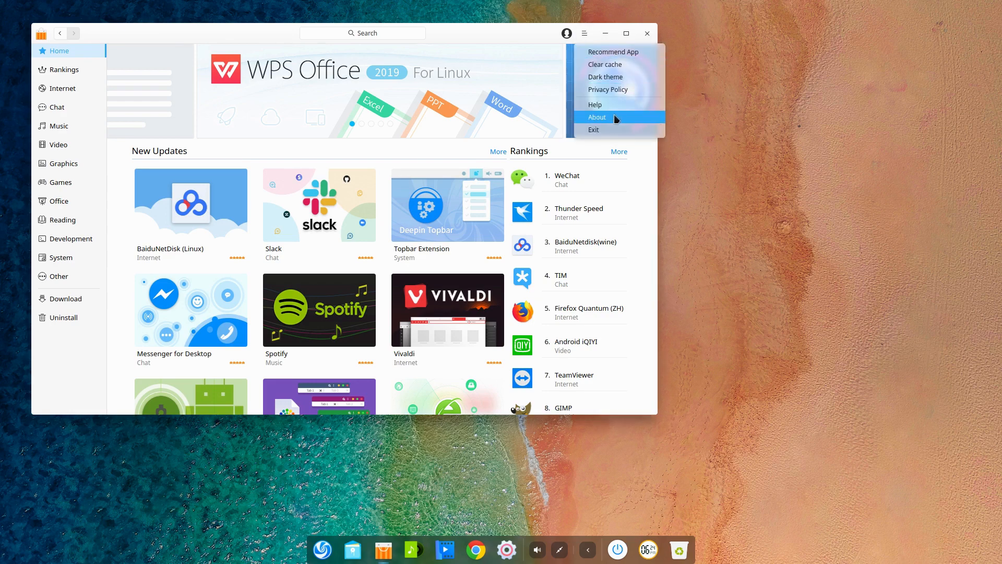
mouse_move(612, 122)
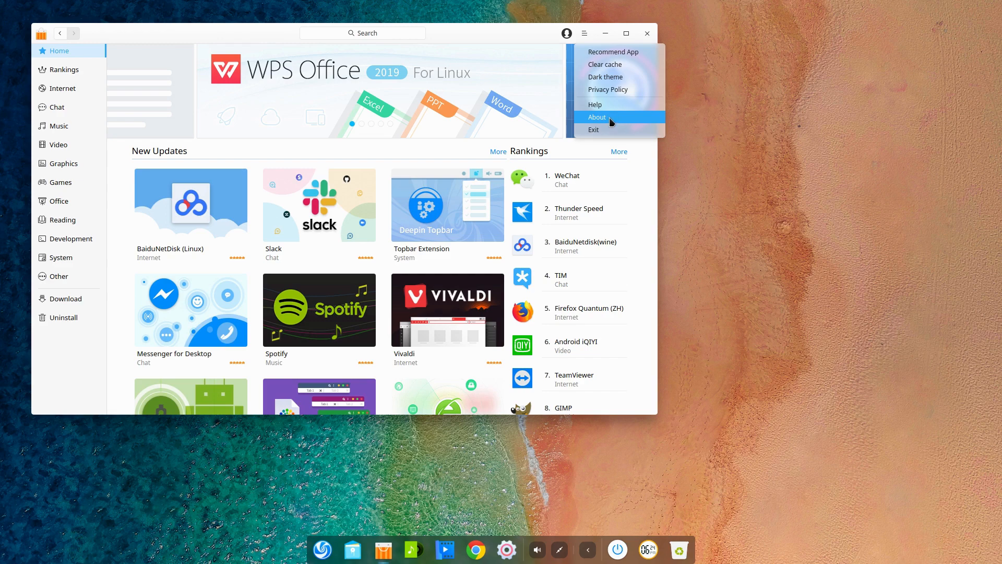
click(597, 117)
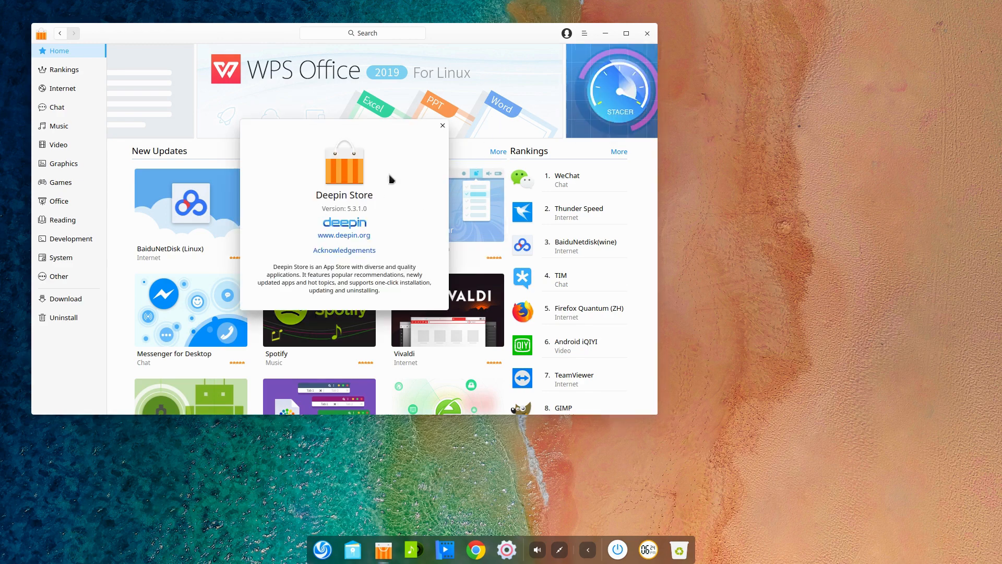
click(442, 125)
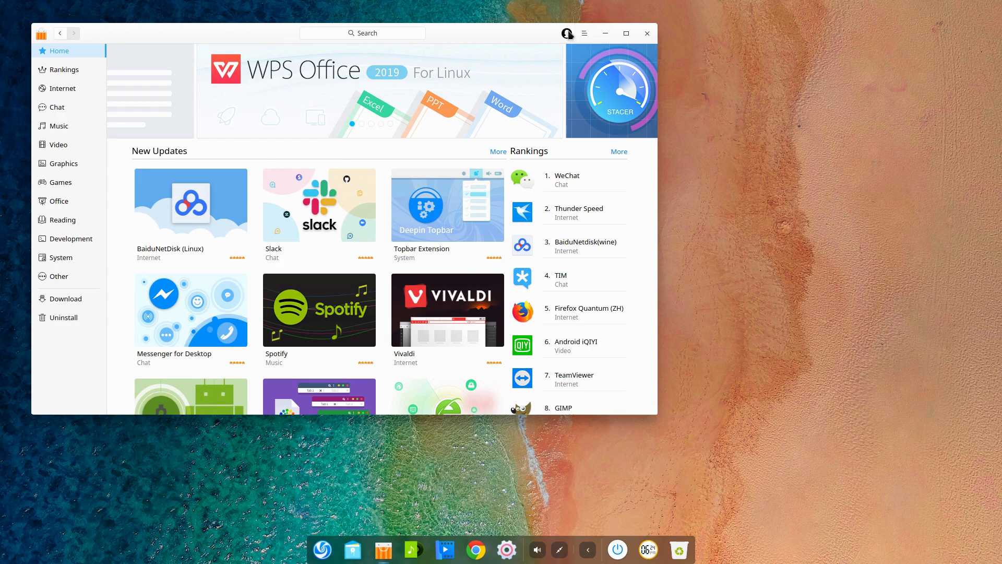
- Open and dismiss the store's account sign-in form, then show the main options menu
click(567, 34)
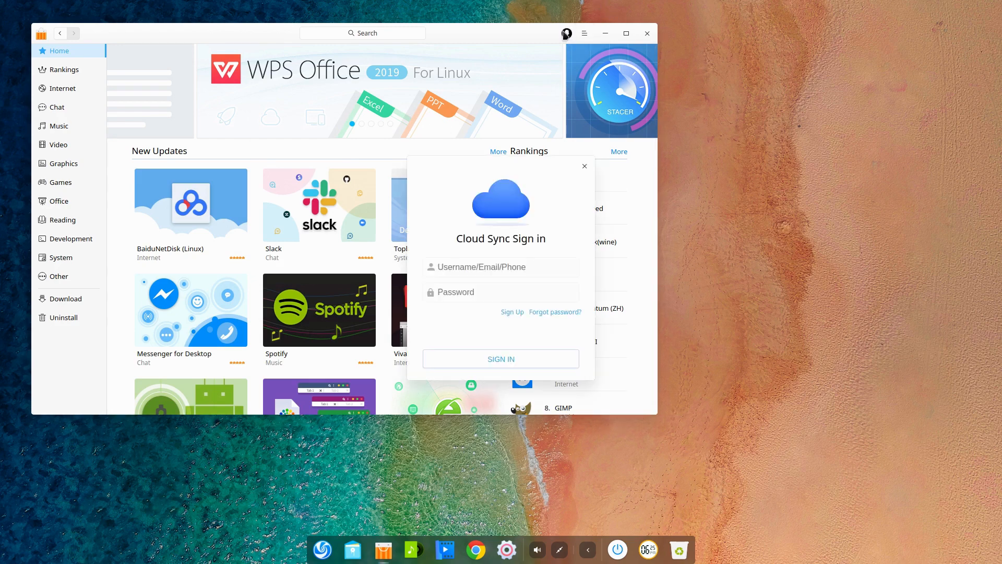
click(583, 166)
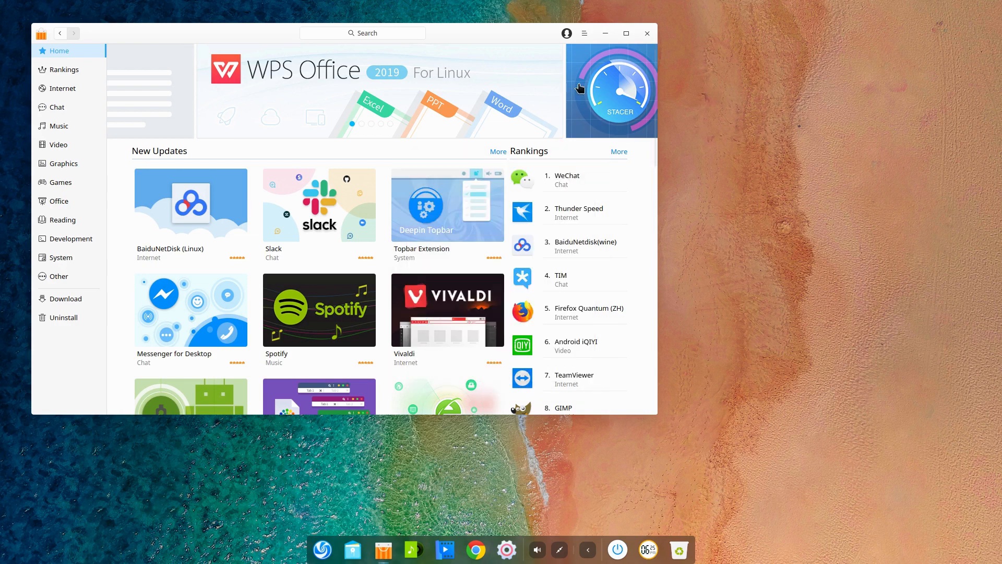
mouse_move(595, 20)
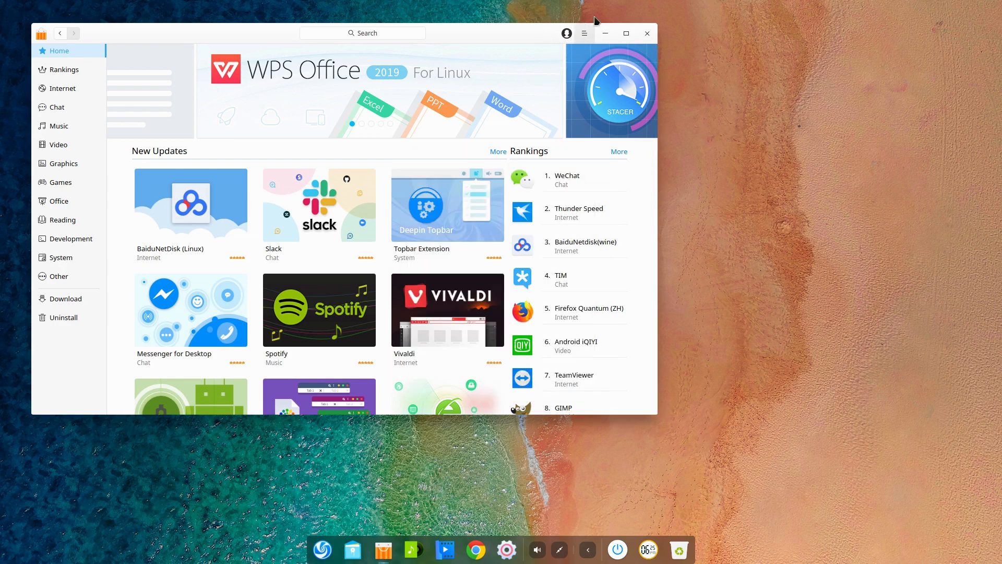
click(583, 34)
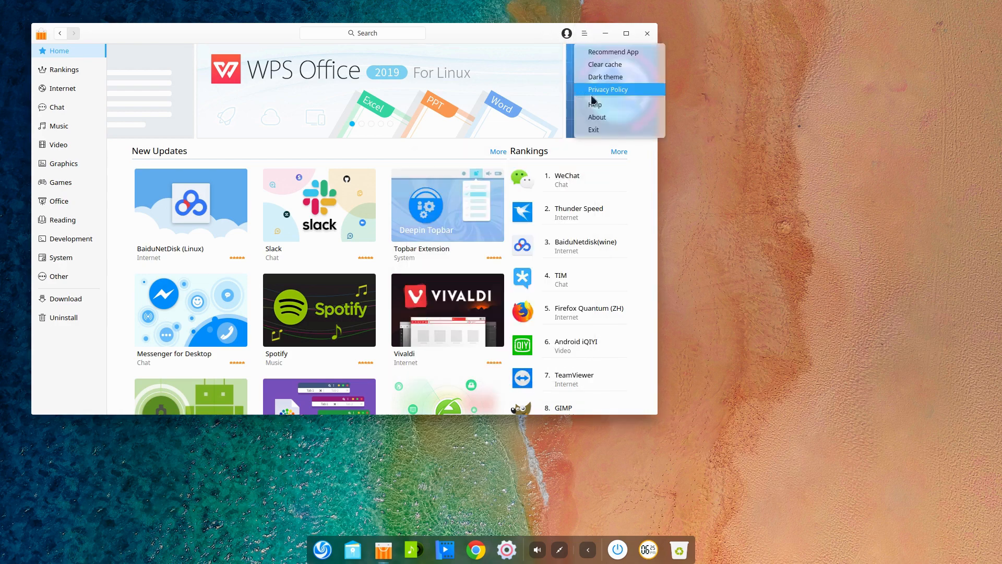
mouse_move(635, 79)
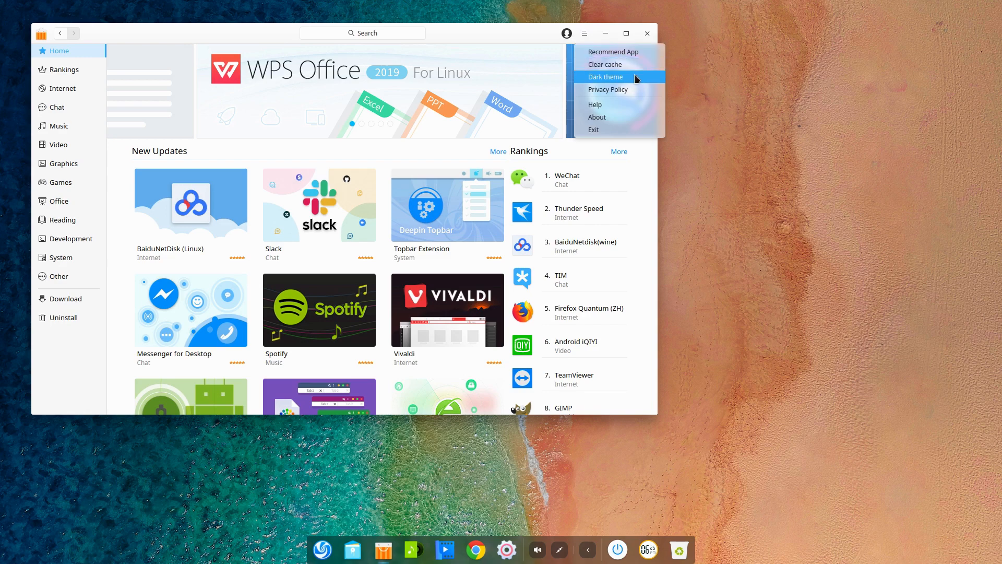
mouse_move(616, 129)
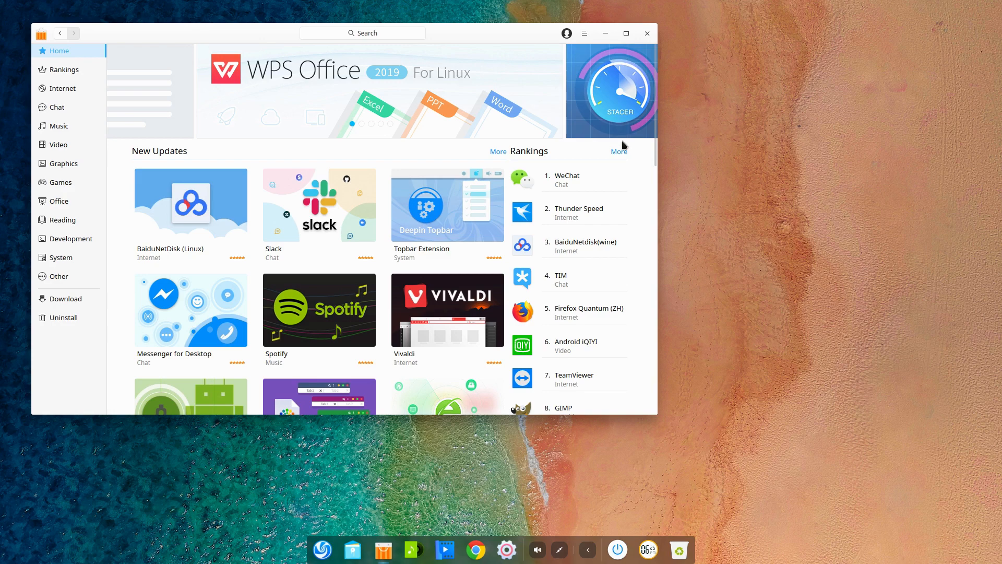
scroll(down, 3)
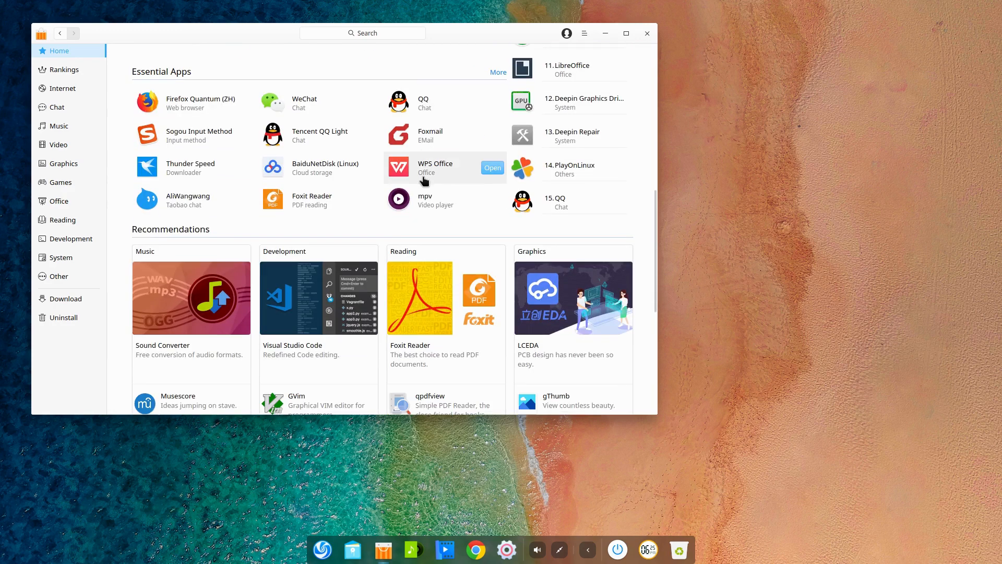
scroll(down, 3)
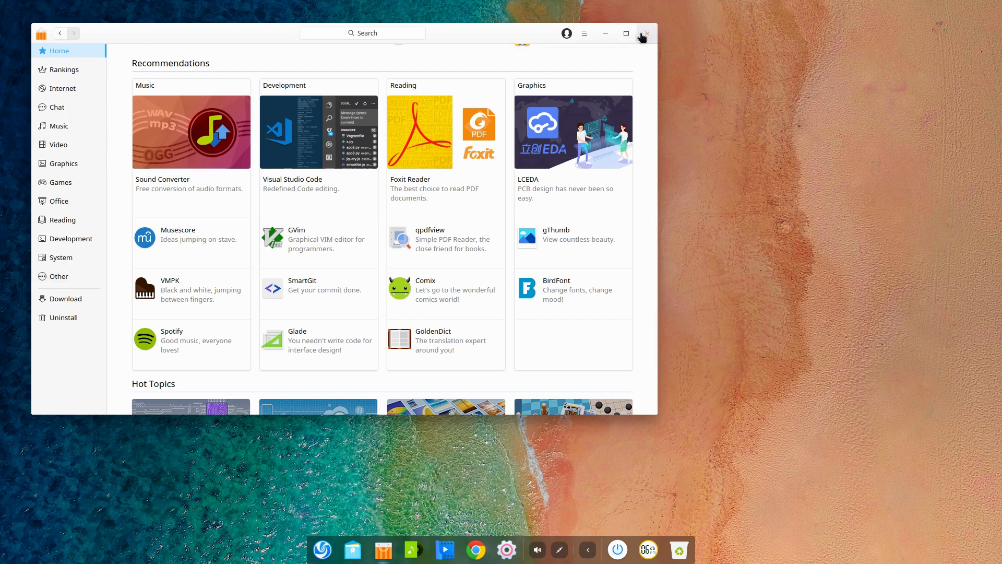
- Close Deepin Store and show the Launcher's full grid of installed applications
click(645, 34)
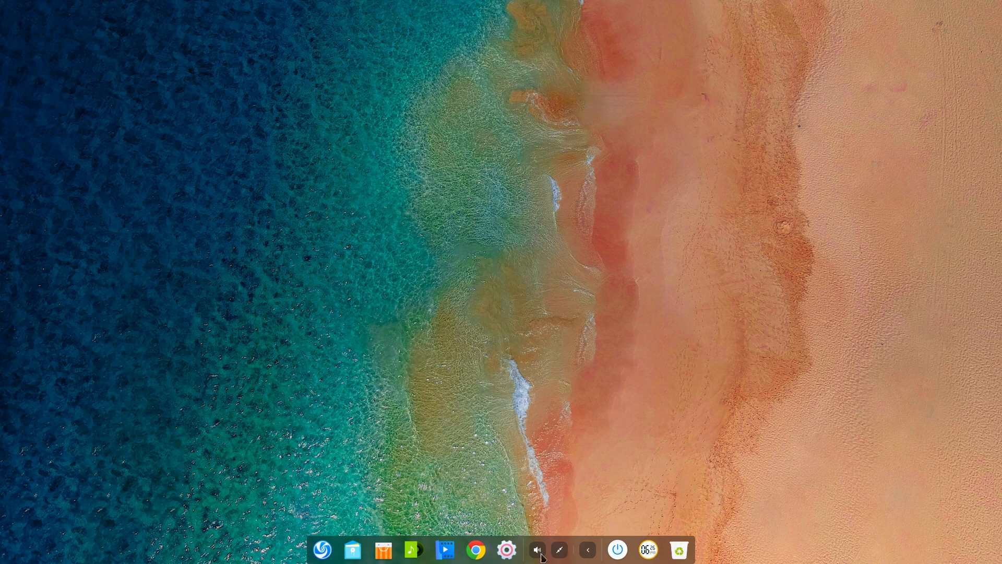
mouse_move(475, 550)
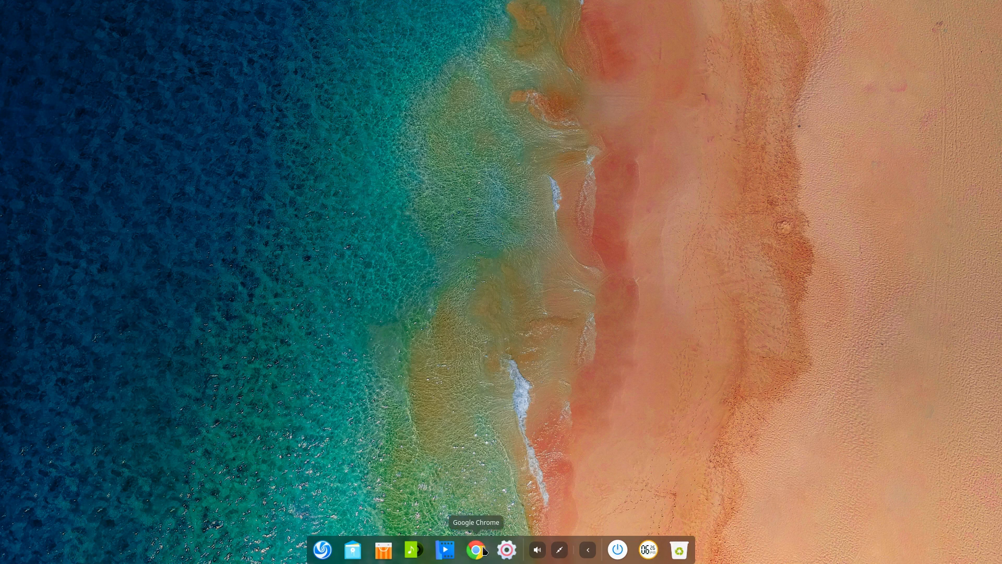
mouse_move(445, 550)
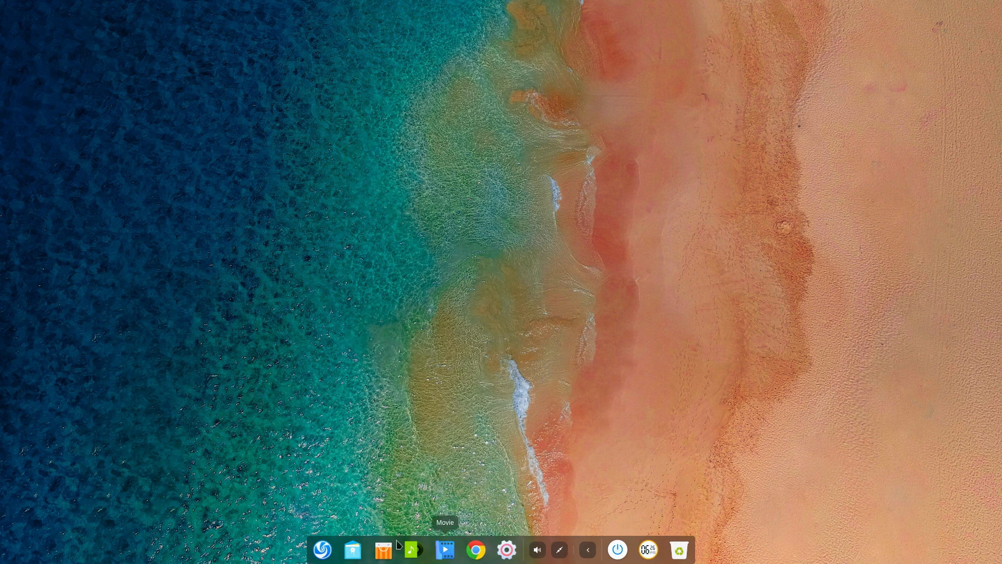
click(321, 549)
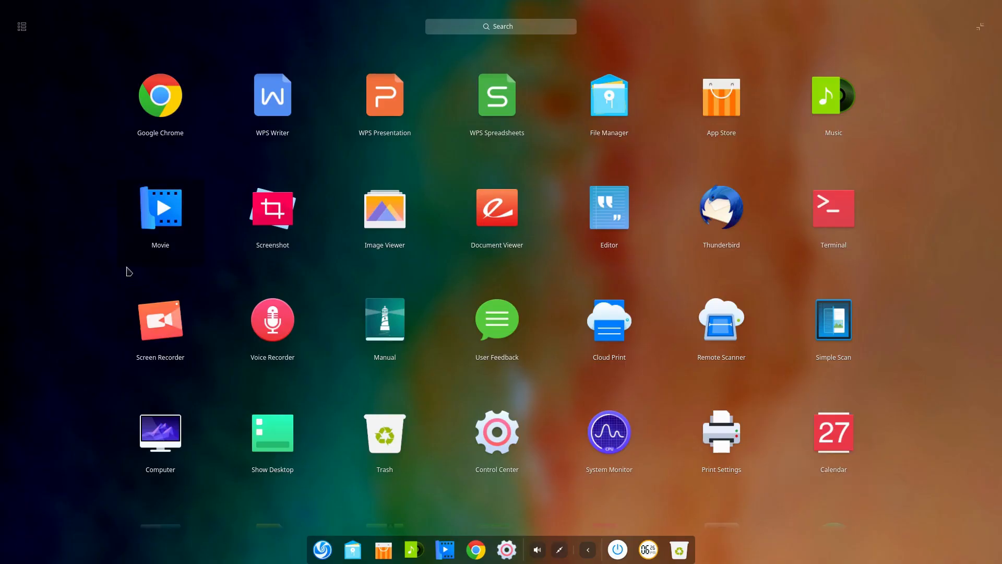
mouse_move(497, 96)
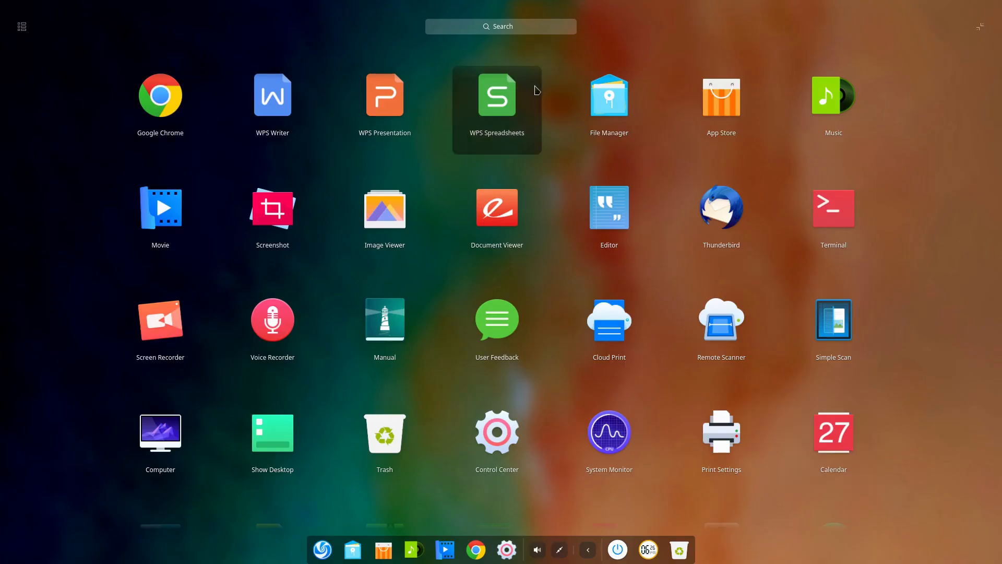
mouse_move(721, 108)
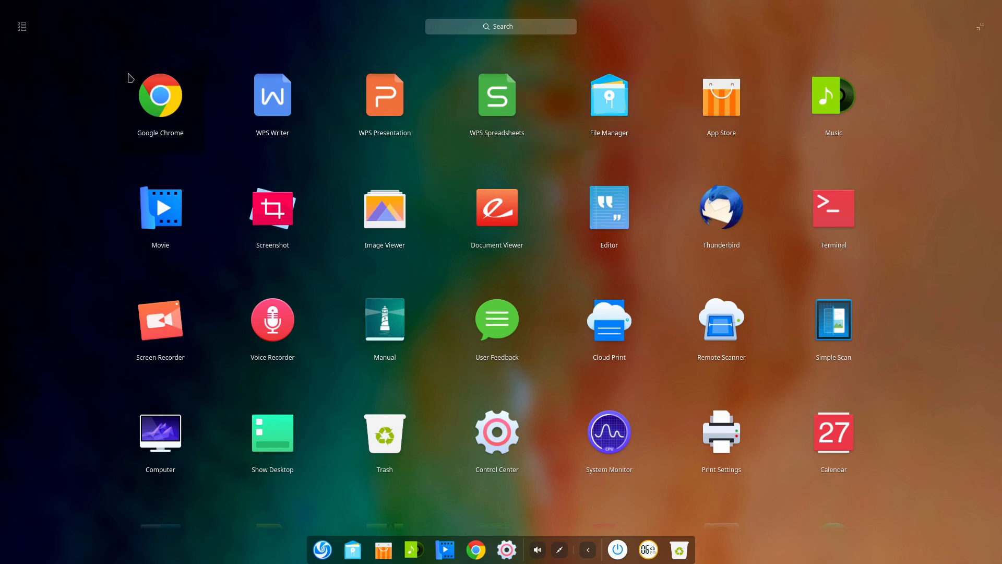
mouse_move(140, 122)
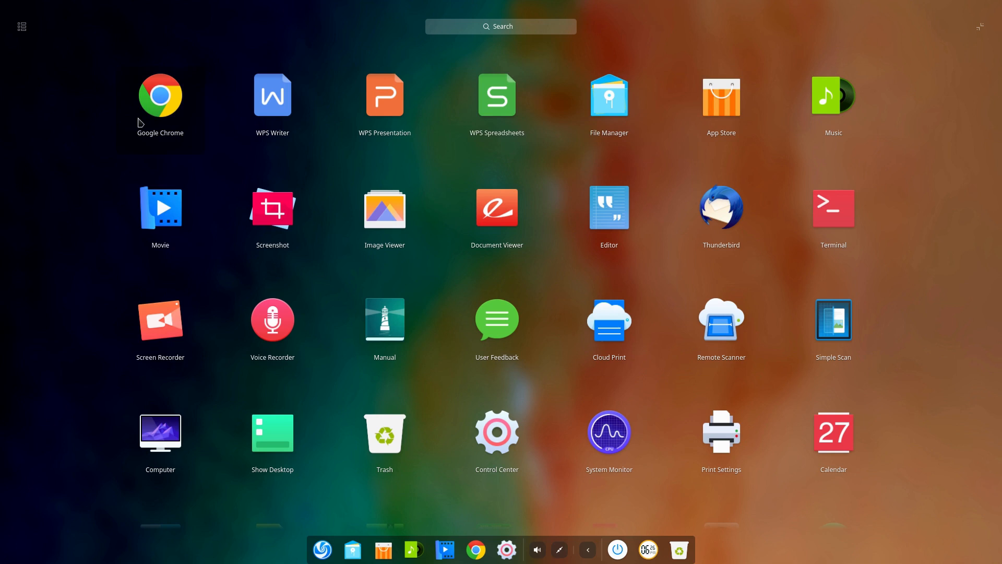
mouse_move(720, 99)
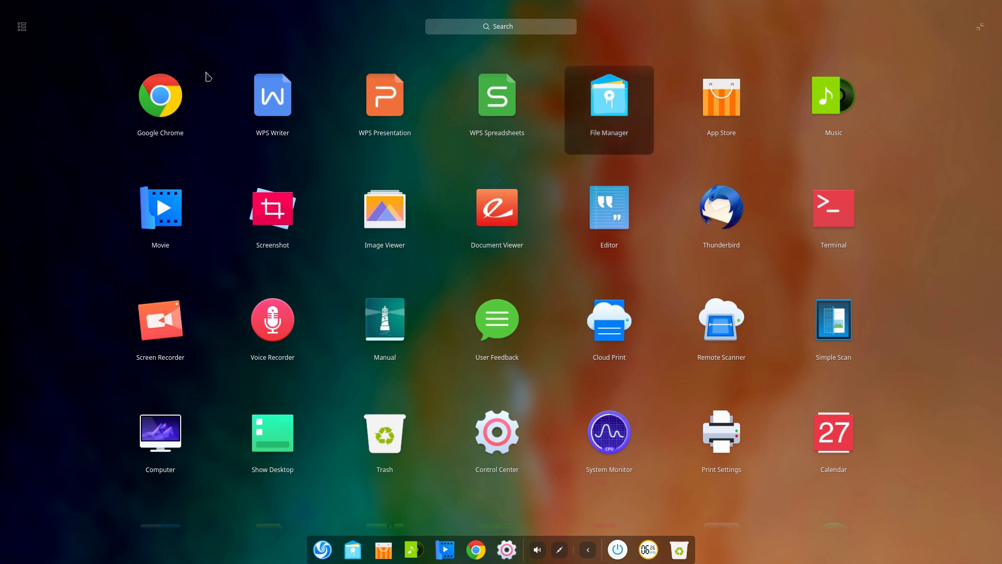
mouse_move(497, 103)
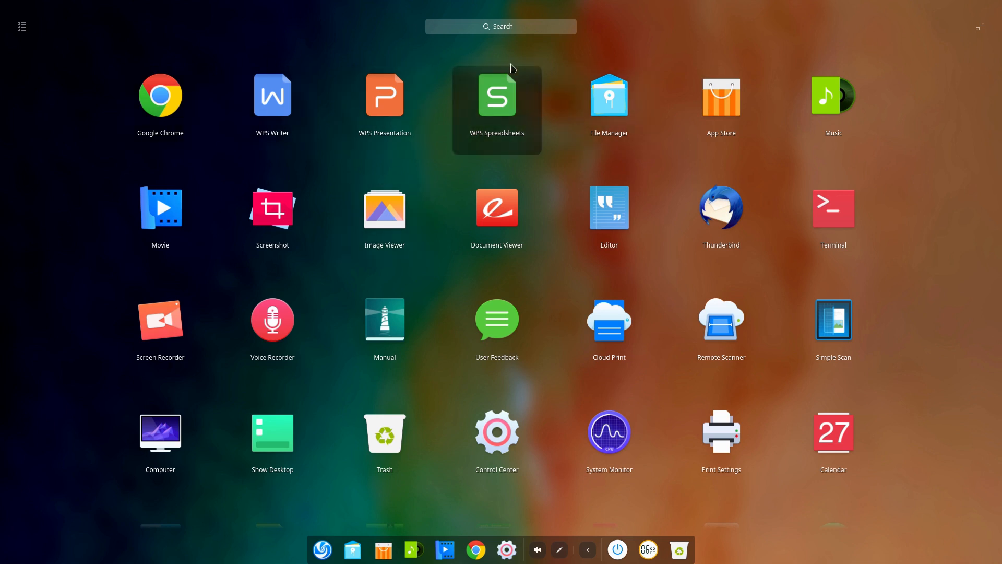
mouse_move(493, 120)
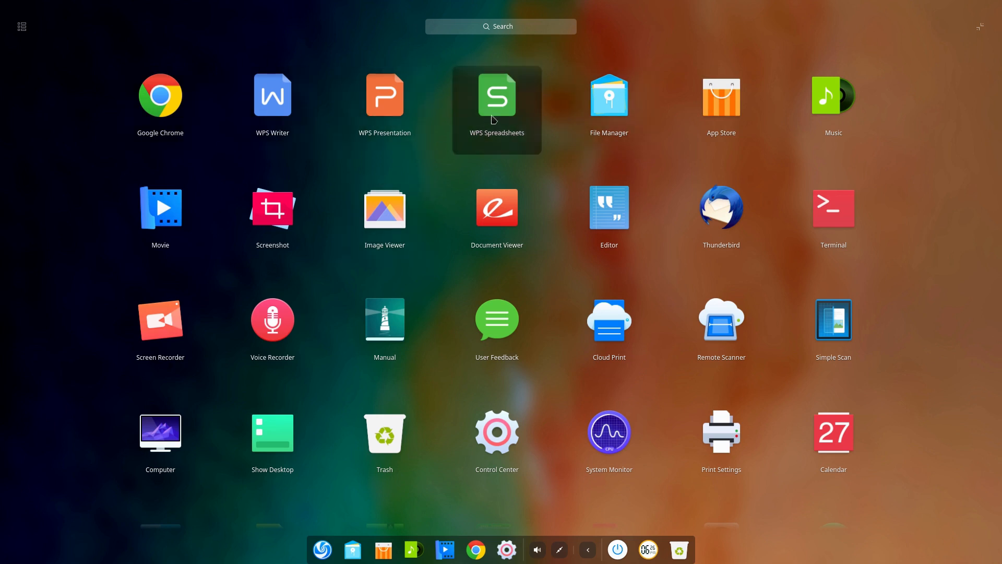
mouse_move(271, 99)
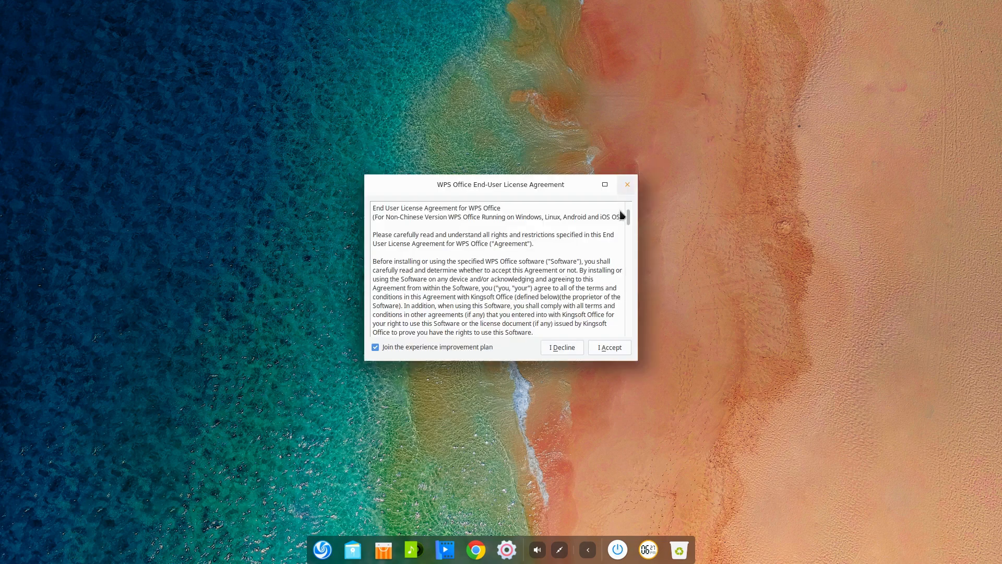
- Uncheck 'Join the experience improvement plan' and accept the WPS licence agreement
scroll(down, 3)
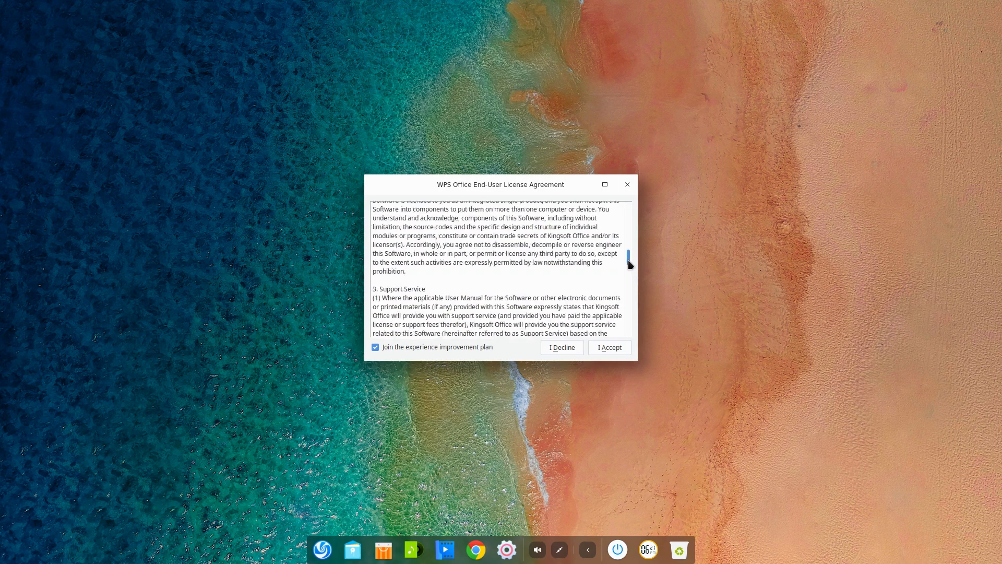
scroll(down, 3)
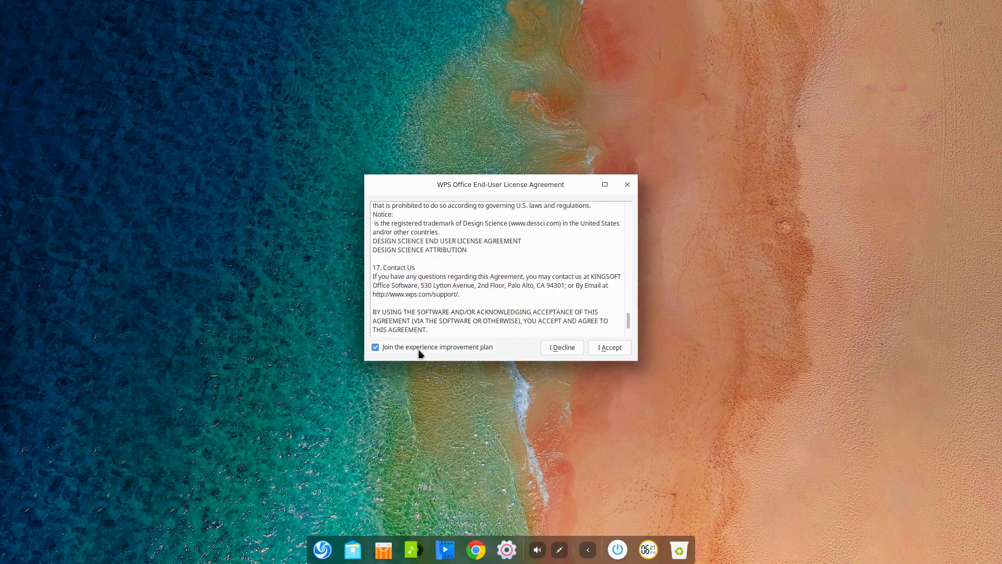
click(375, 347)
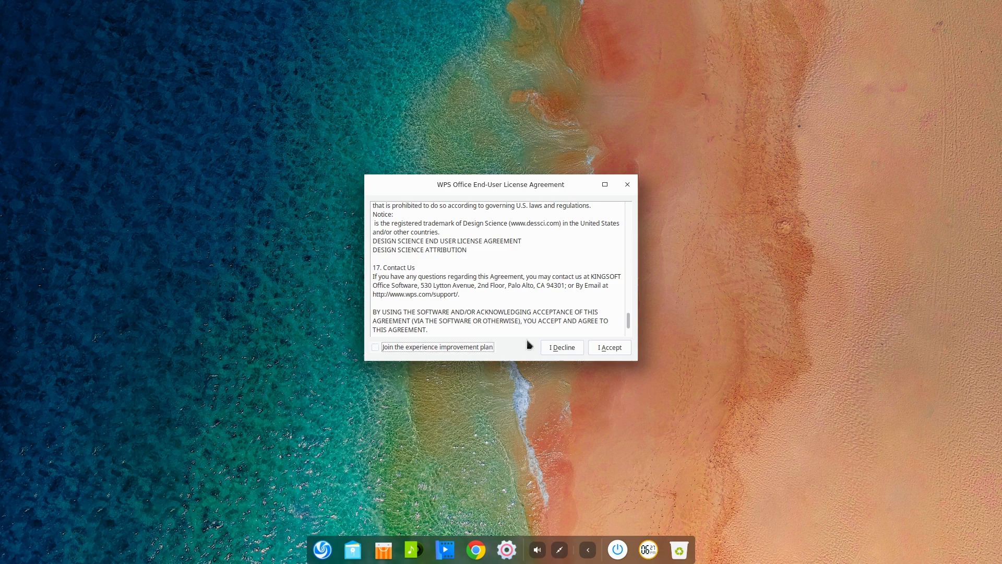
click(608, 347)
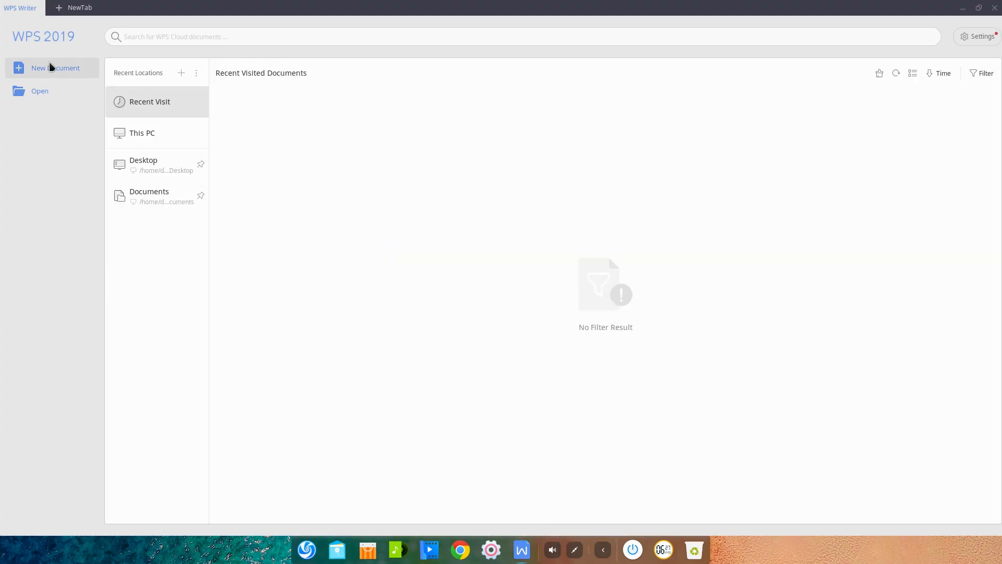
- Create blank Document1 and browse the Insert, References, Home and Special Features tabs
click(54, 68)
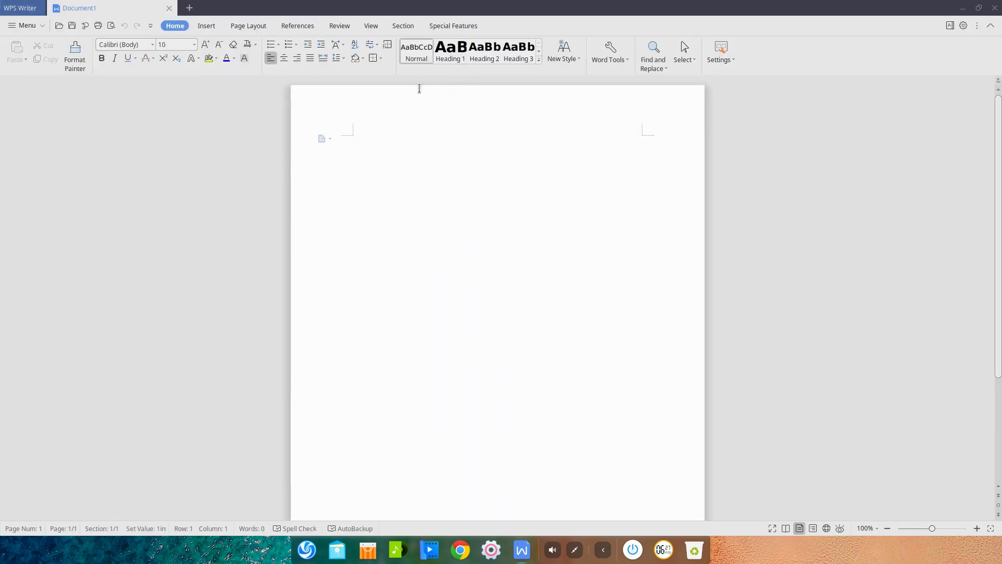
click(206, 26)
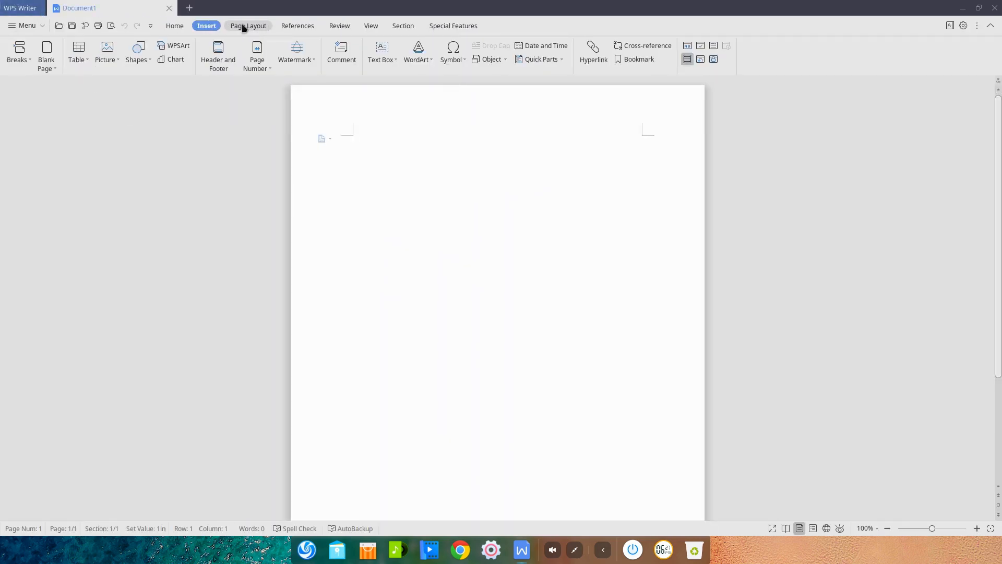
click(297, 25)
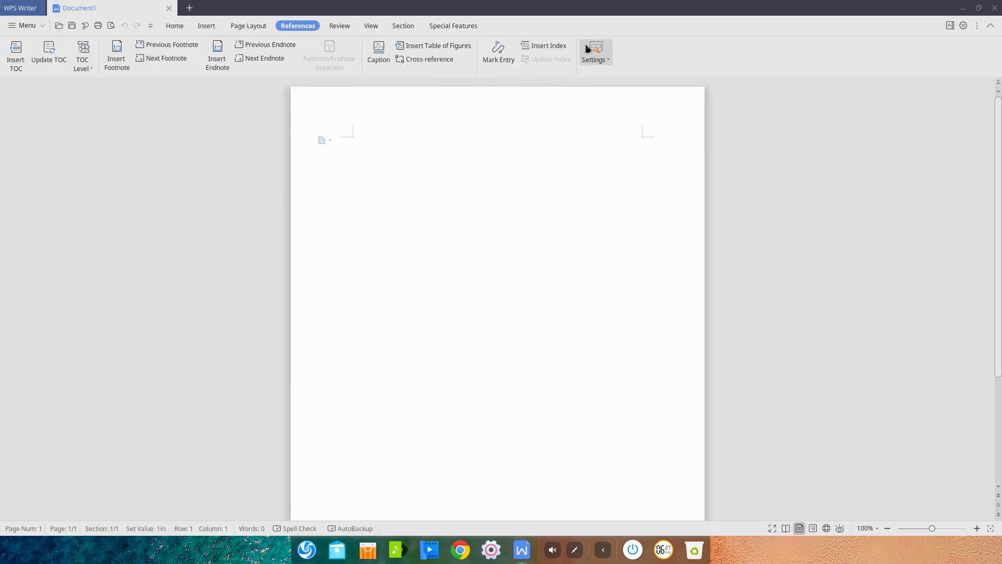
click(174, 26)
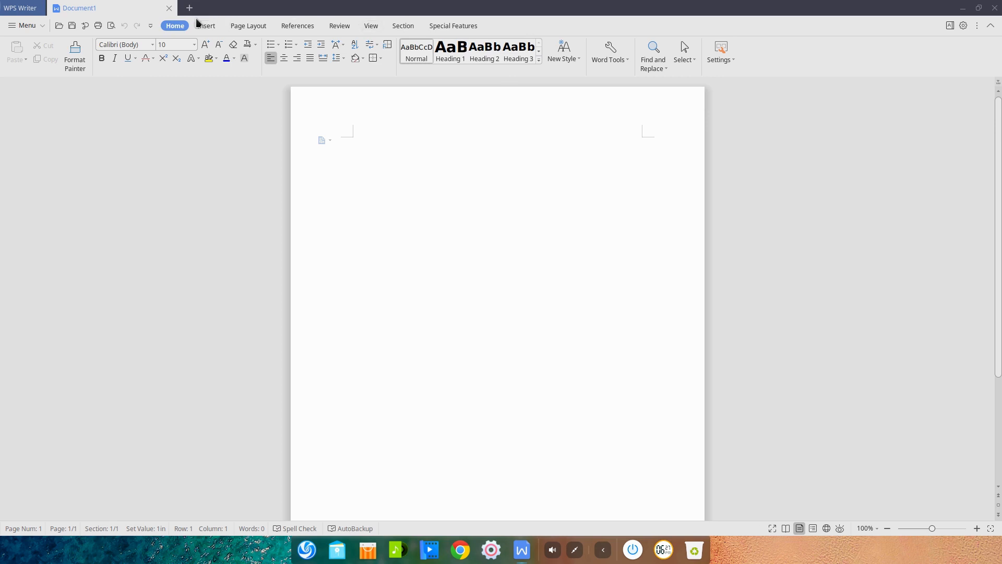
click(452, 26)
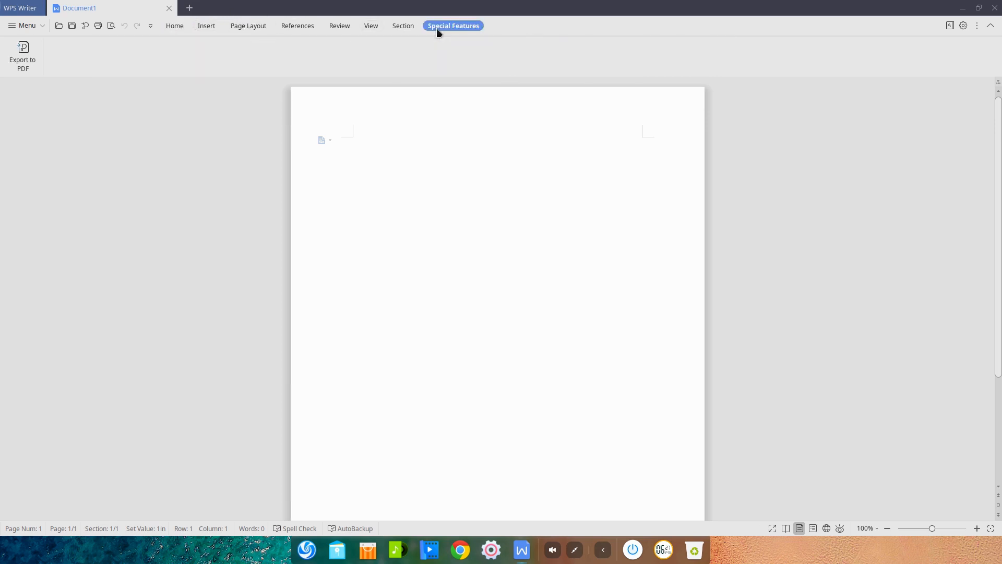
click(205, 26)
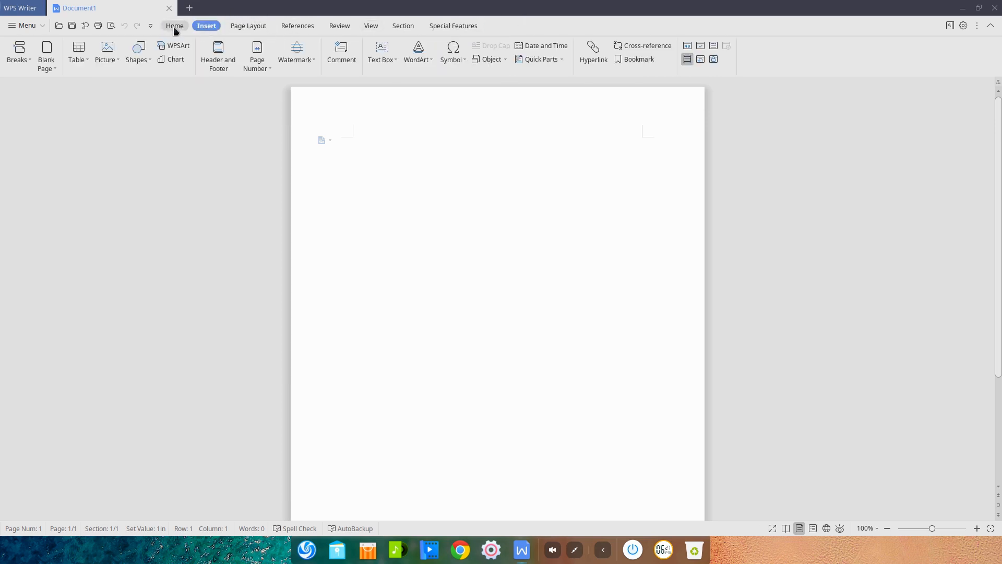
click(174, 26)
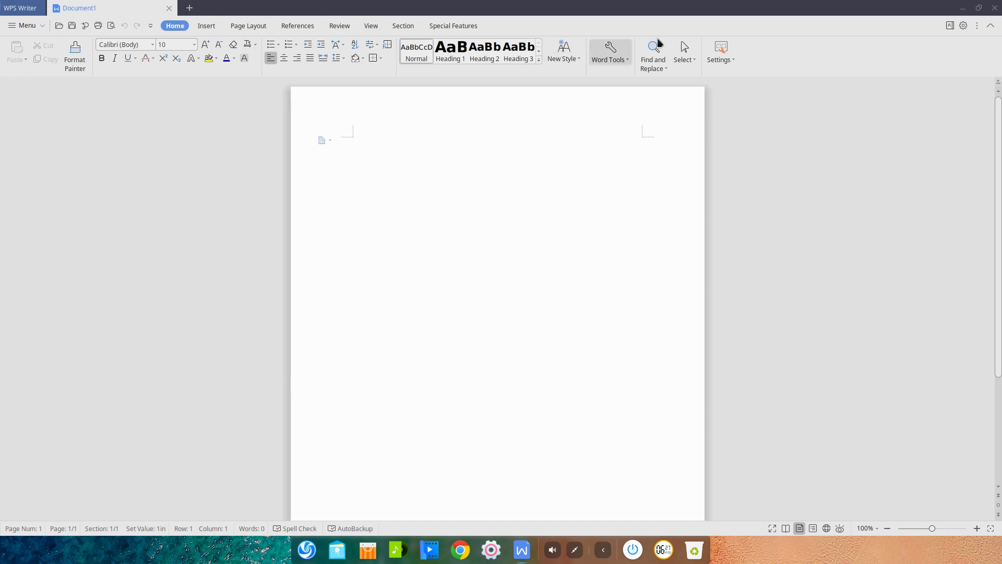
mouse_move(438, 18)
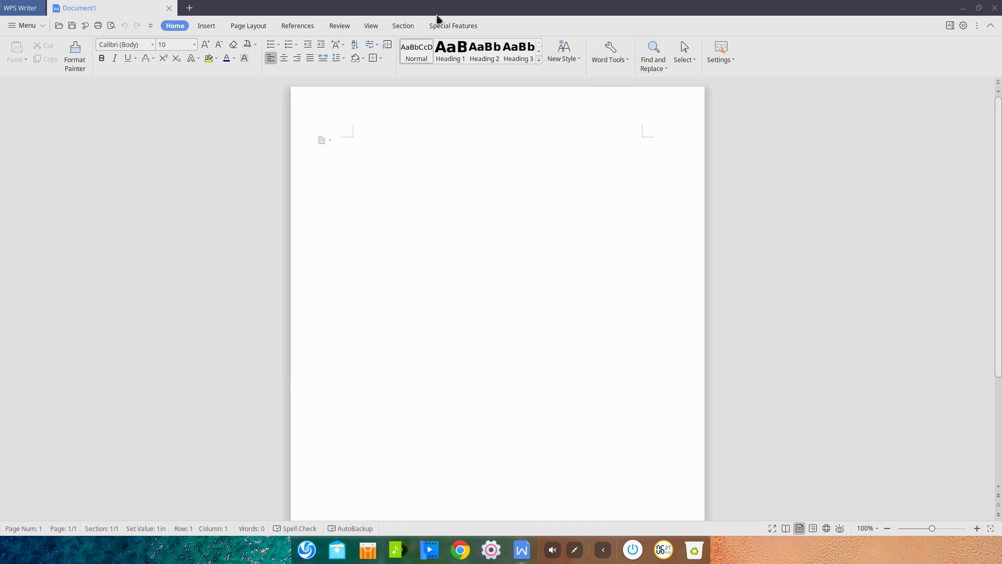
mouse_move(587, 104)
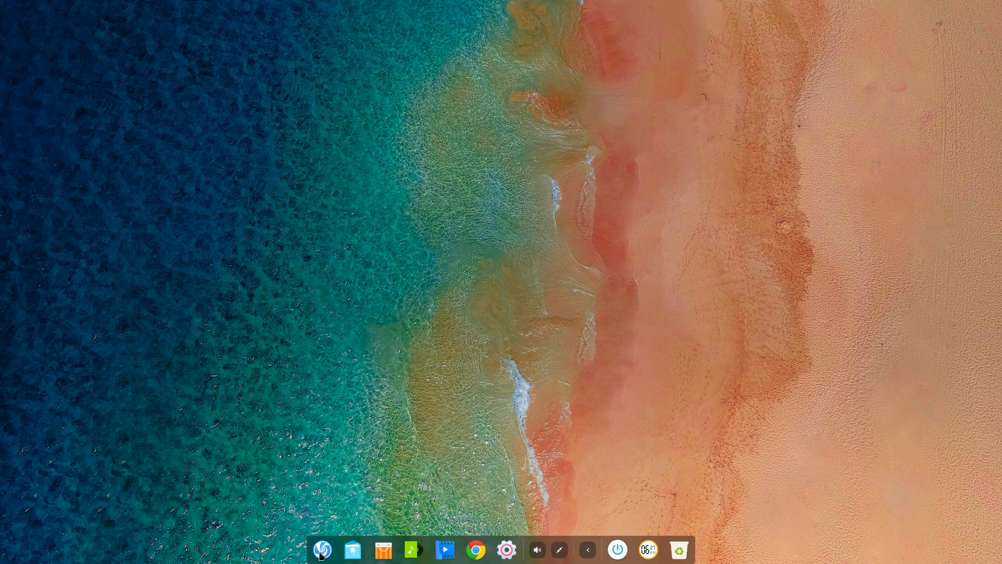
- Launch Google Chrome to a blank New Tab page, then close its window
click(322, 549)
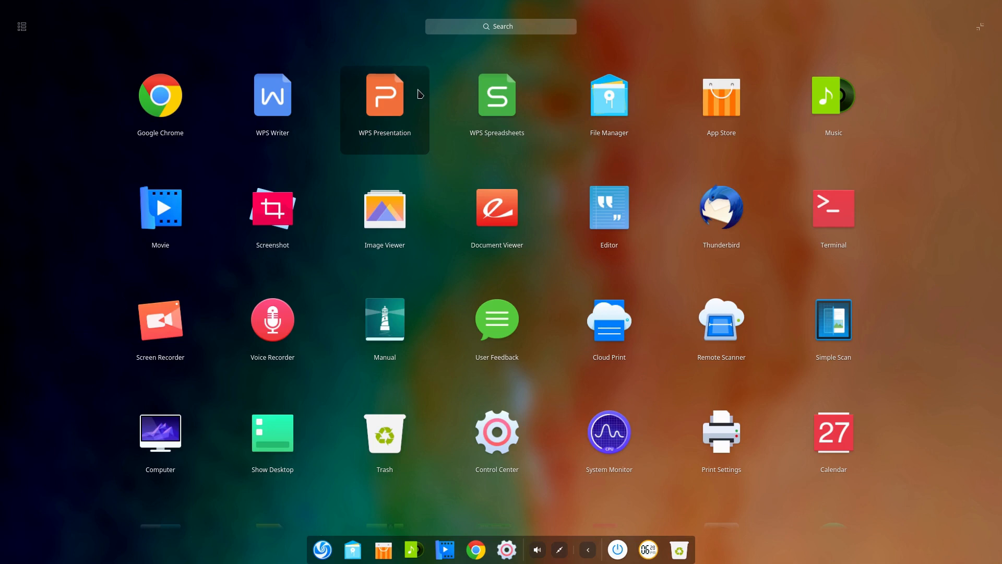
mouse_move(401, 110)
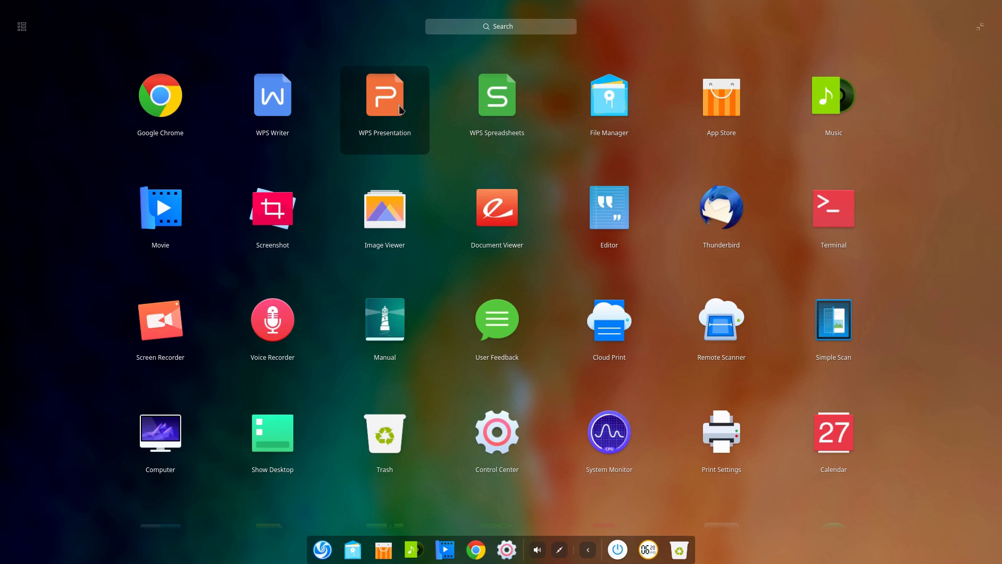
mouse_move(160, 103)
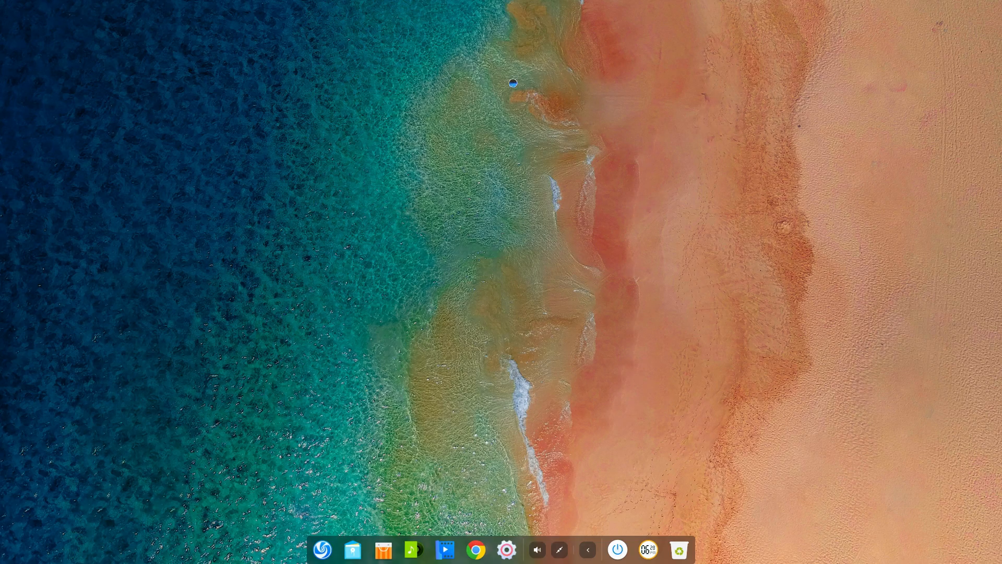
mouse_move(502, 99)
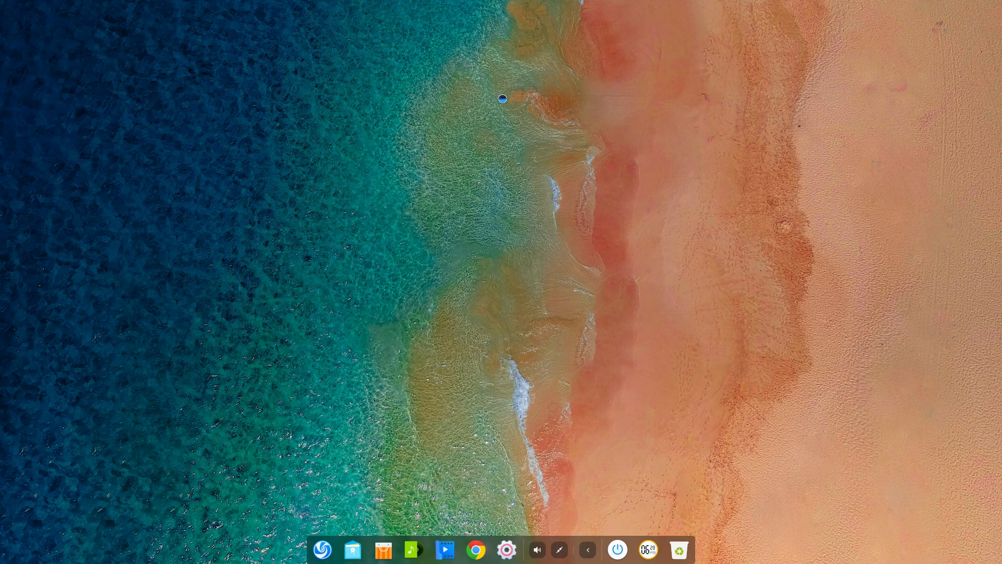
mouse_move(473, 170)
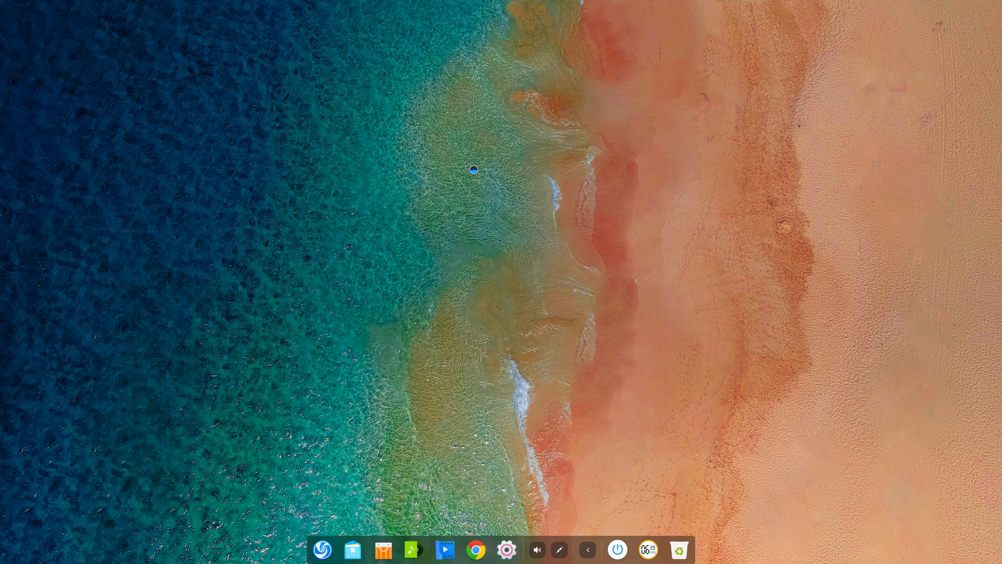
mouse_move(493, 154)
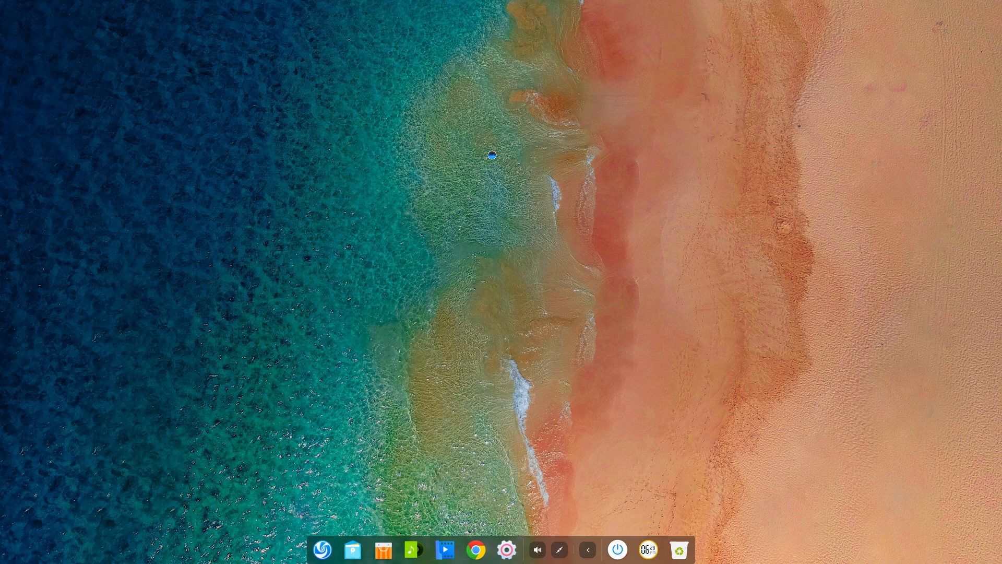
click(476, 550)
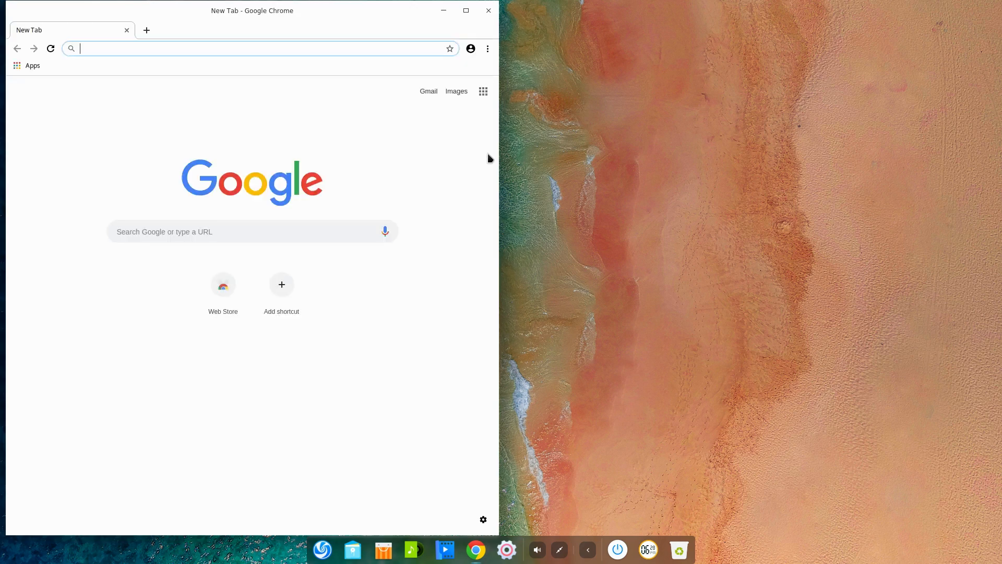
mouse_move(453, 63)
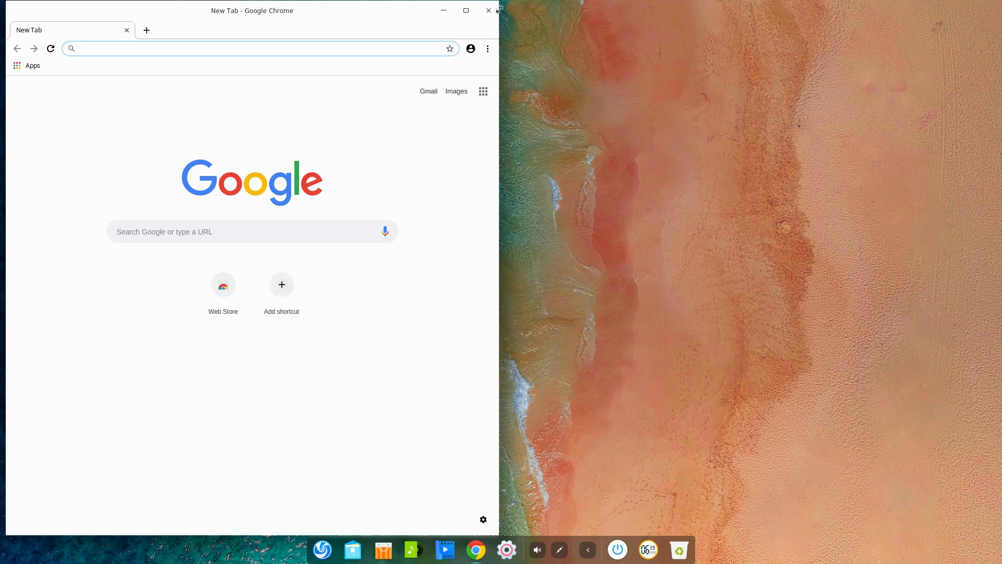
click(488, 11)
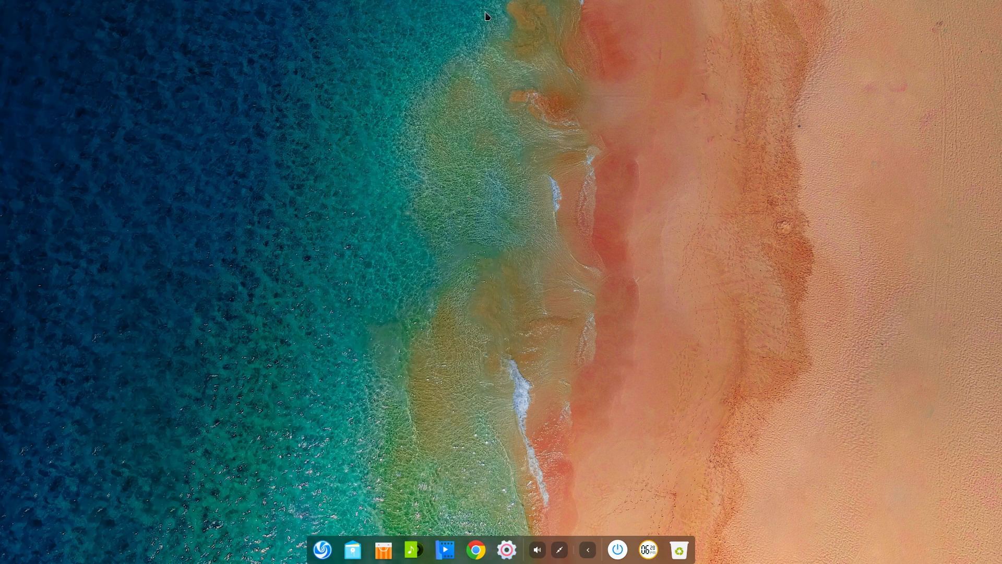
- Open the Launcher and scroll down to the system tools and utilities rows
click(322, 550)
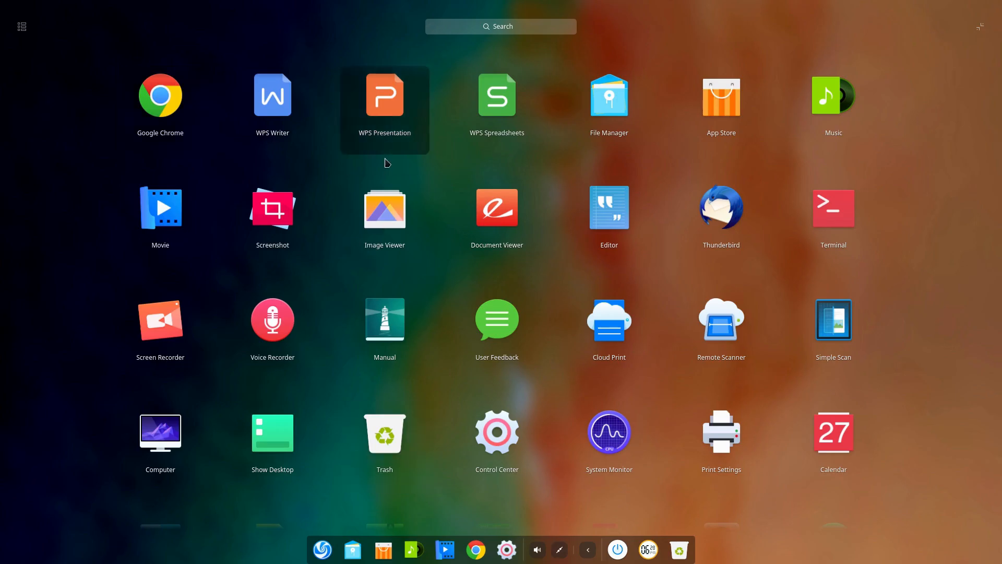
mouse_move(721, 103)
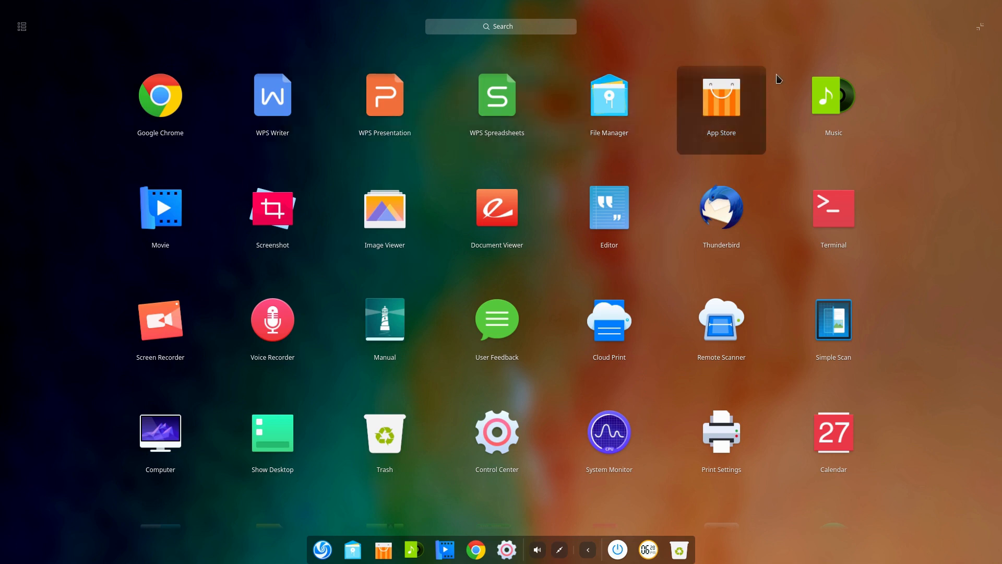
mouse_move(784, 59)
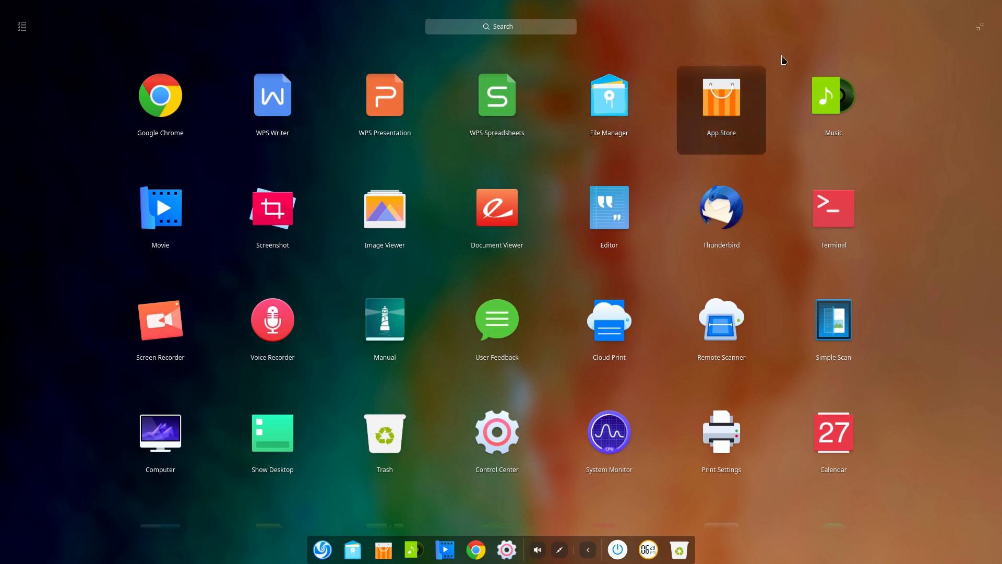
mouse_move(712, 132)
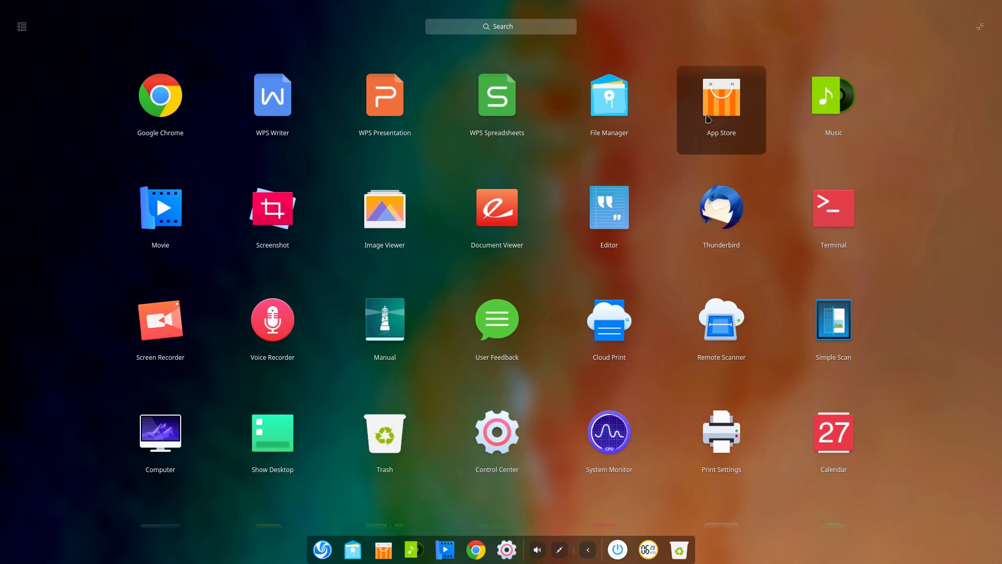
mouse_move(160, 207)
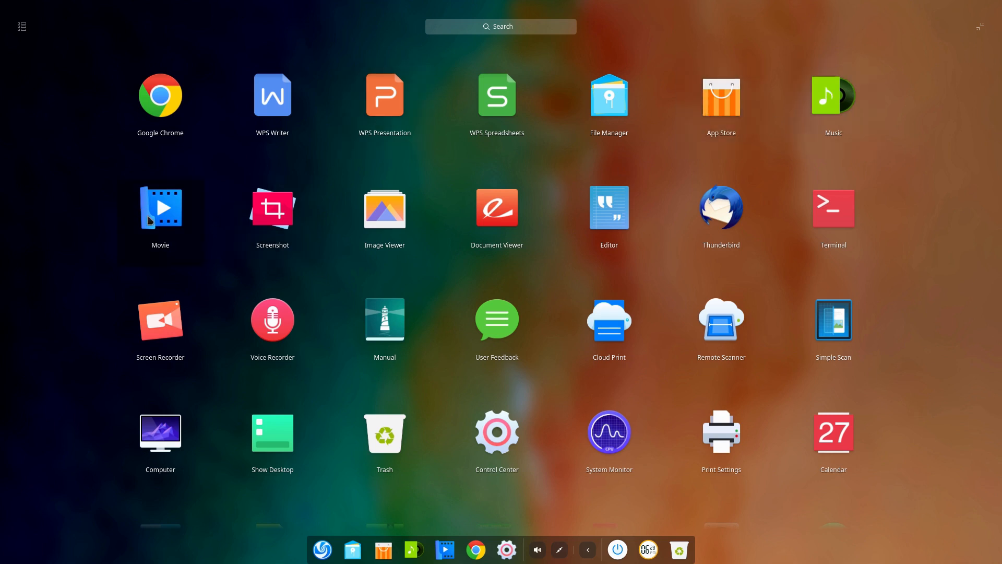
mouse_move(834, 217)
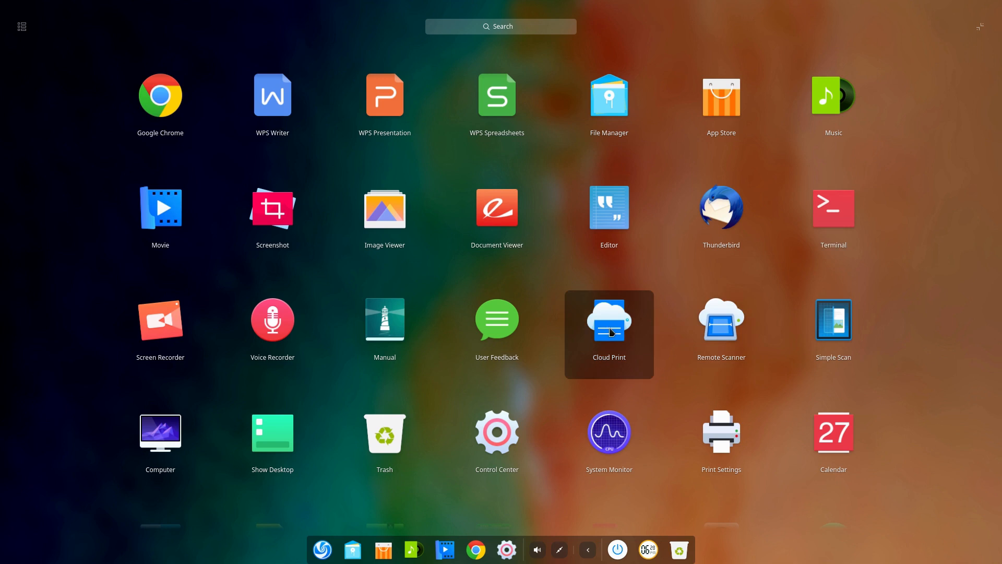
mouse_move(160, 328)
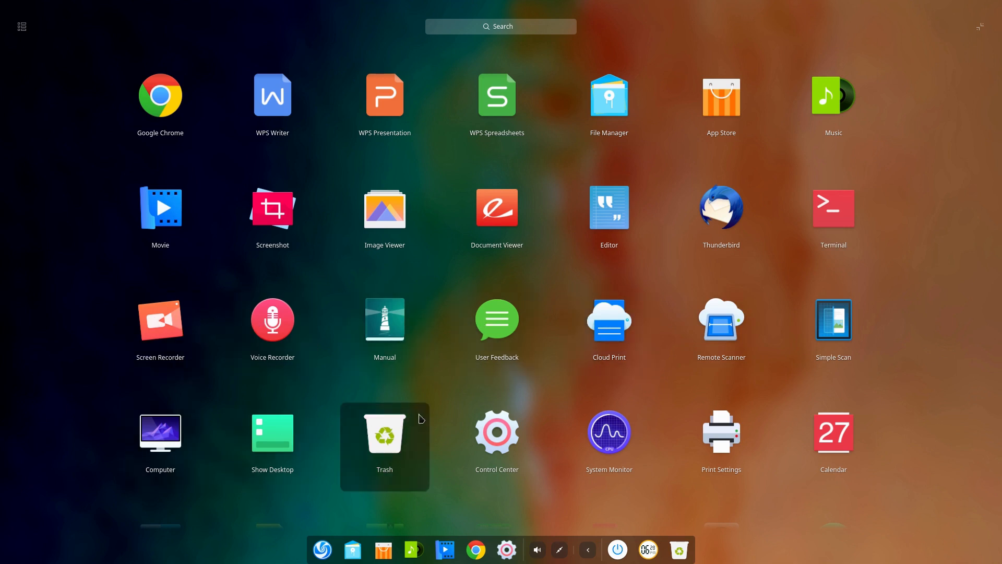
scroll(down, 3)
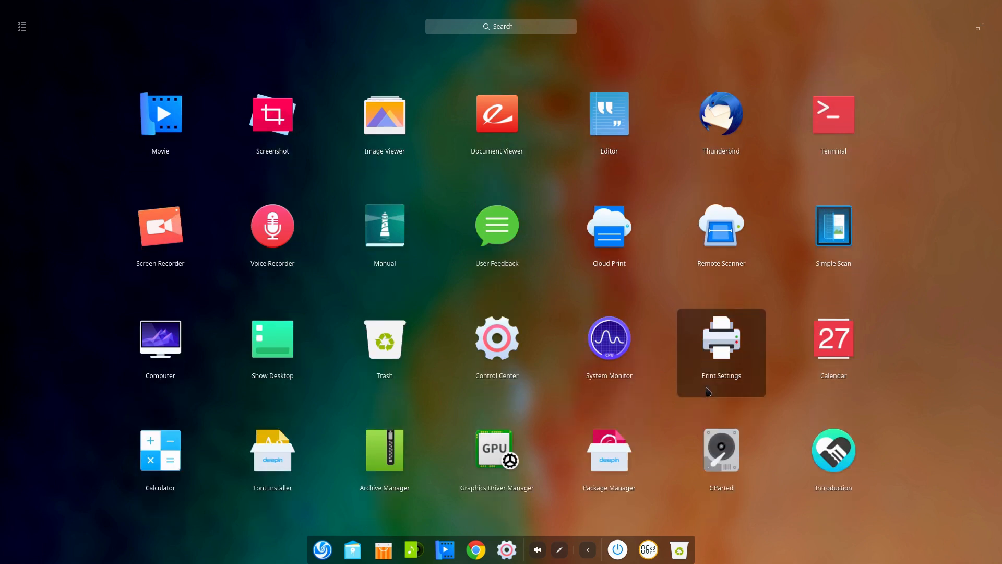
scroll(down, 3)
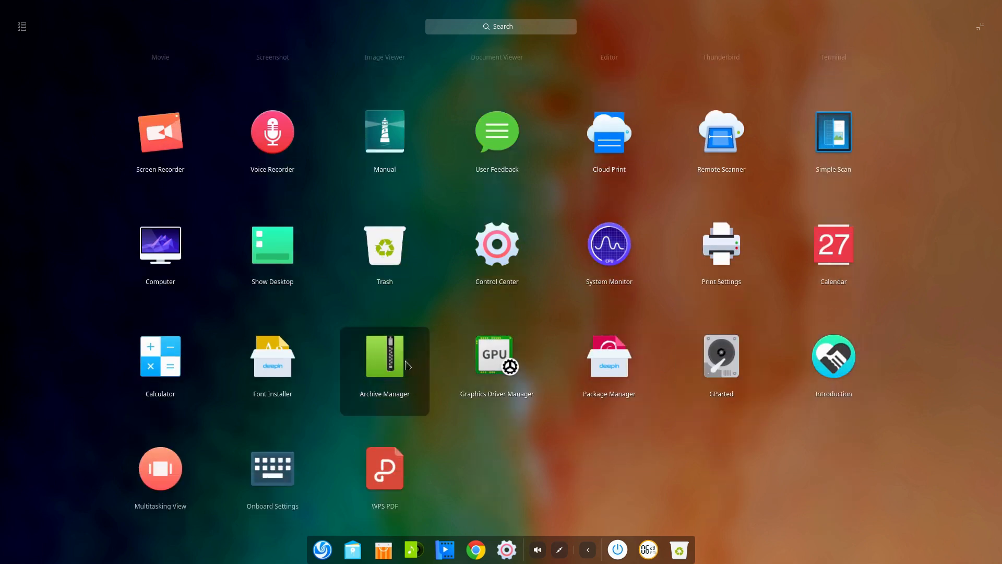
mouse_move(496, 369)
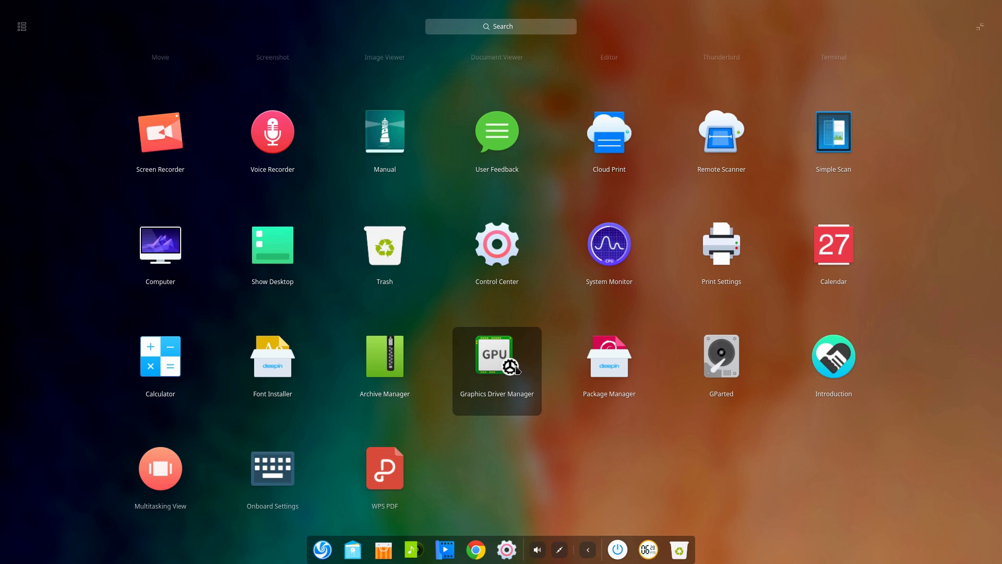
mouse_move(140, 454)
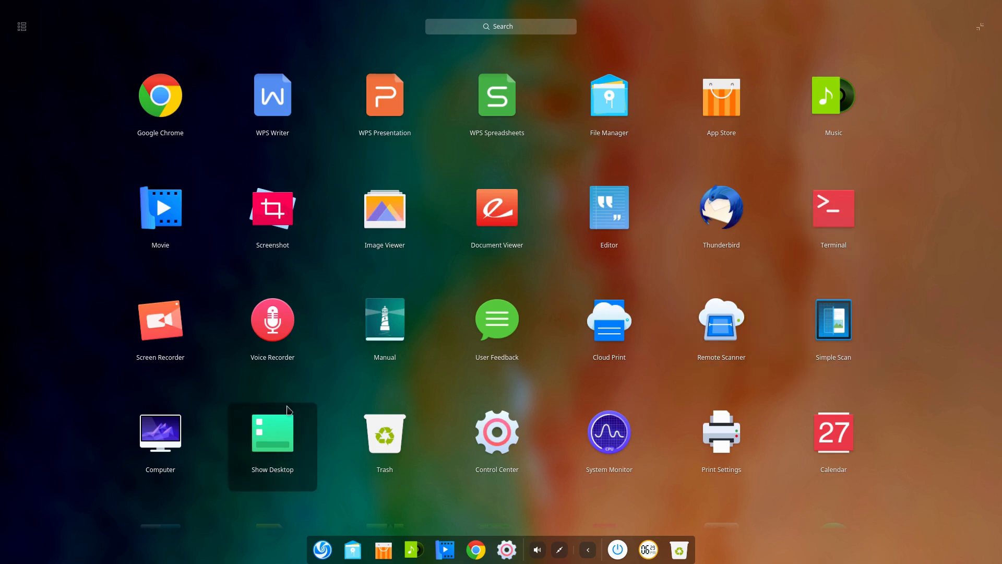
mouse_move(293, 265)
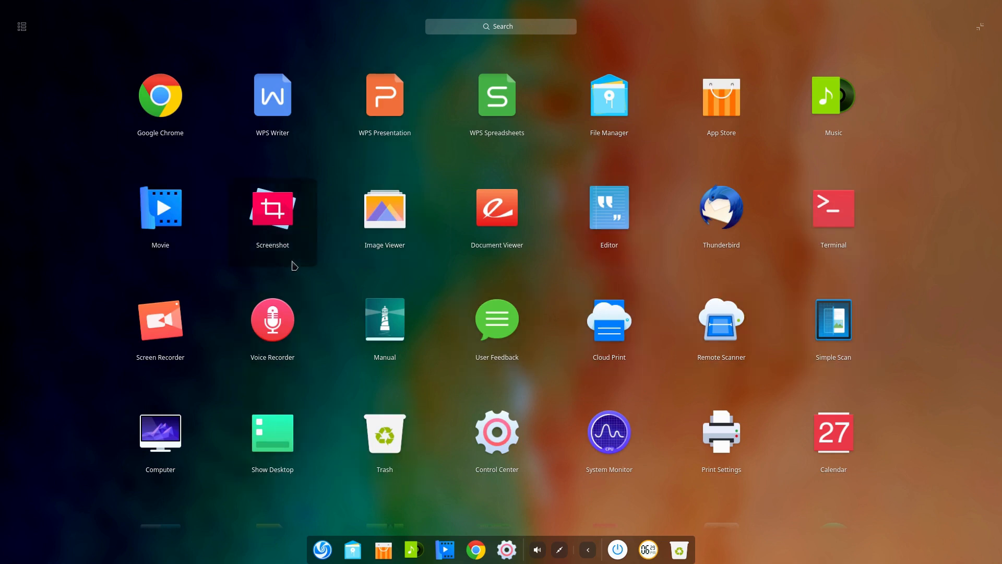
mouse_move(833, 330)
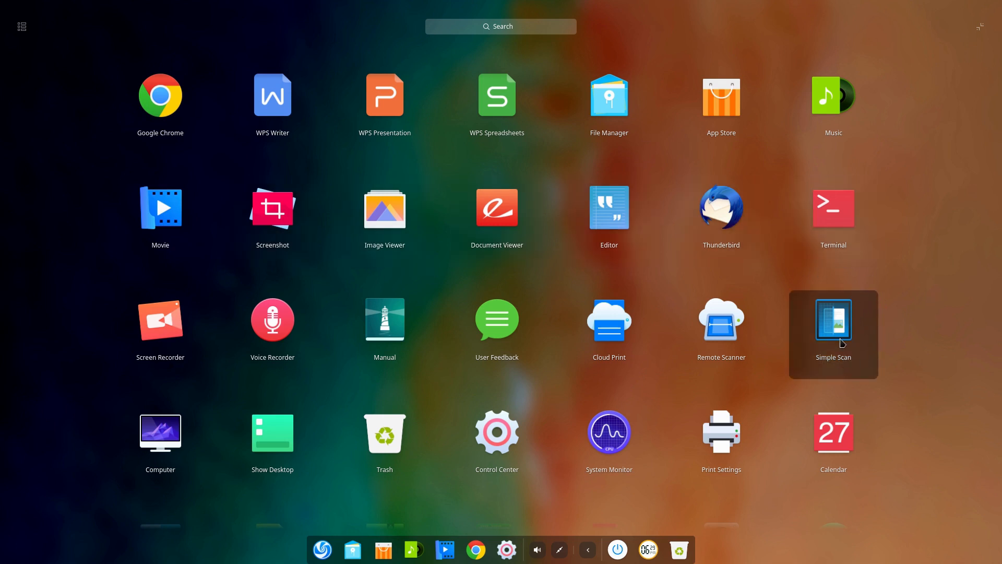
mouse_move(721, 445)
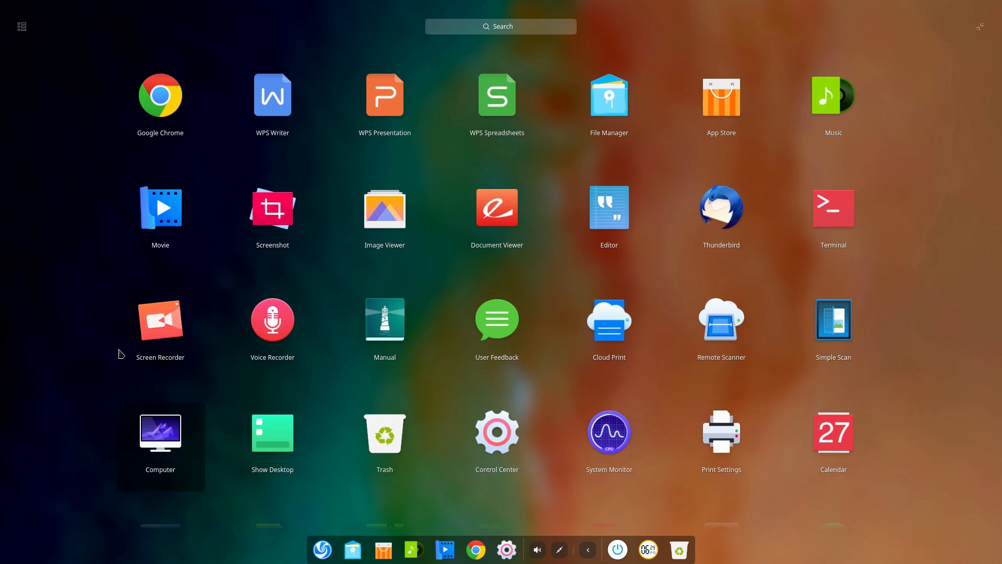
mouse_move(272, 319)
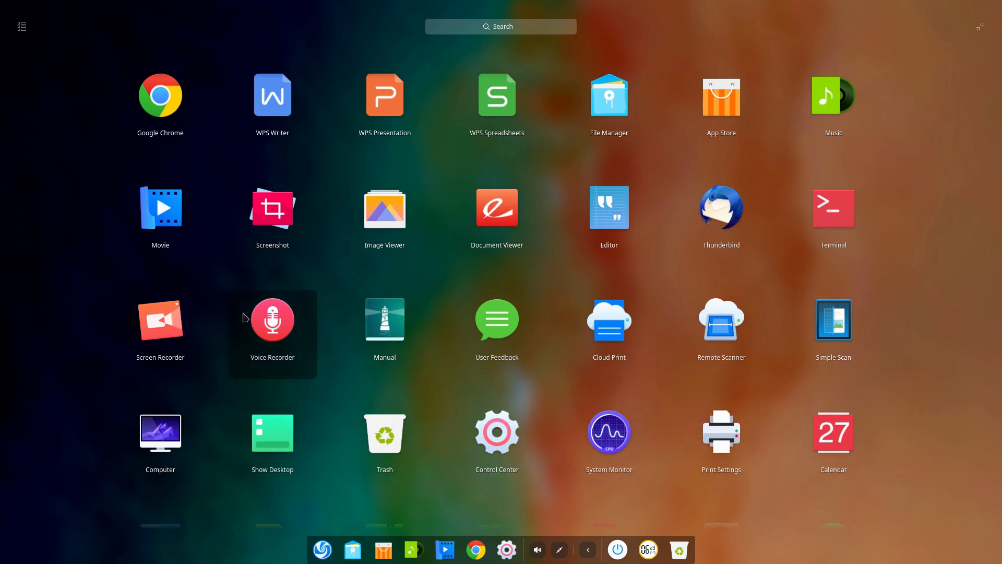
mouse_move(271, 208)
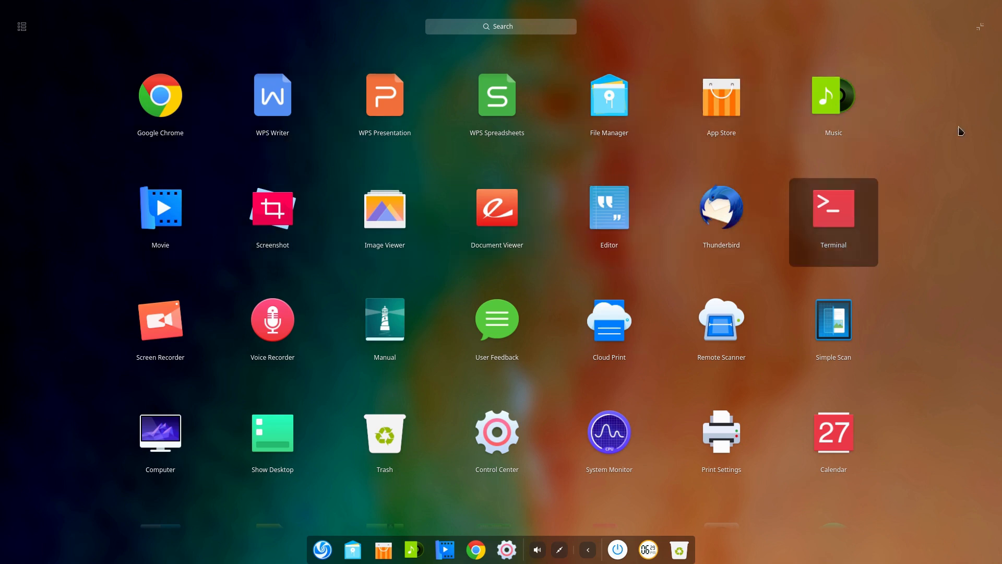
scroll(down, 3)
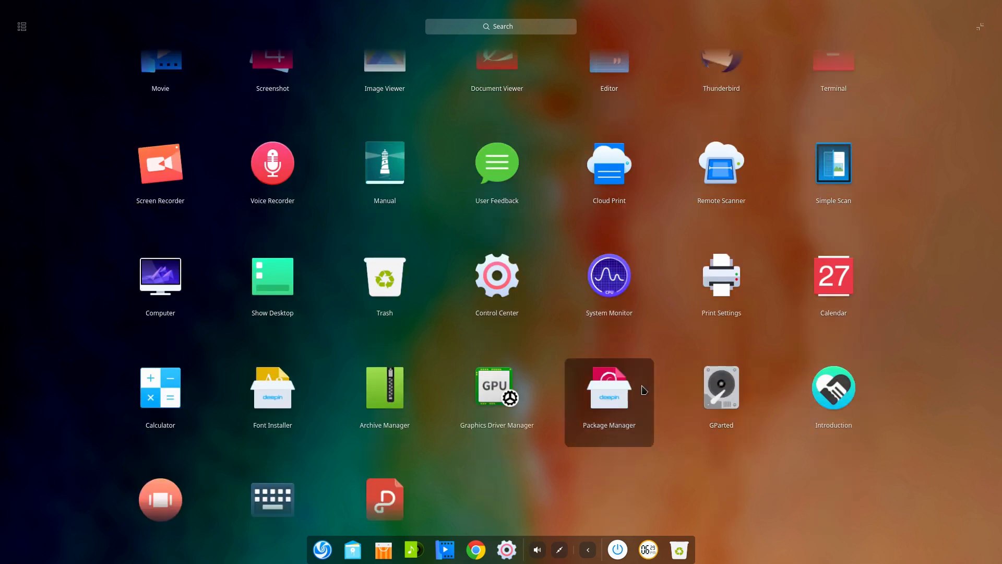
- Launch Deepin Package Installer from the launcher and close it again
click(607, 387)
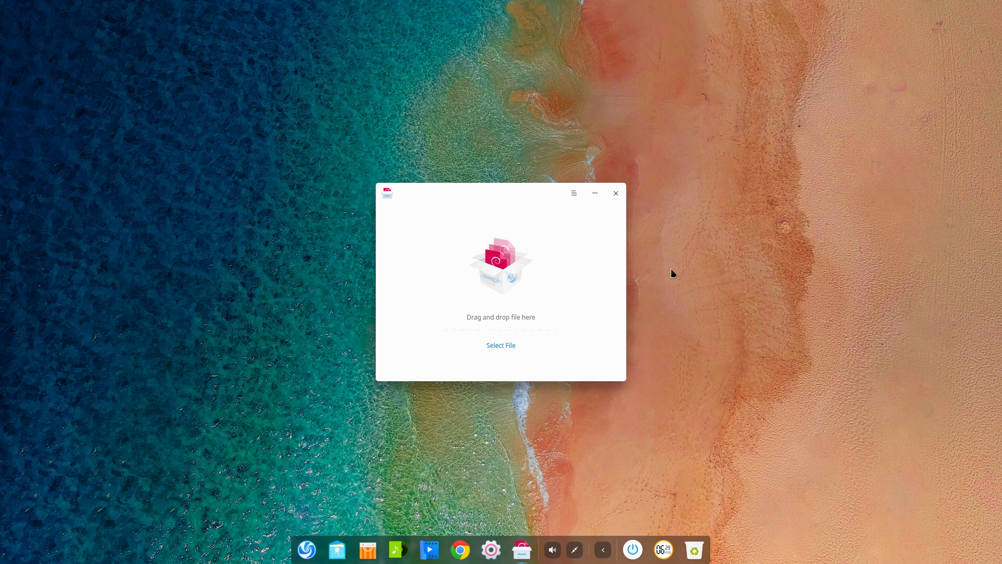
mouse_move(632, 281)
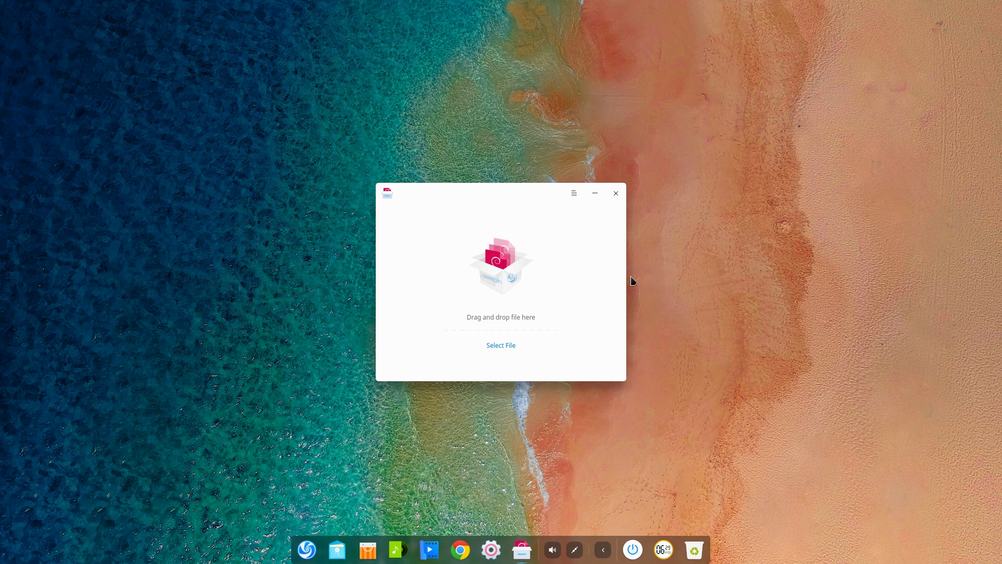
mouse_move(609, 200)
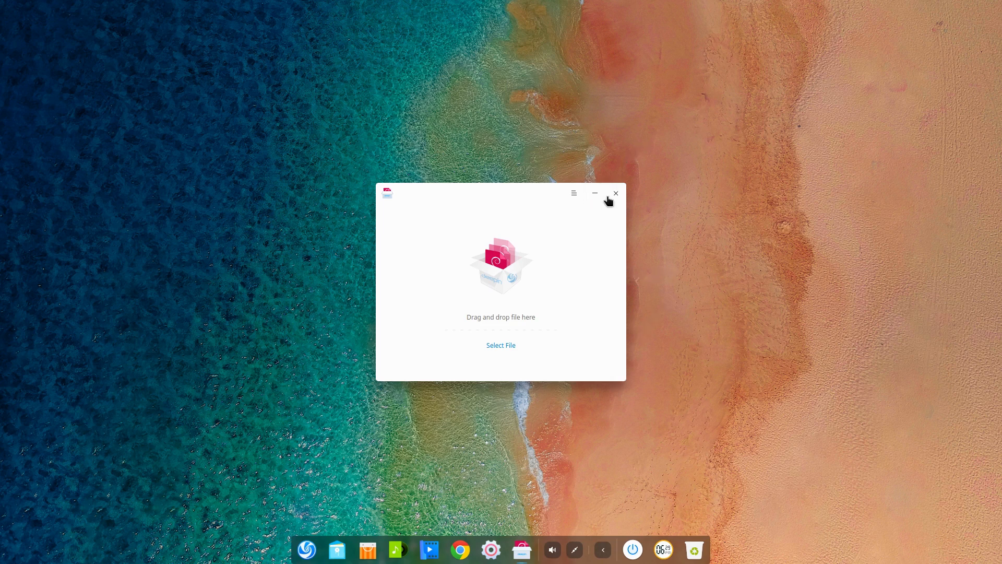
click(615, 193)
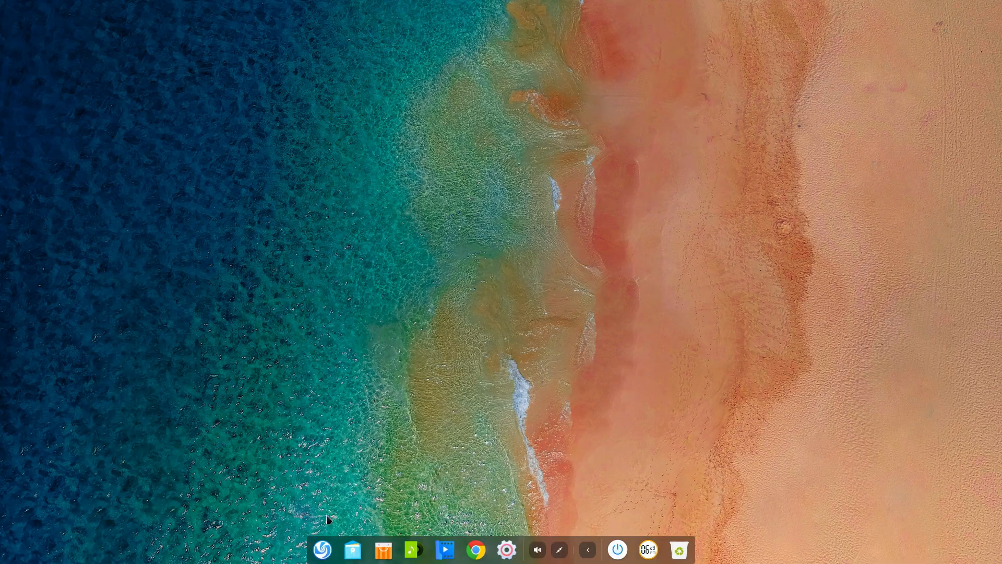
- Install htop with 'sudo apt install htop' after it was missing, then run htop again
click(322, 549)
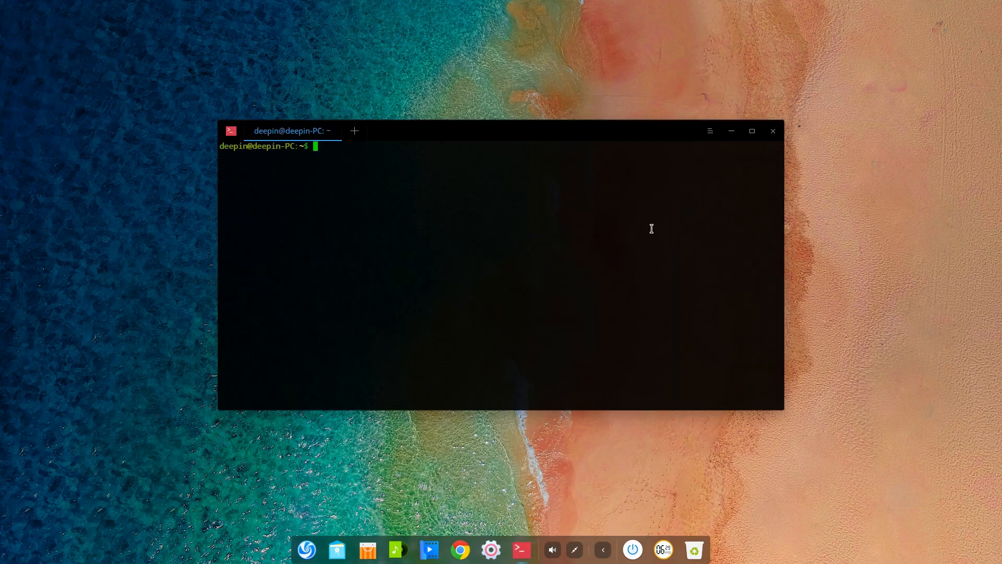
mouse_move(623, 225)
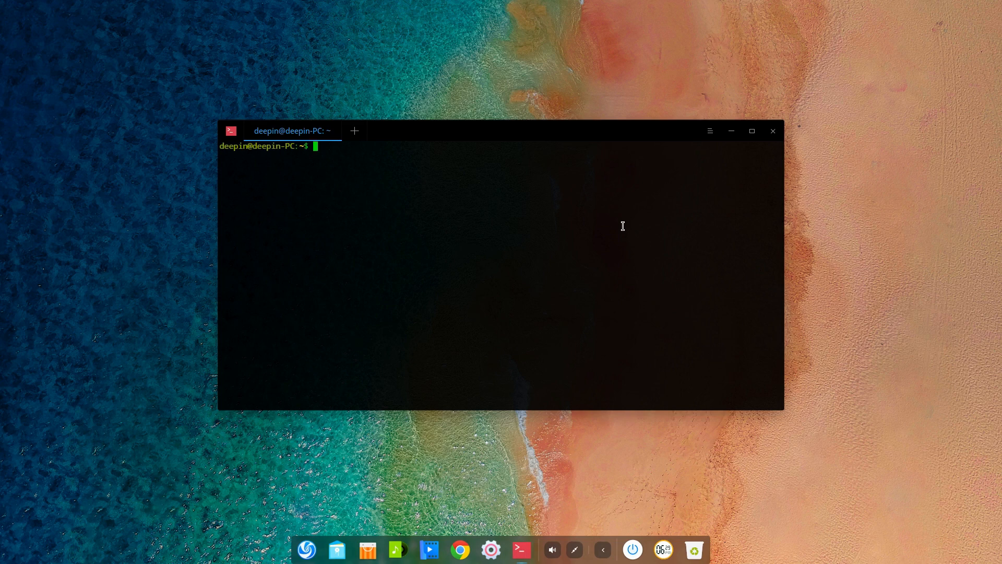
text(htop)
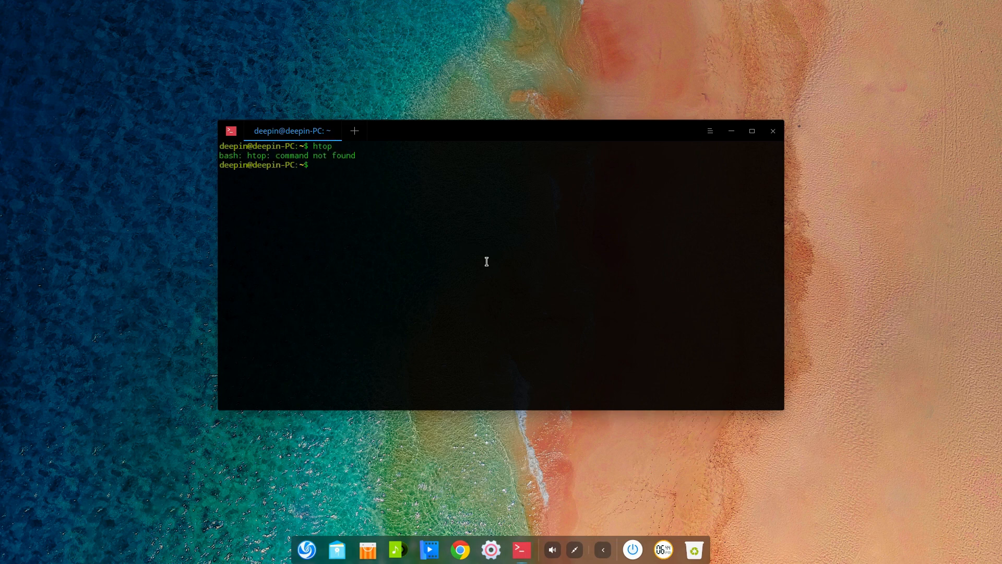
text(sudo)
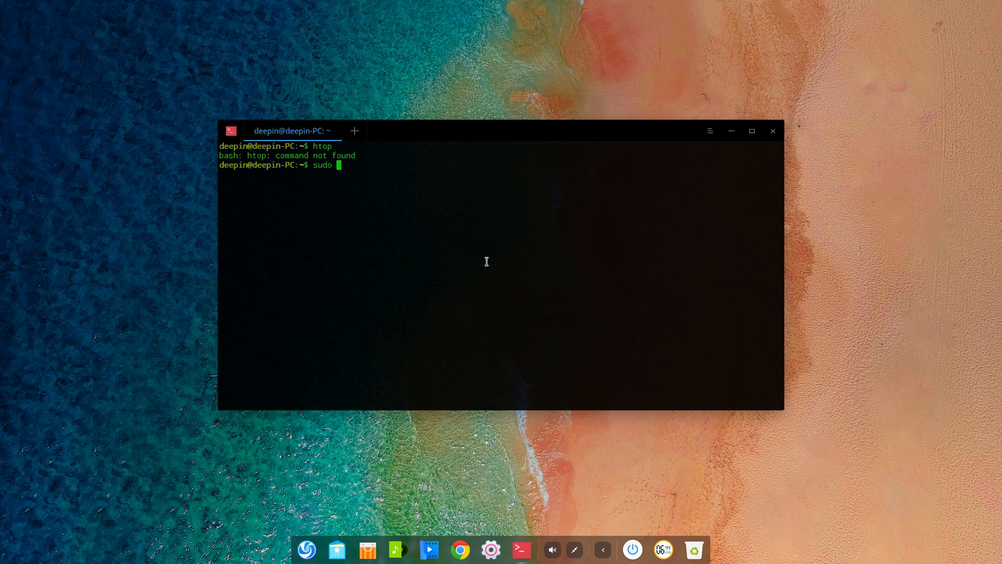
text(apt install)
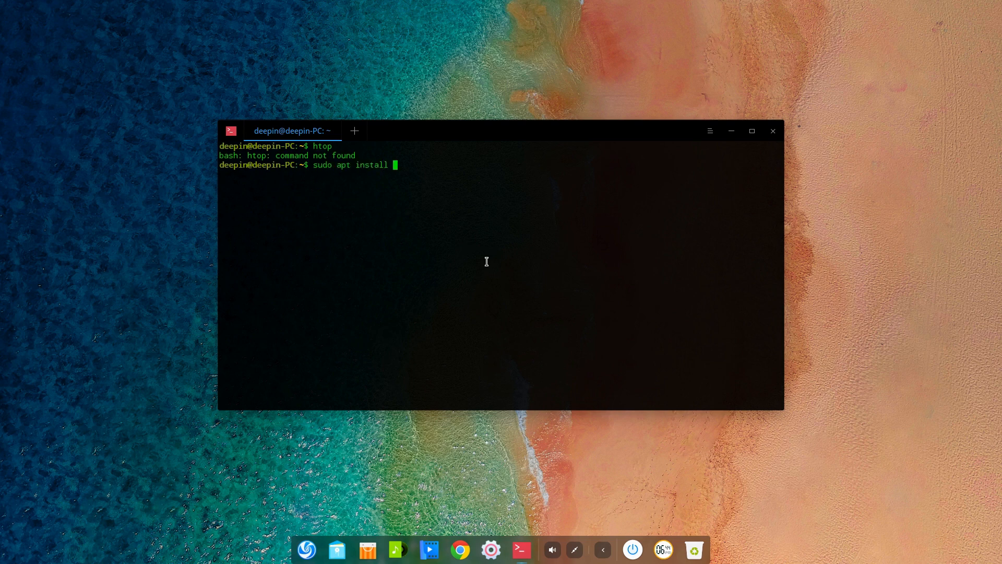
text(htop)
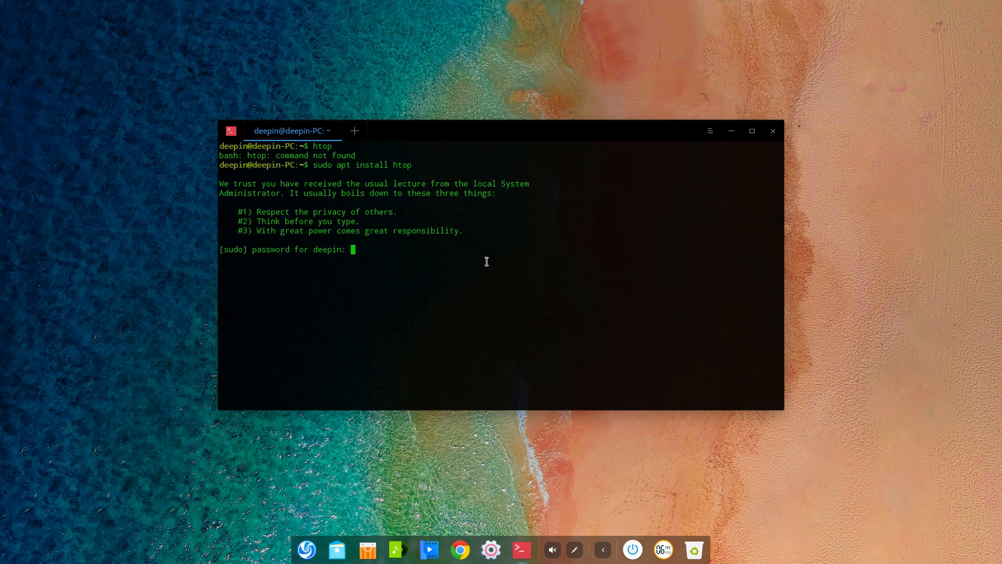
key(Return)
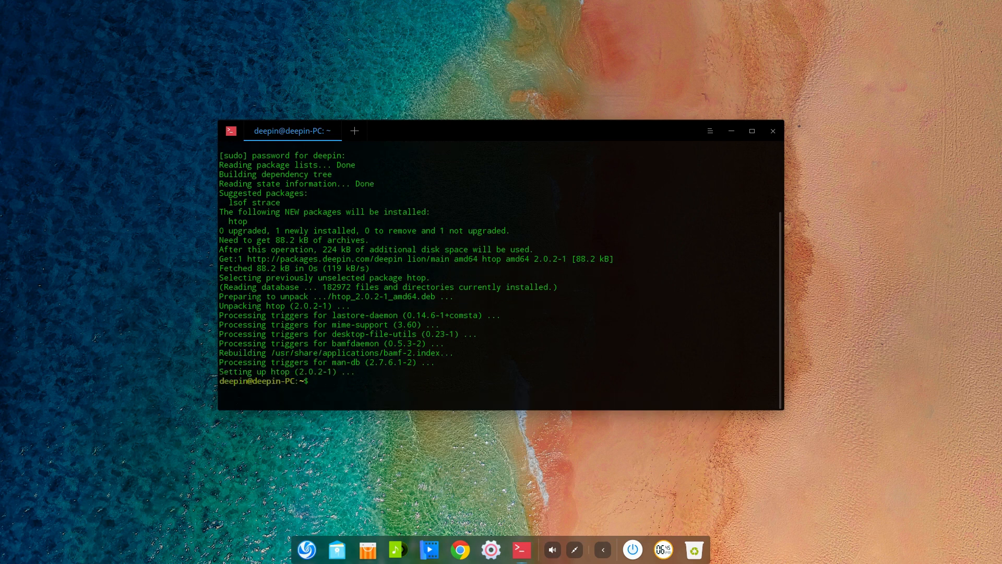
text(htop)
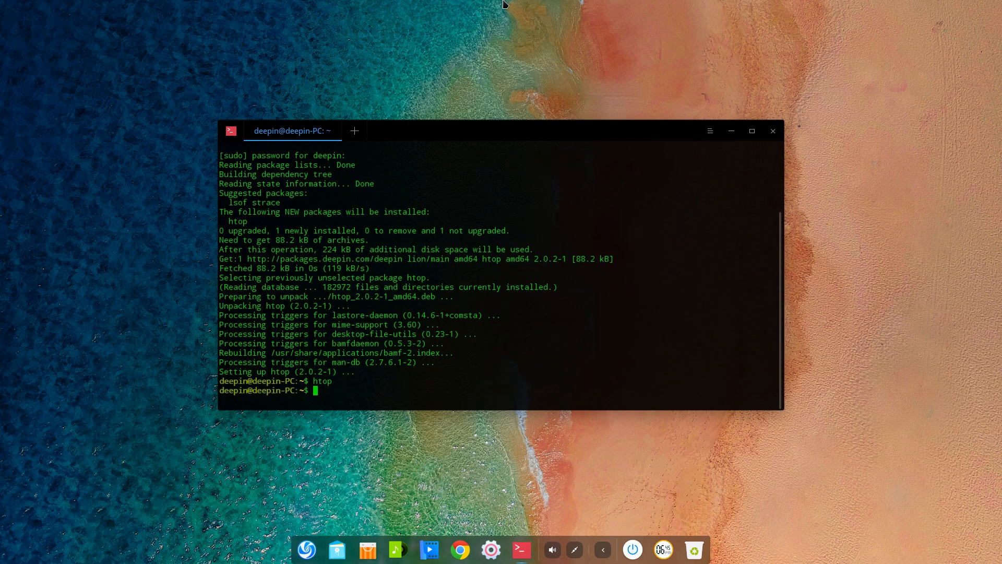
- Close the terminal and switch off the Notification sound effect in Control Center
click(772, 131)
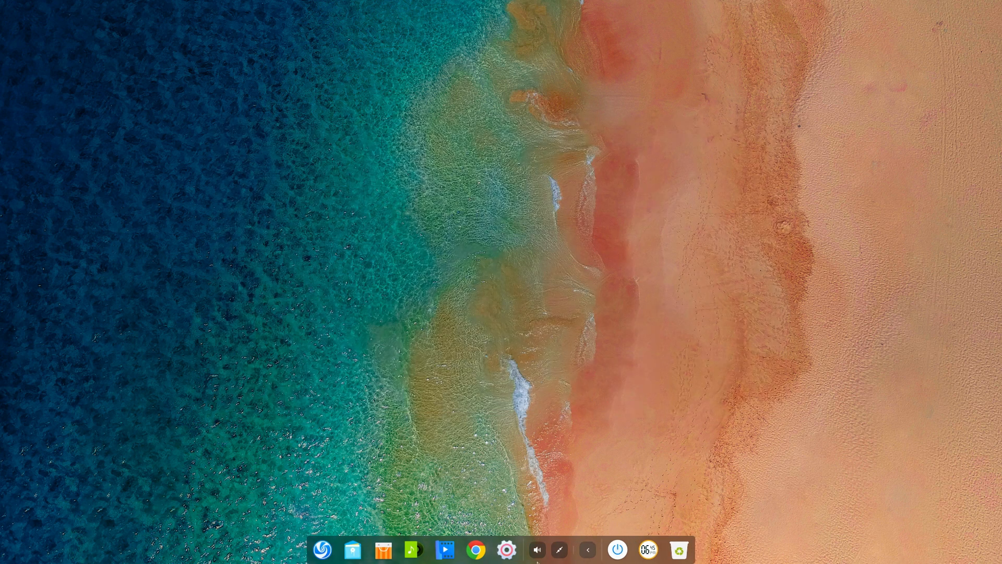
click(506, 550)
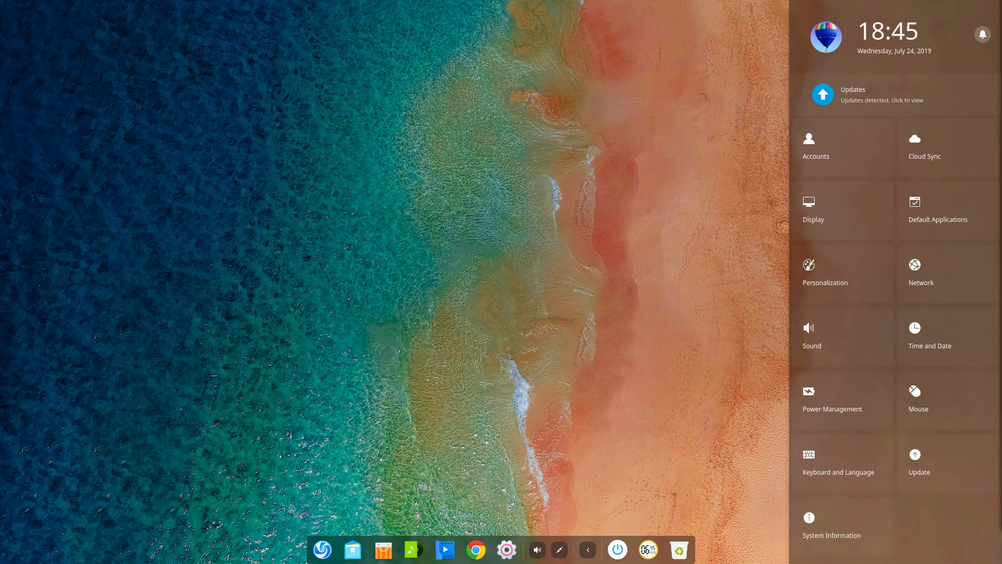
mouse_move(842, 210)
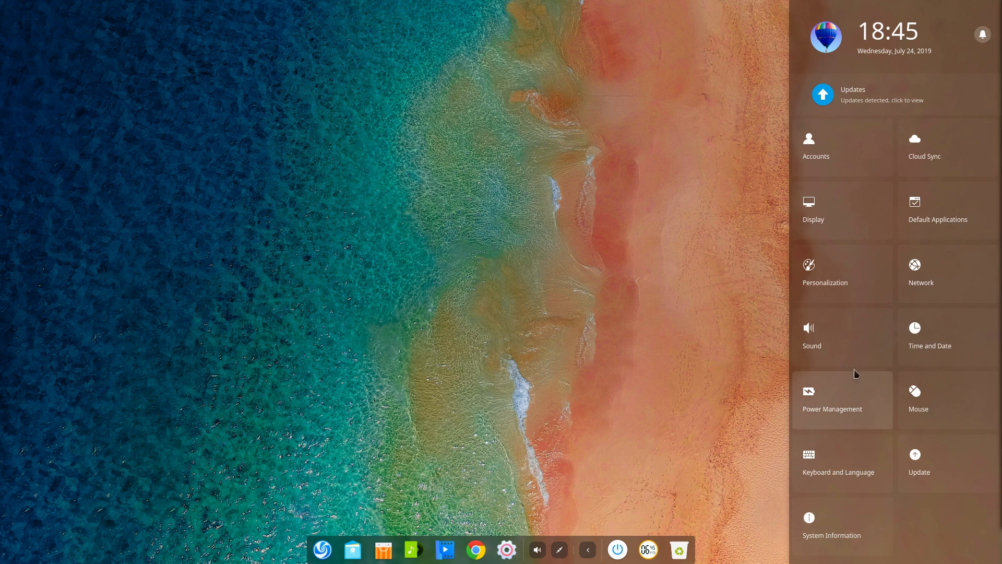
click(811, 332)
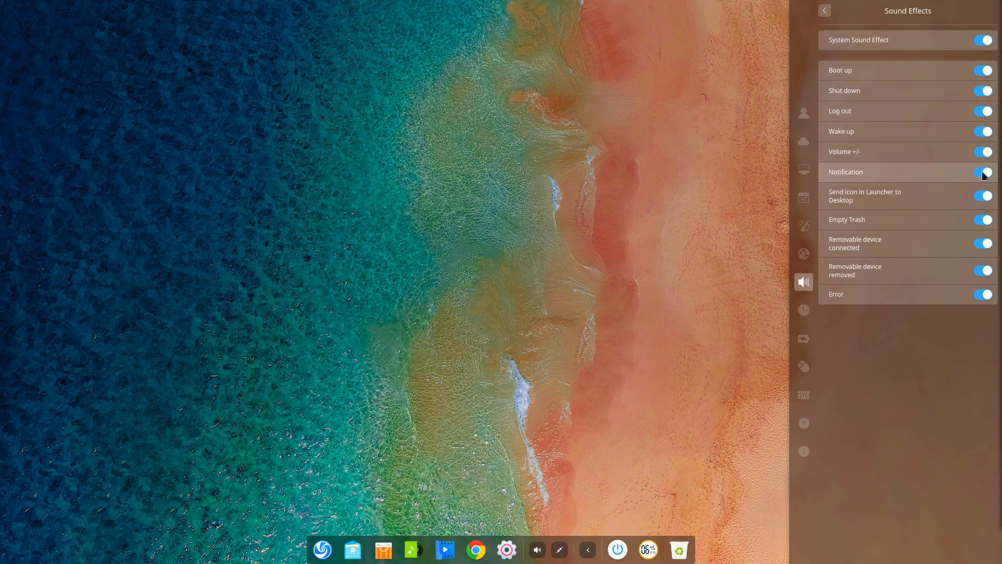
click(983, 171)
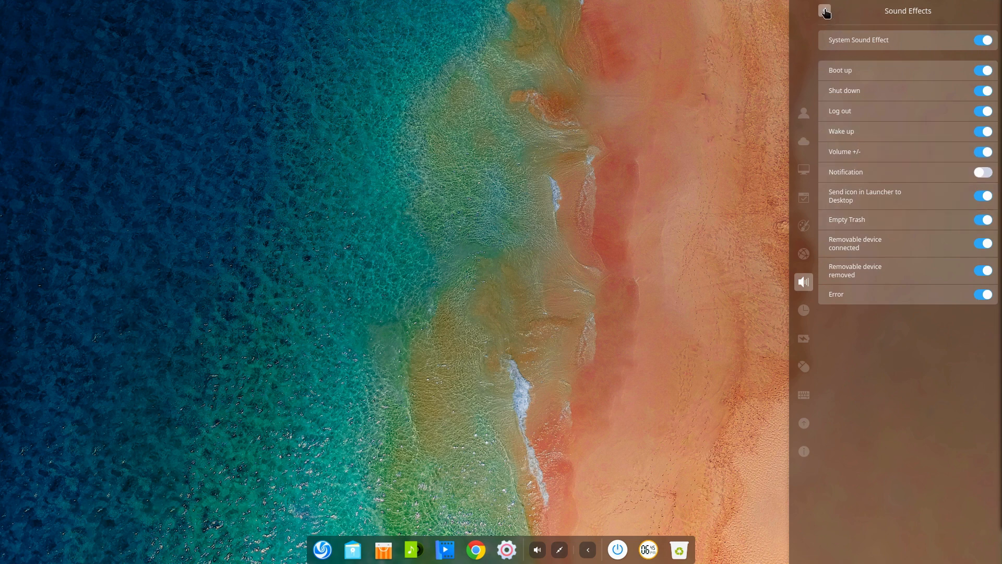
click(825, 11)
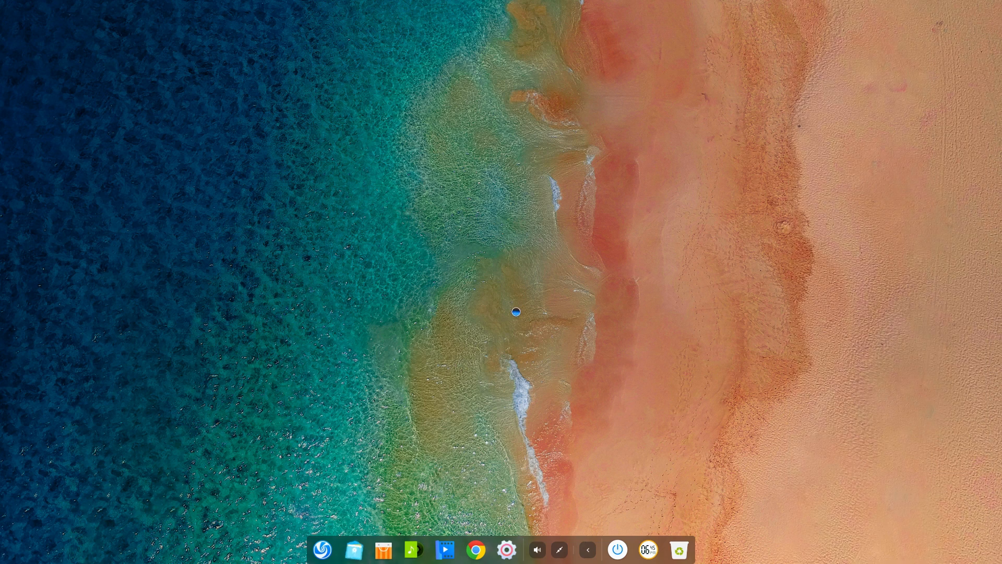
- Browse Computers in LAN into OPENMEDIAVAULT's OpenShare folder, then close File Manager
click(353, 550)
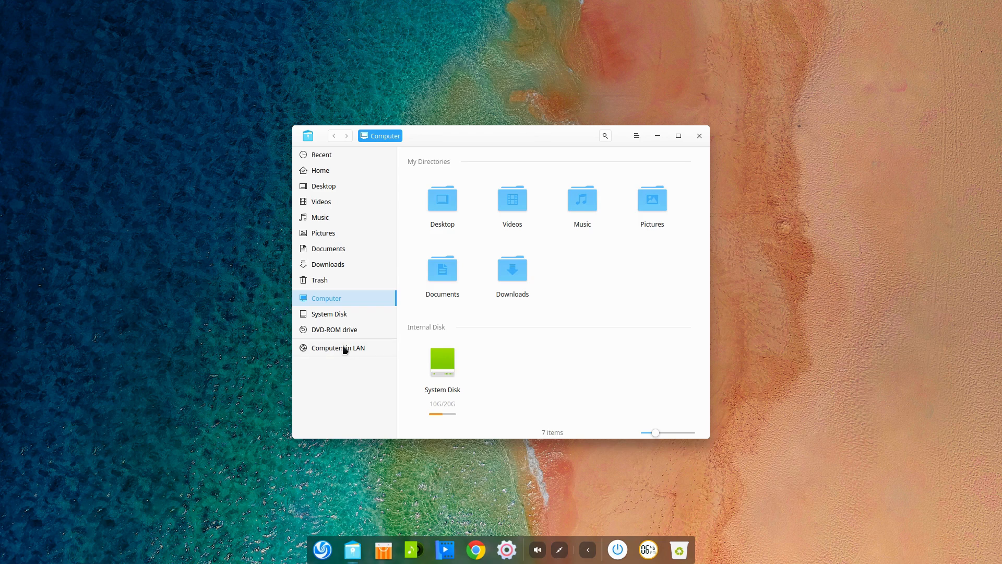
click(338, 347)
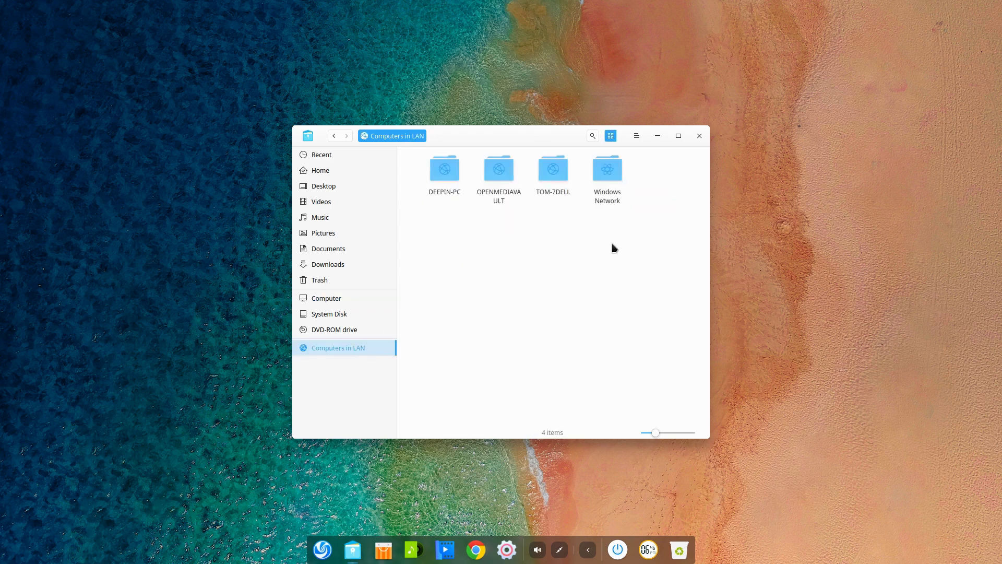
double_click(498, 168)
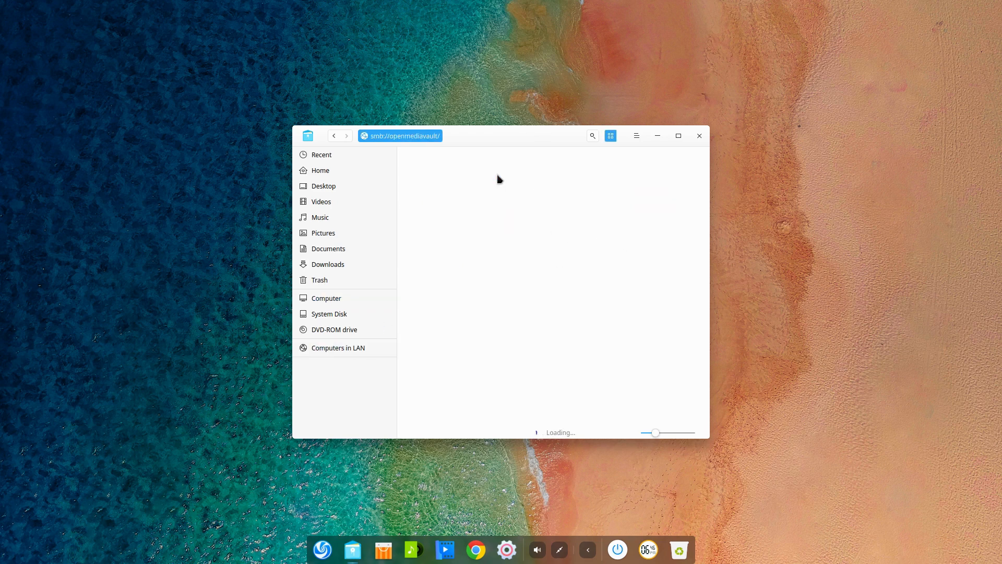
mouse_move(465, 244)
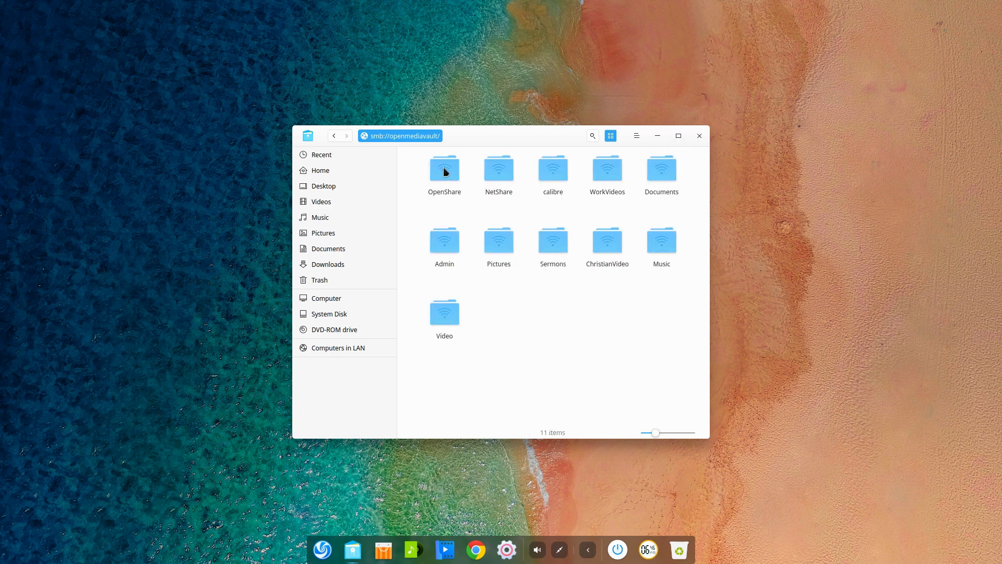
double_click(445, 171)
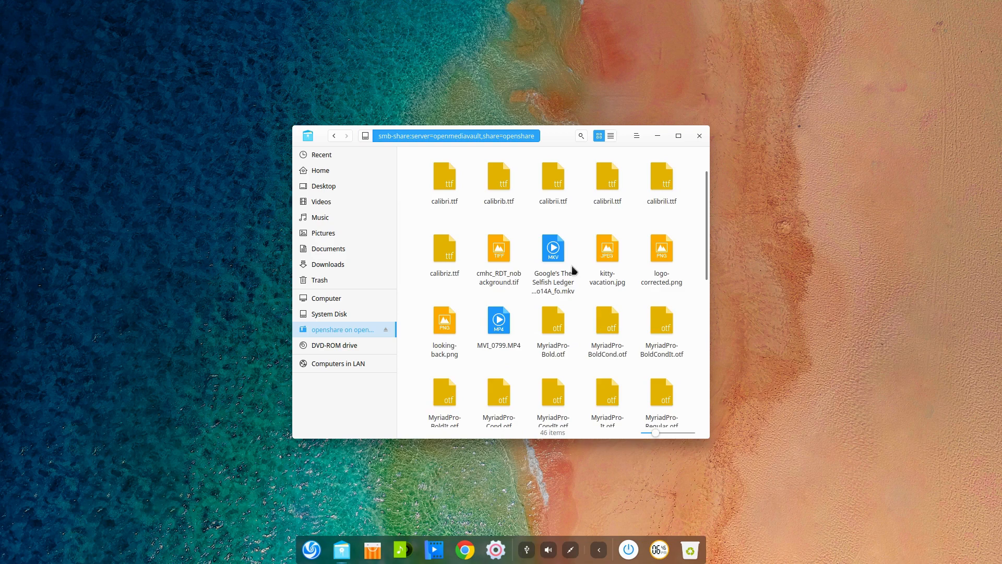
click(698, 136)
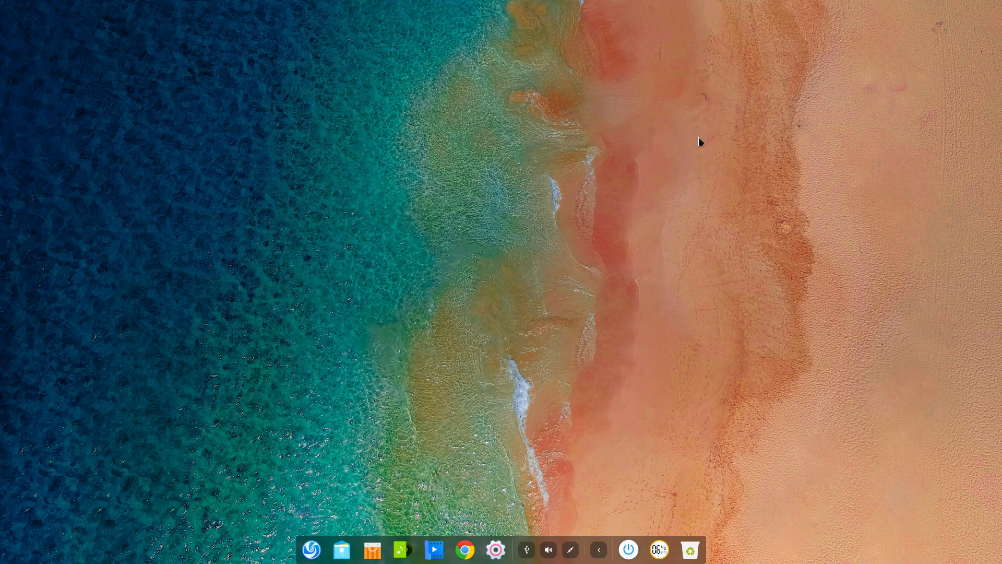
mouse_move(728, 214)
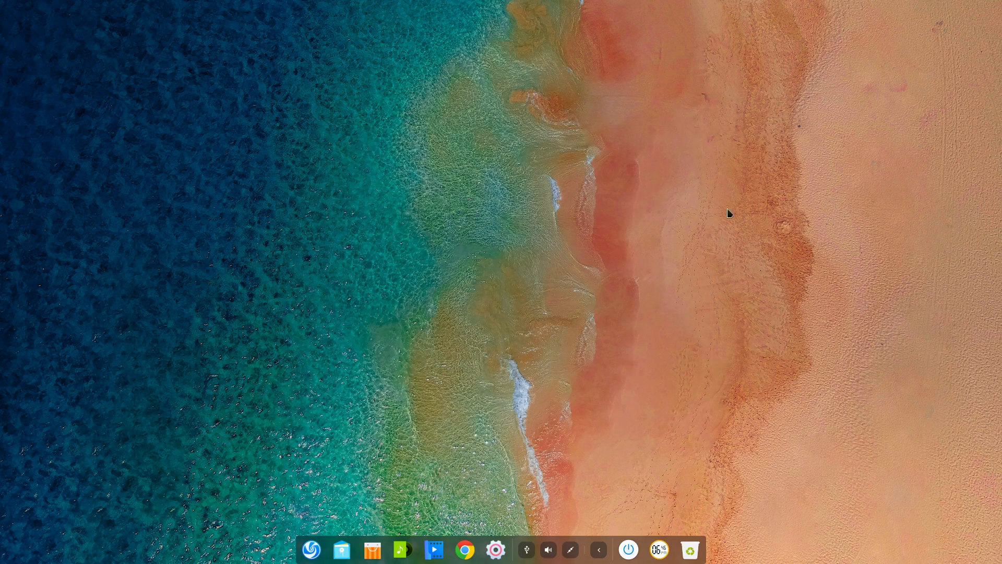
mouse_move(723, 232)
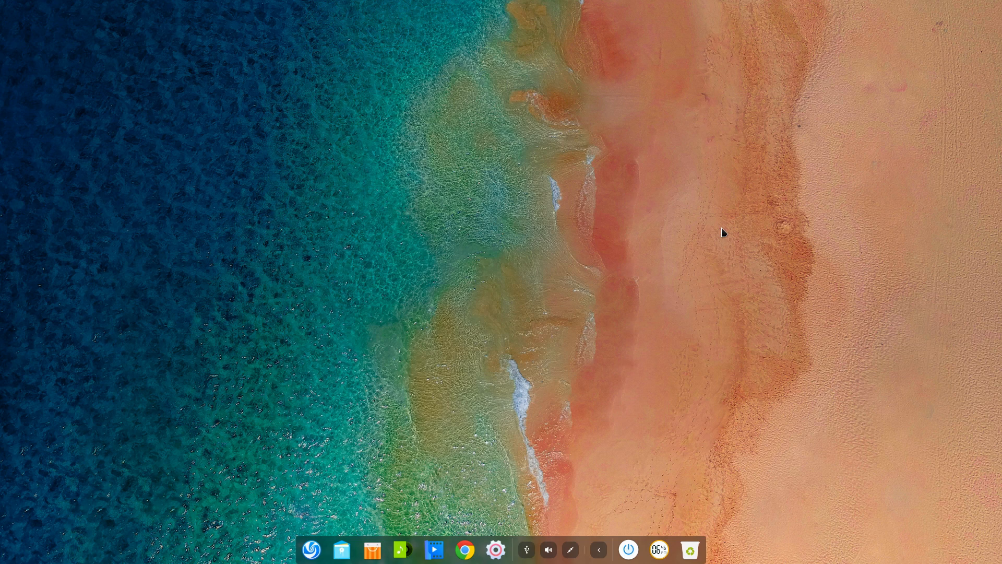
mouse_move(737, 227)
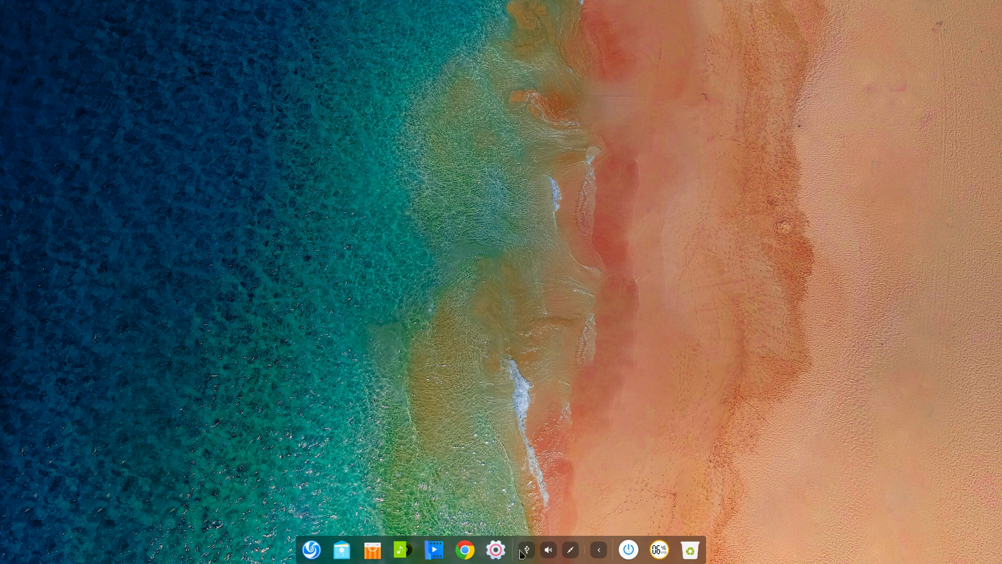
mouse_move(548, 549)
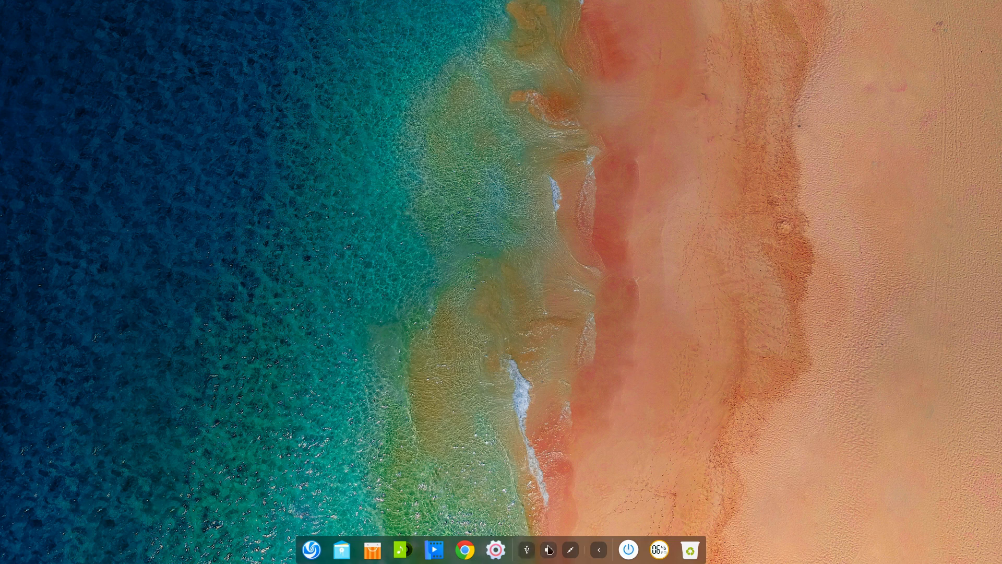
mouse_move(571, 550)
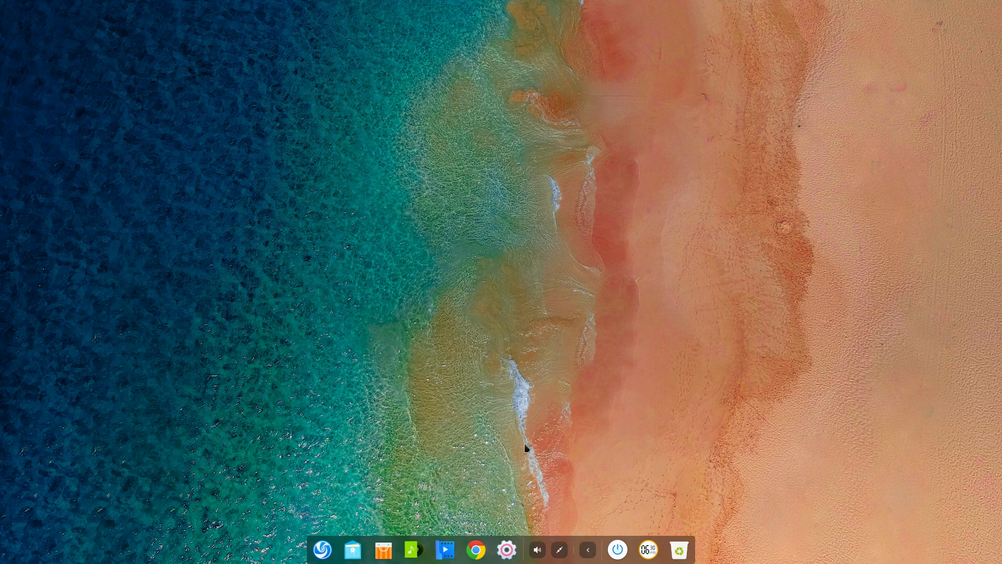
mouse_move(612, 498)
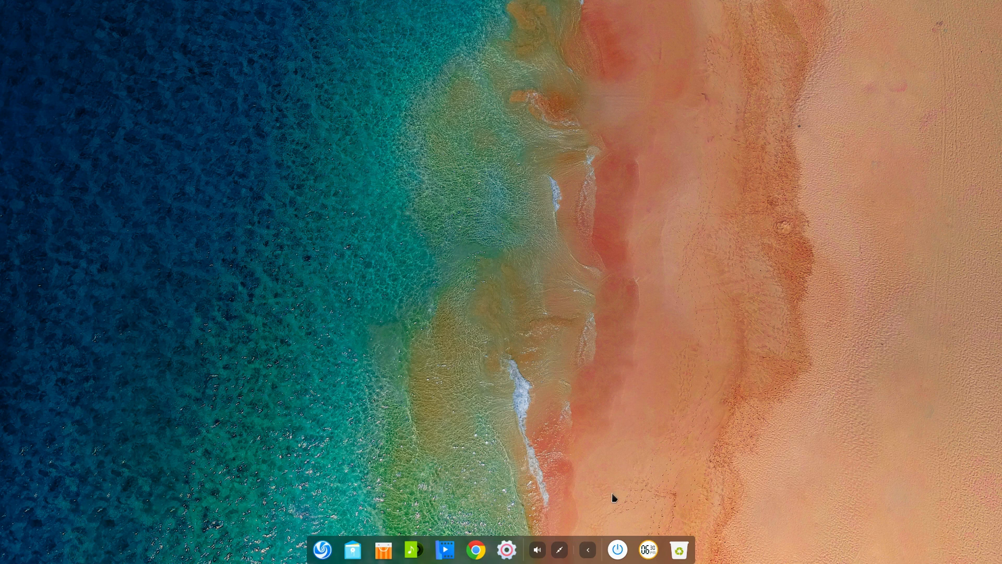
mouse_move(565, 455)
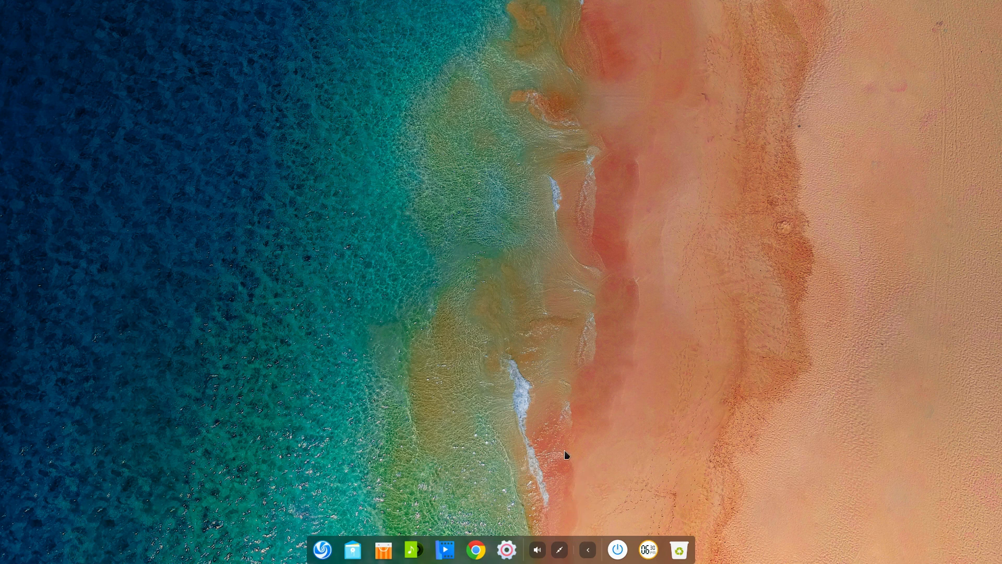
mouse_move(453, 539)
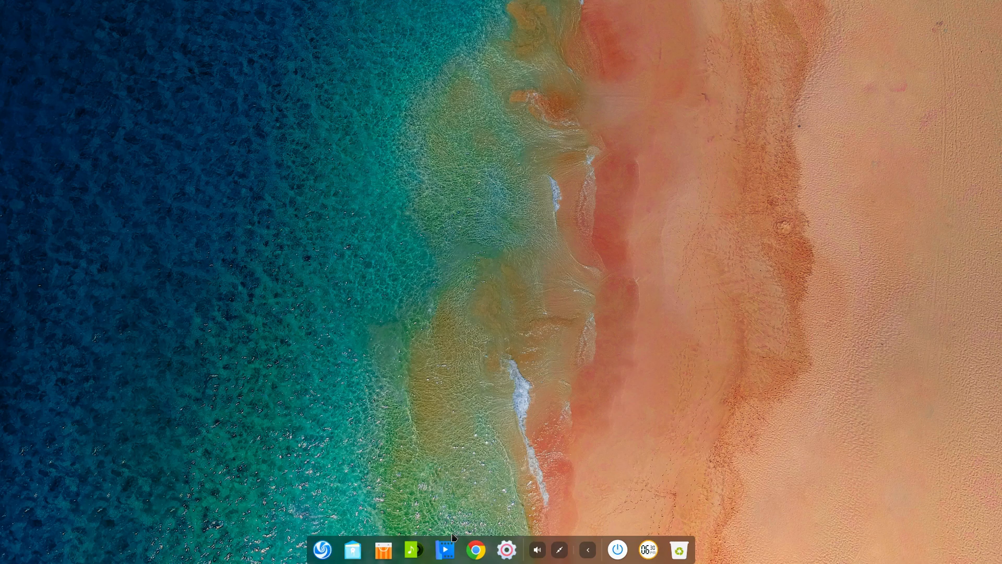
mouse_move(643, 474)
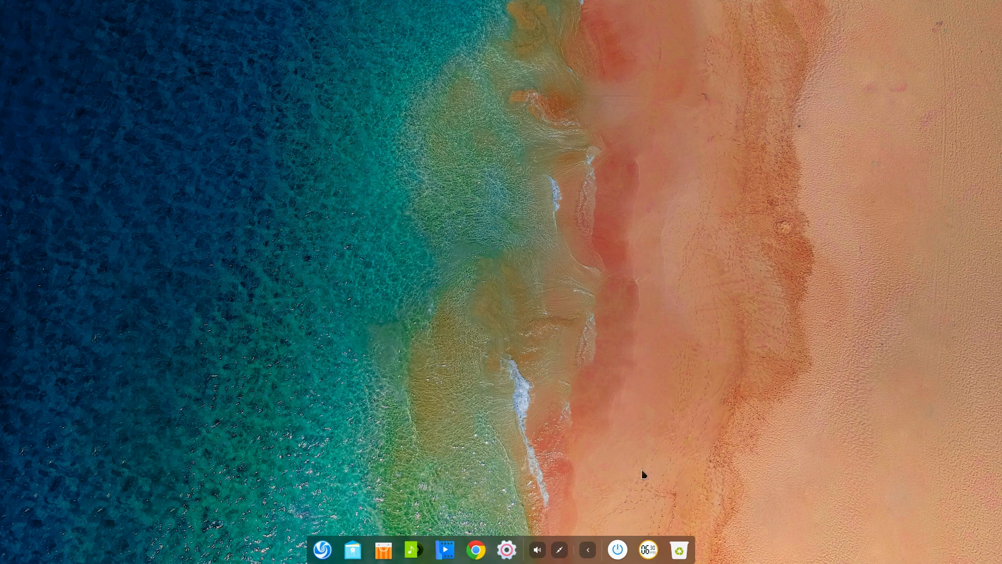
- Open Deepin's power menu from the dock's power button to show shutdown options
click(617, 549)
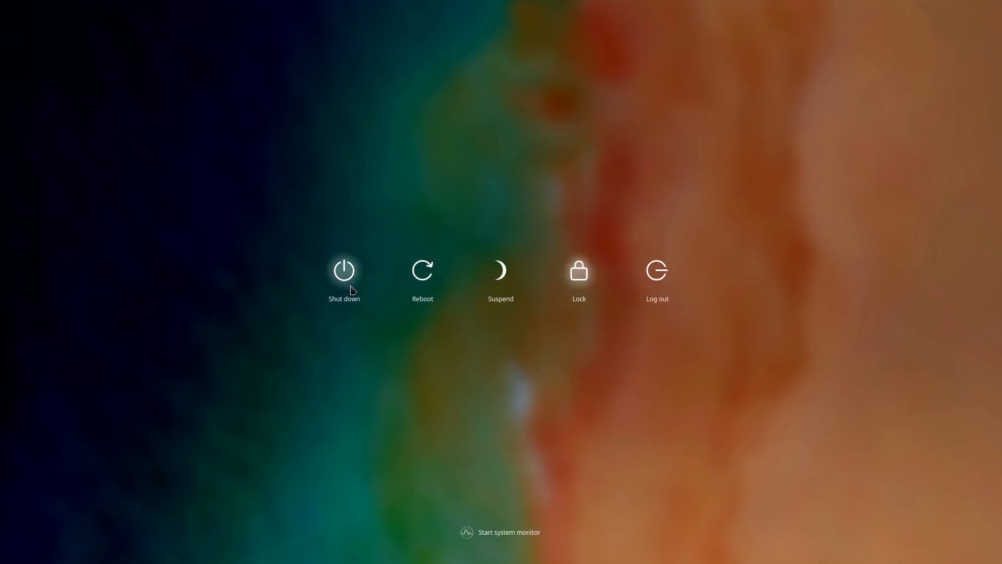